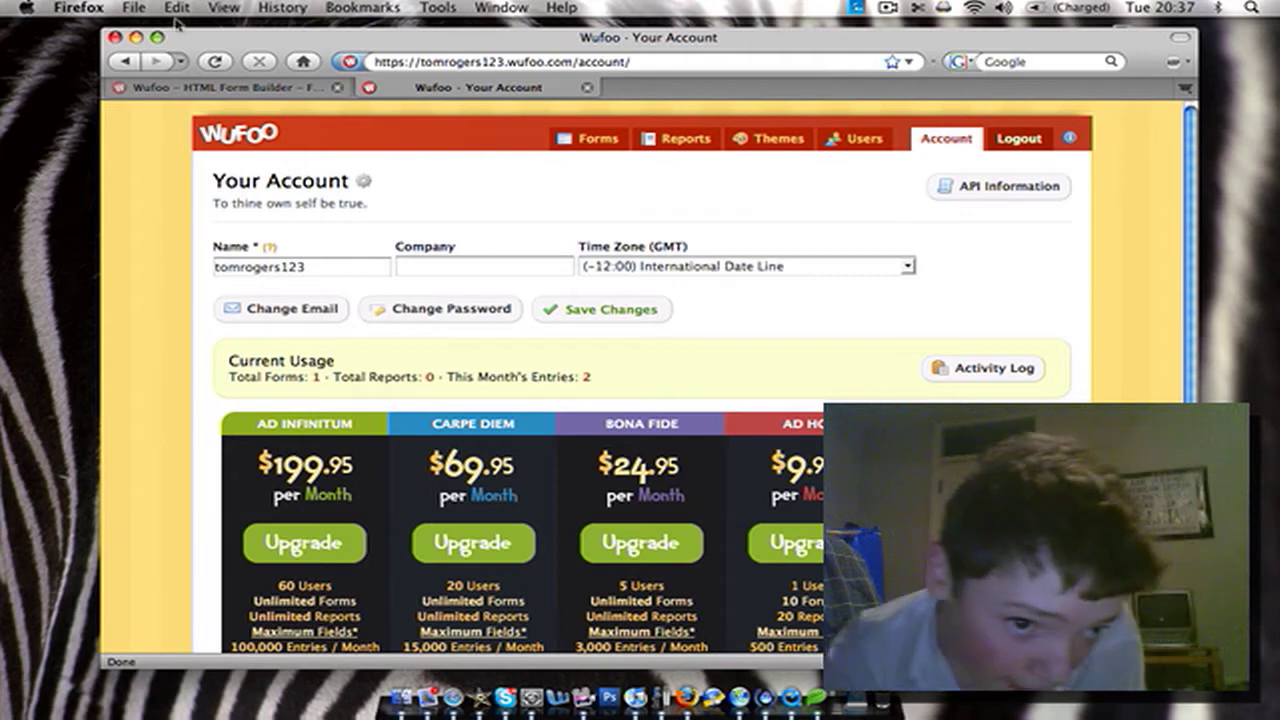
Step: Open the Forms tab to show the Form Manager with the Contact Me form
click(220, 87)
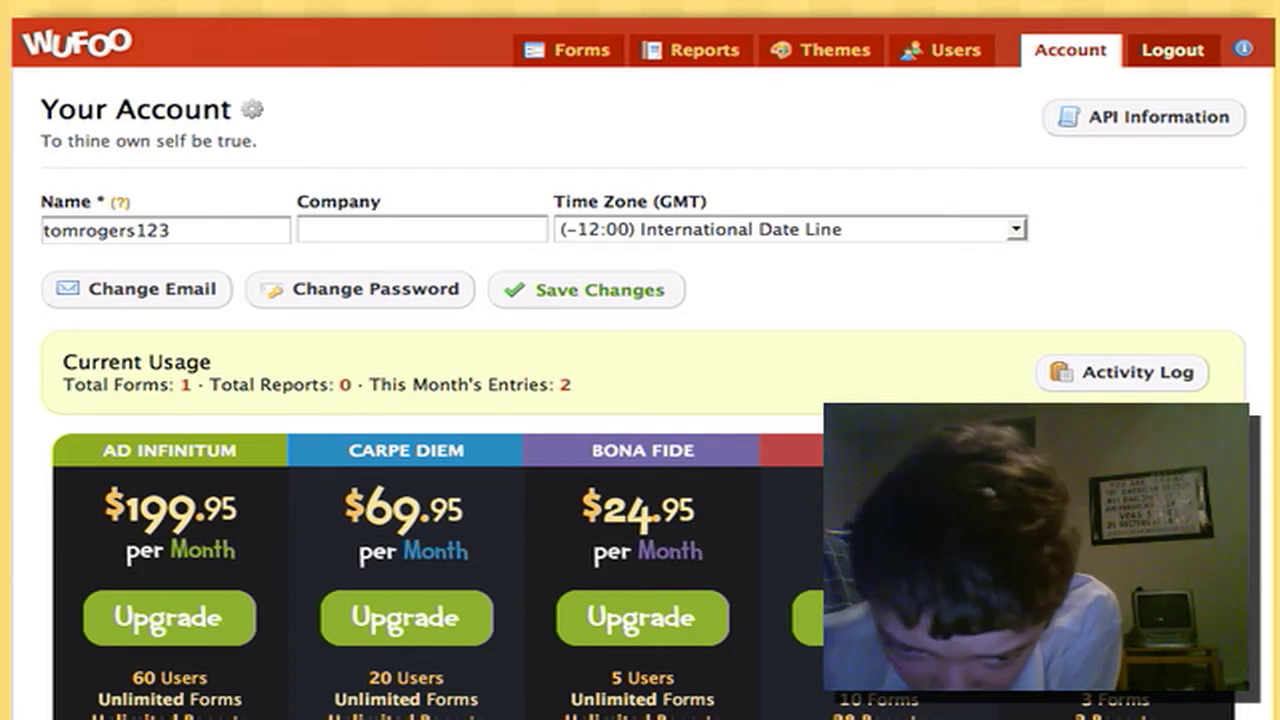
scroll(down, 3)
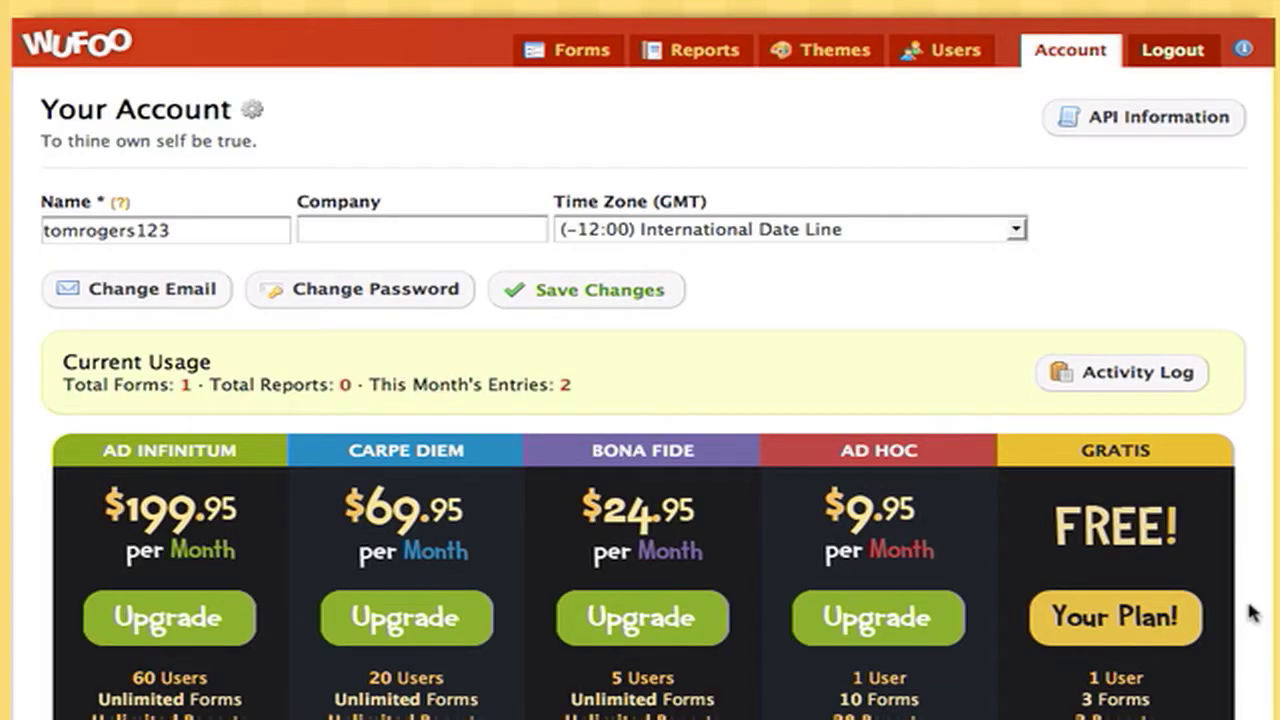
mouse_move(955, 445)
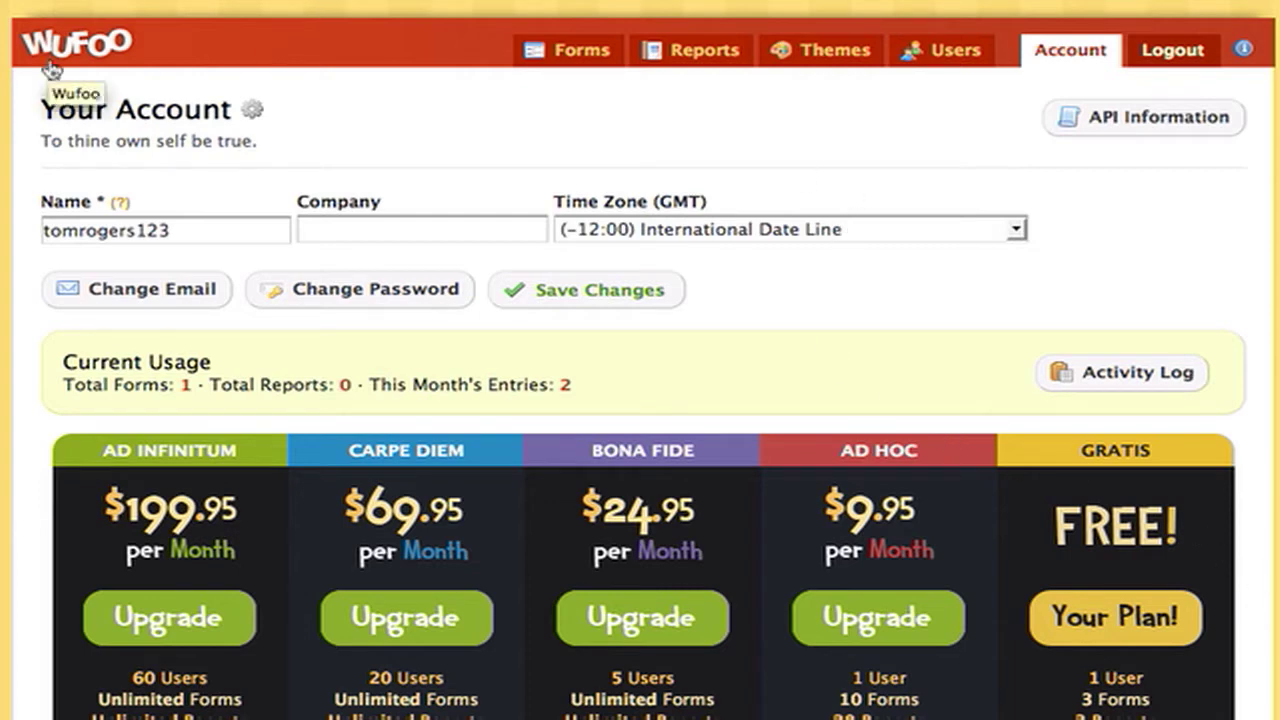
mouse_move(837, 60)
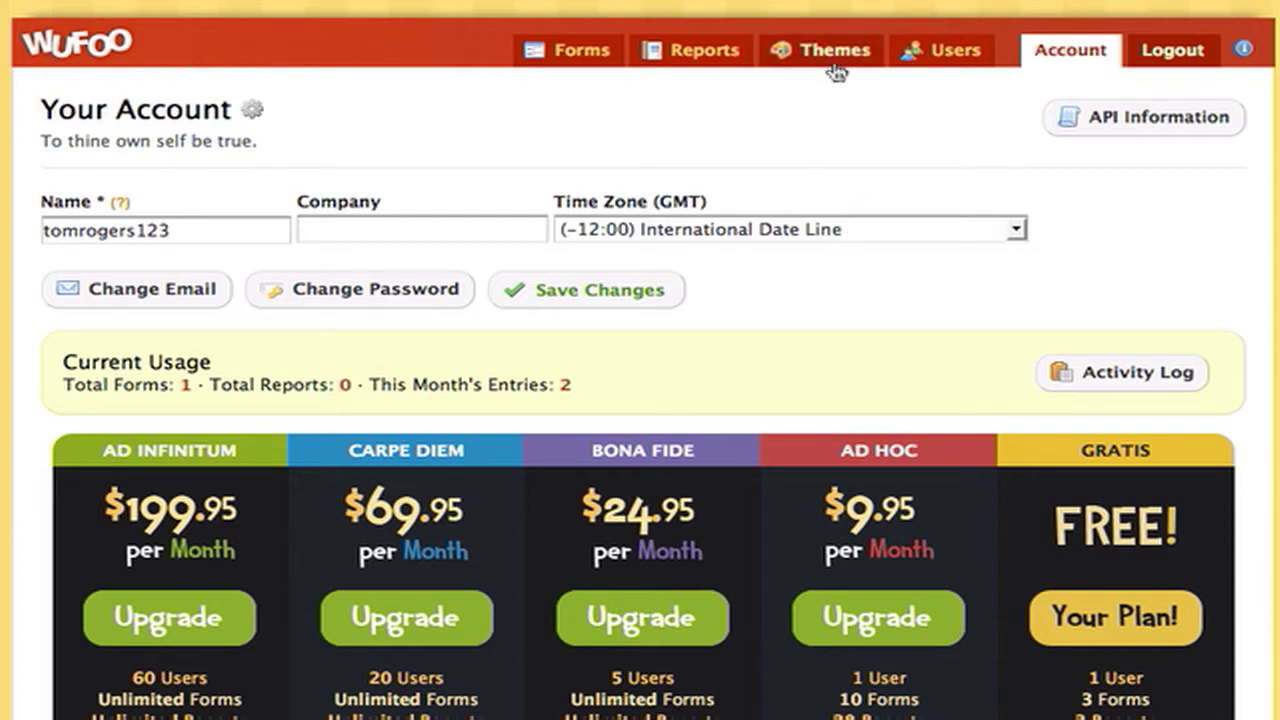
mouse_move(553, 50)
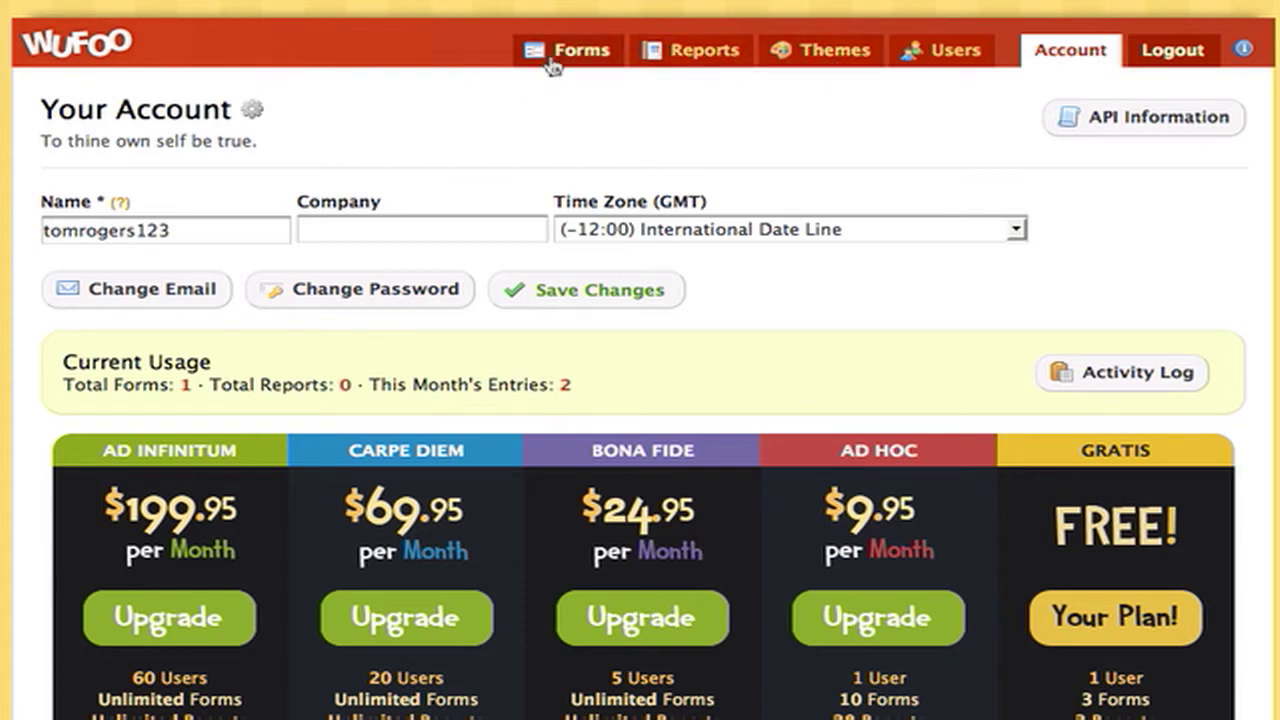
click(568, 50)
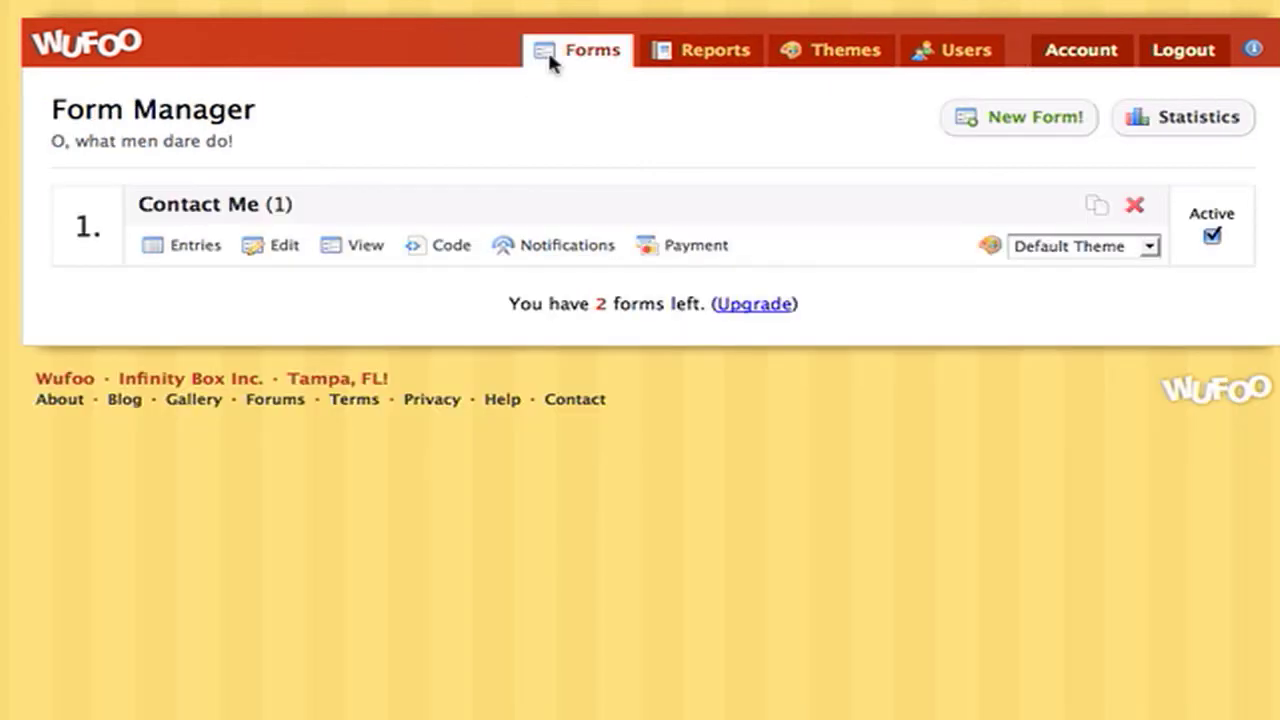
mouse_move(935, 45)
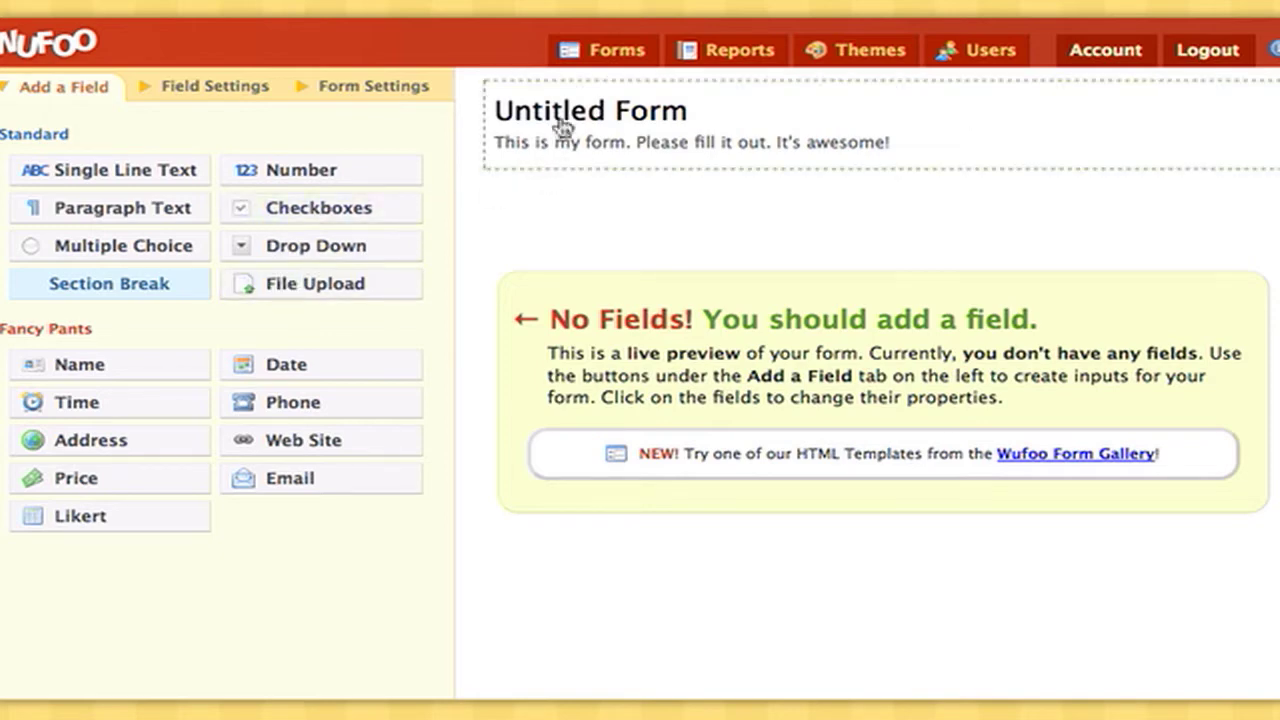
Step: Name the form 'Demo' and trim its description down to '. It's awesome!'
click(371, 86)
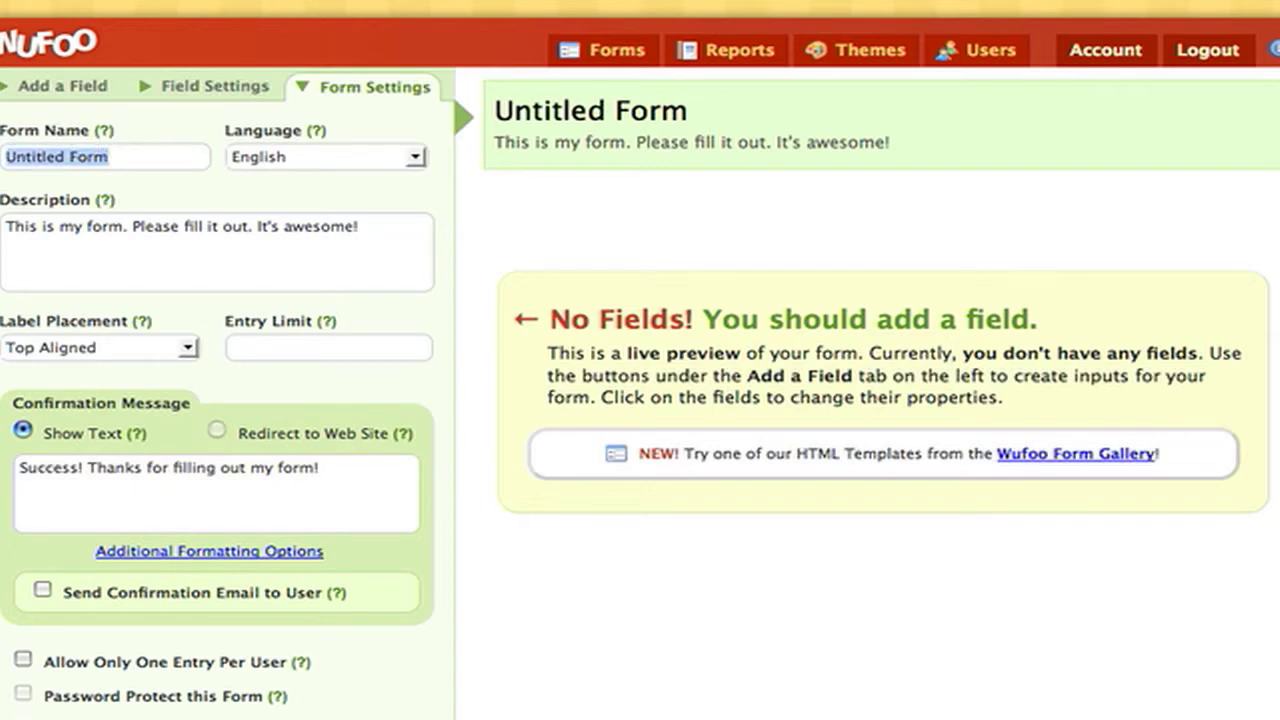
text(D)
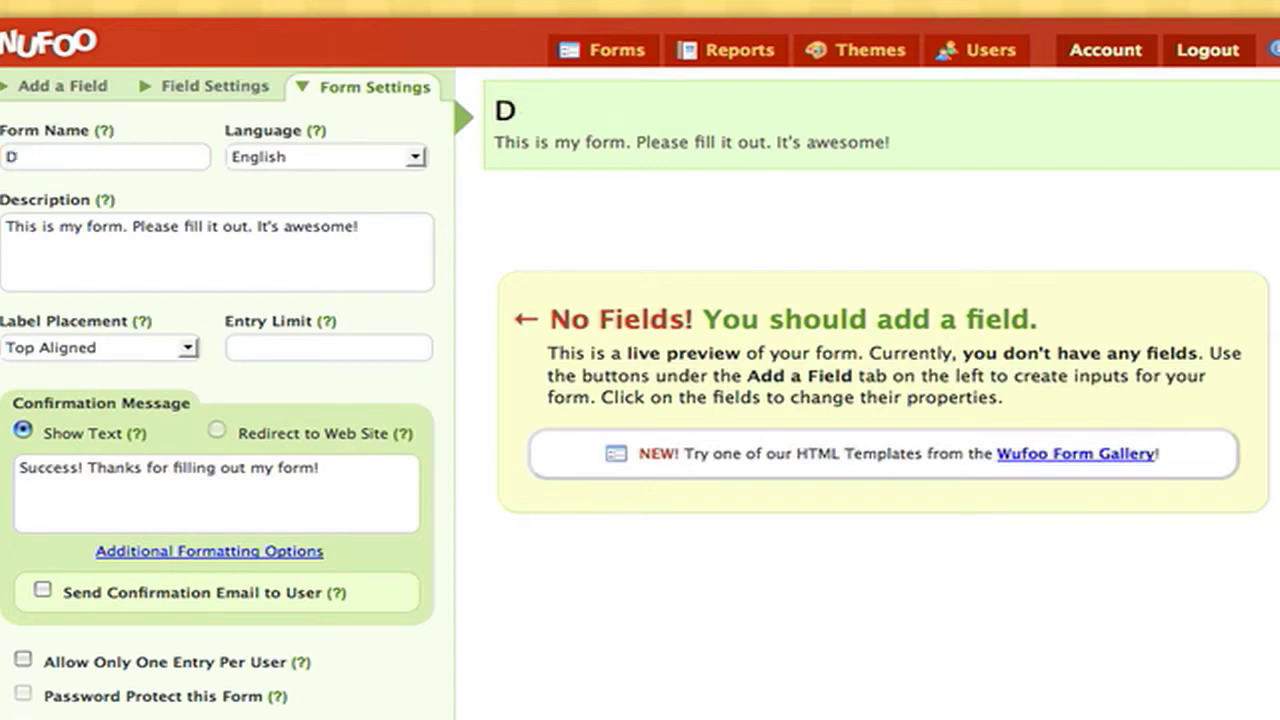
text(em)
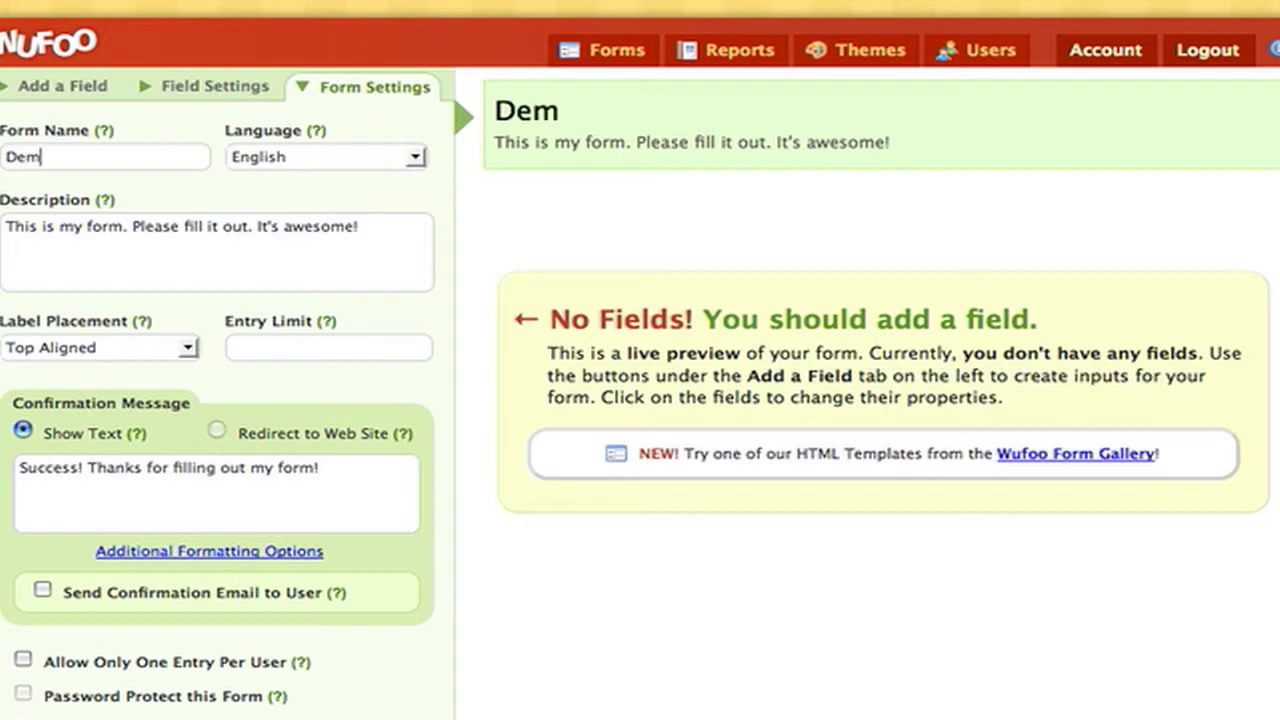
text(o)
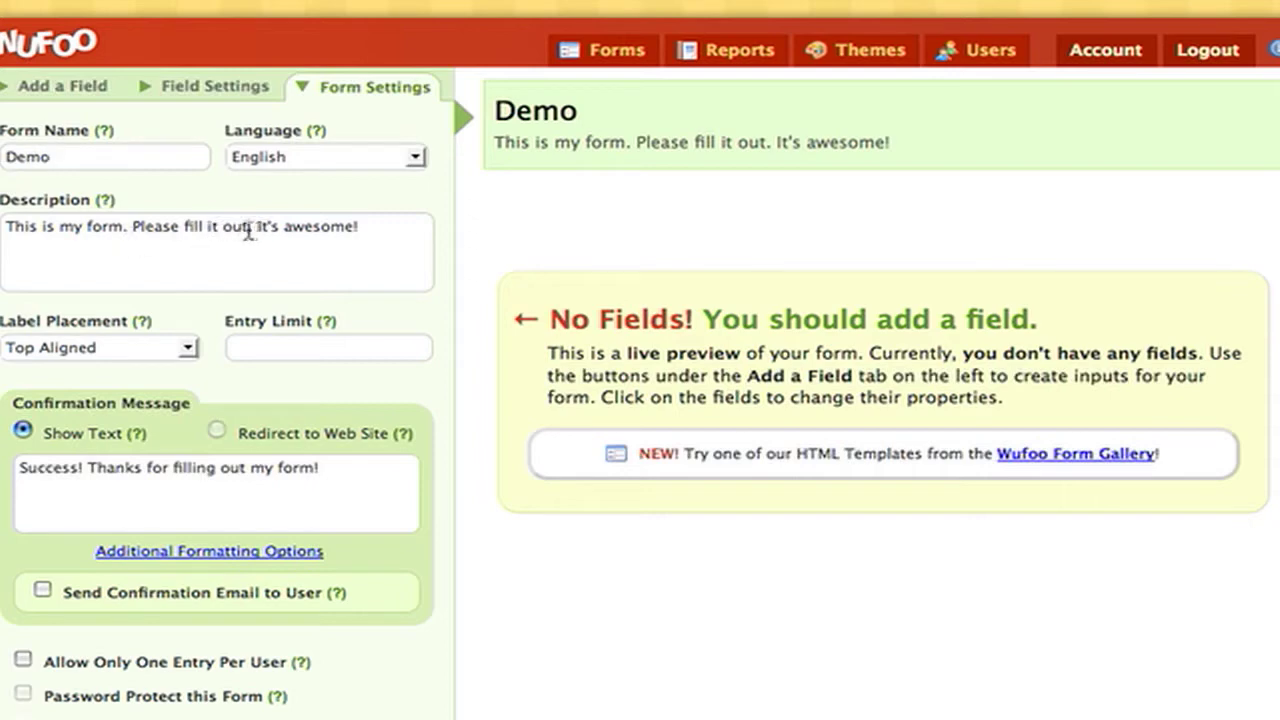
drag(12, 226, 245, 226)
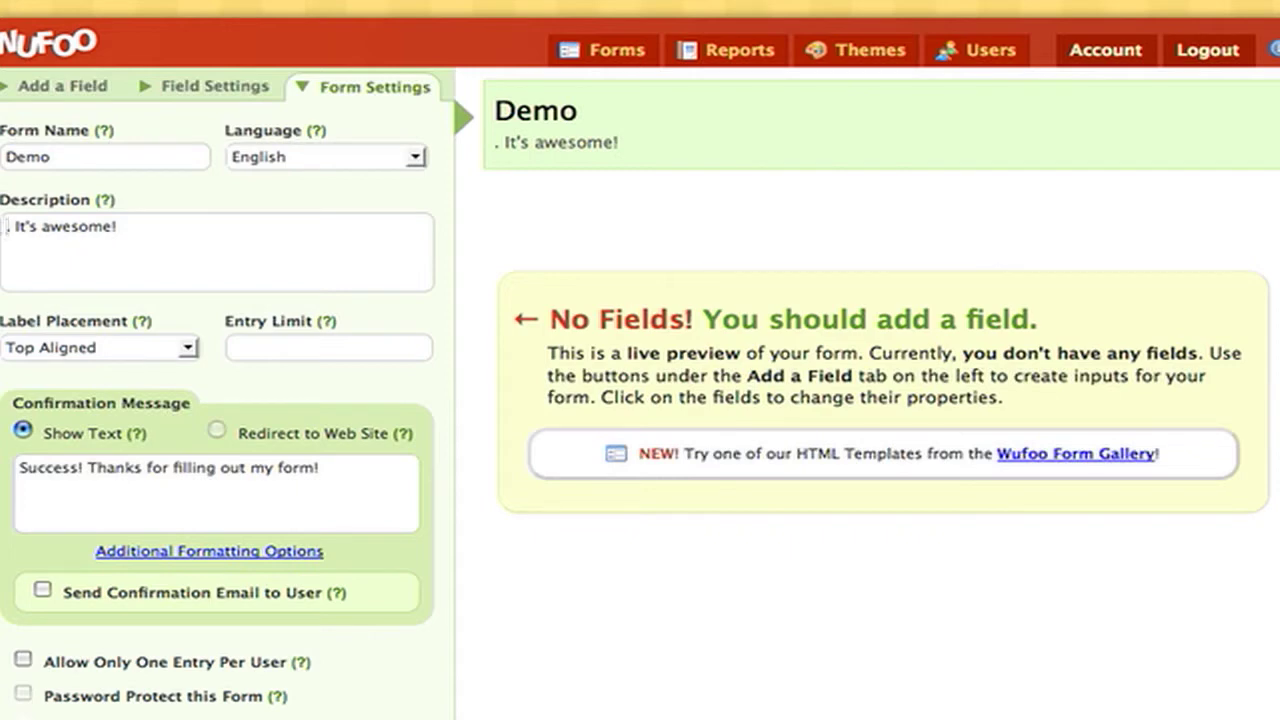
click(63, 86)
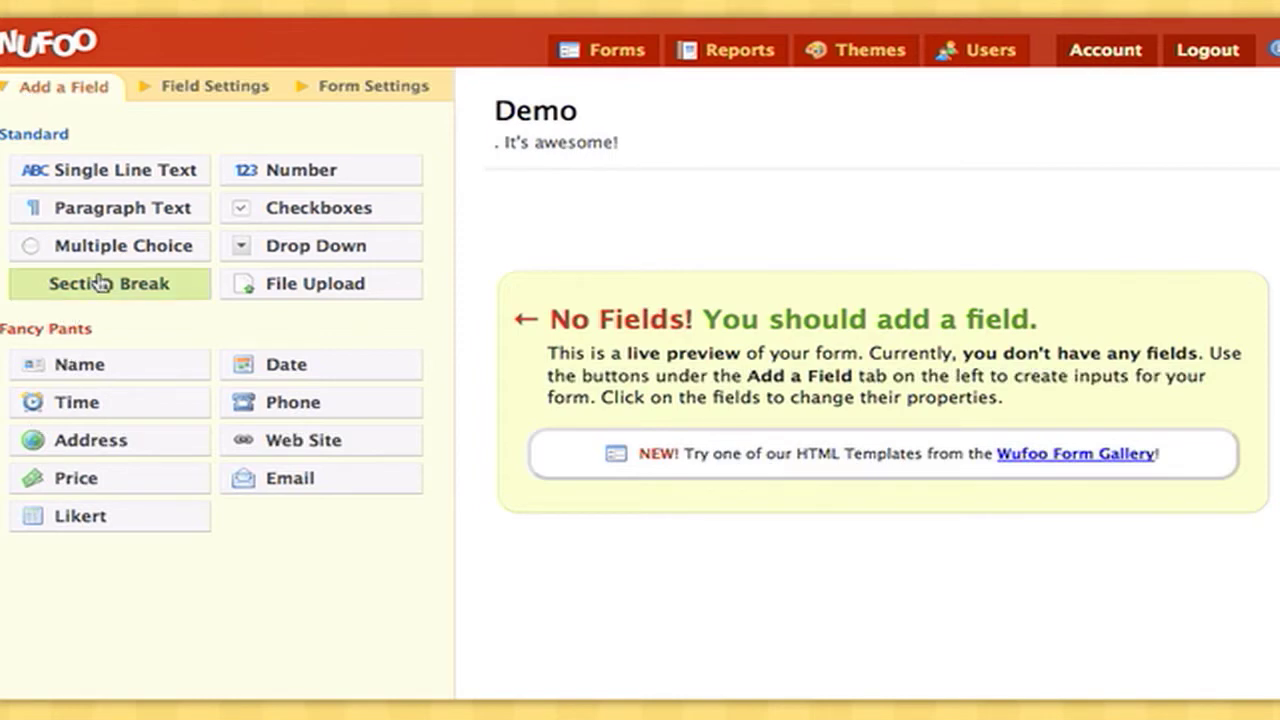
mouse_move(314, 283)
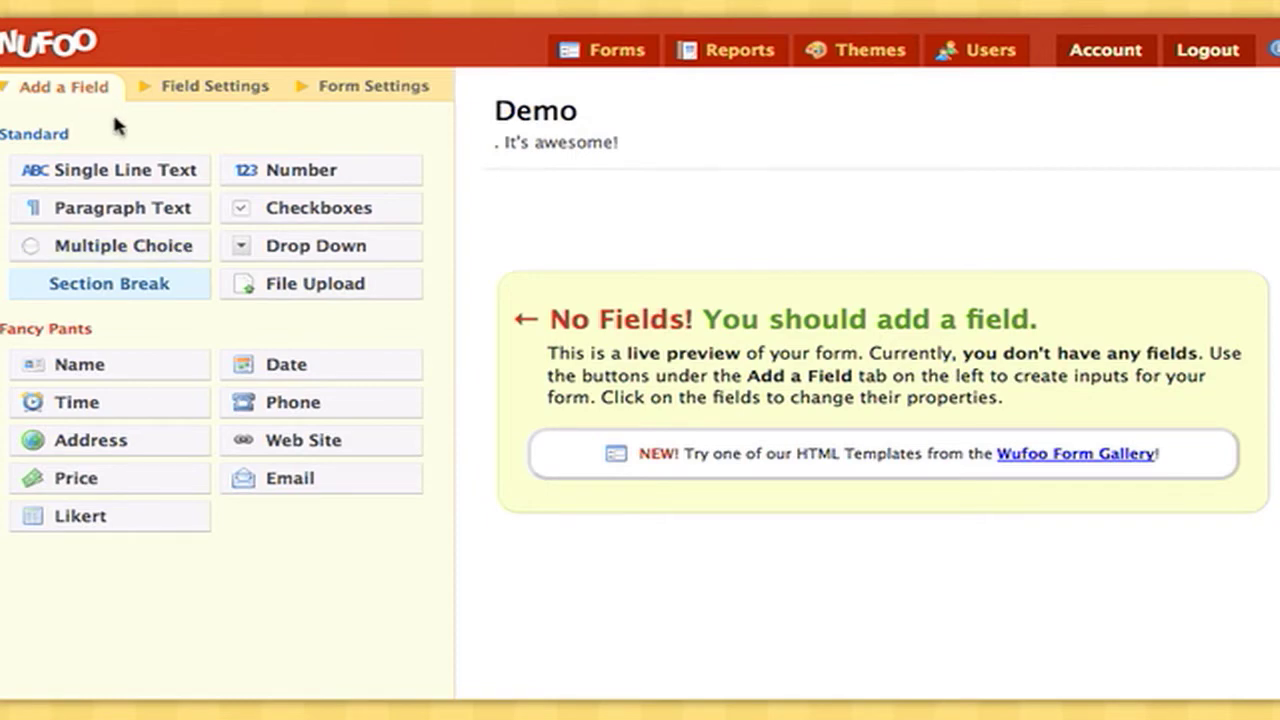
mouse_move(368, 340)
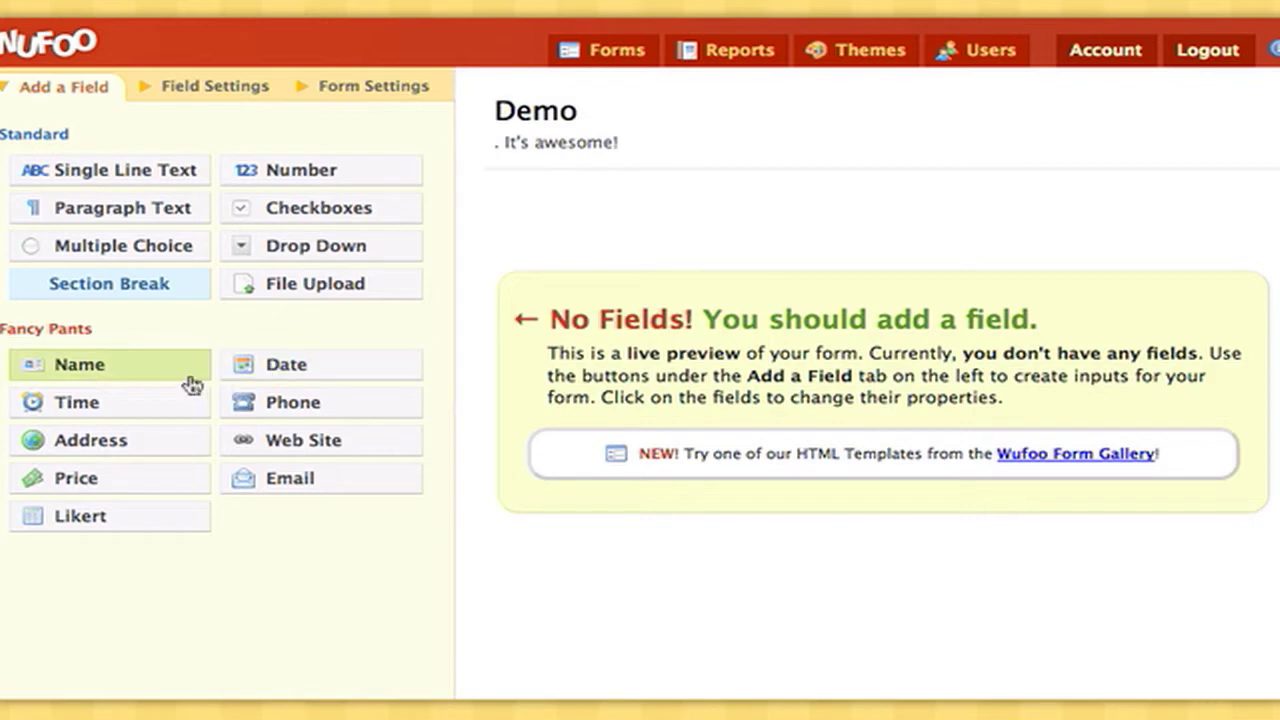
Step: Drag a Name field onto the Demo form and mark it required
drag(109, 364, 690, 410)
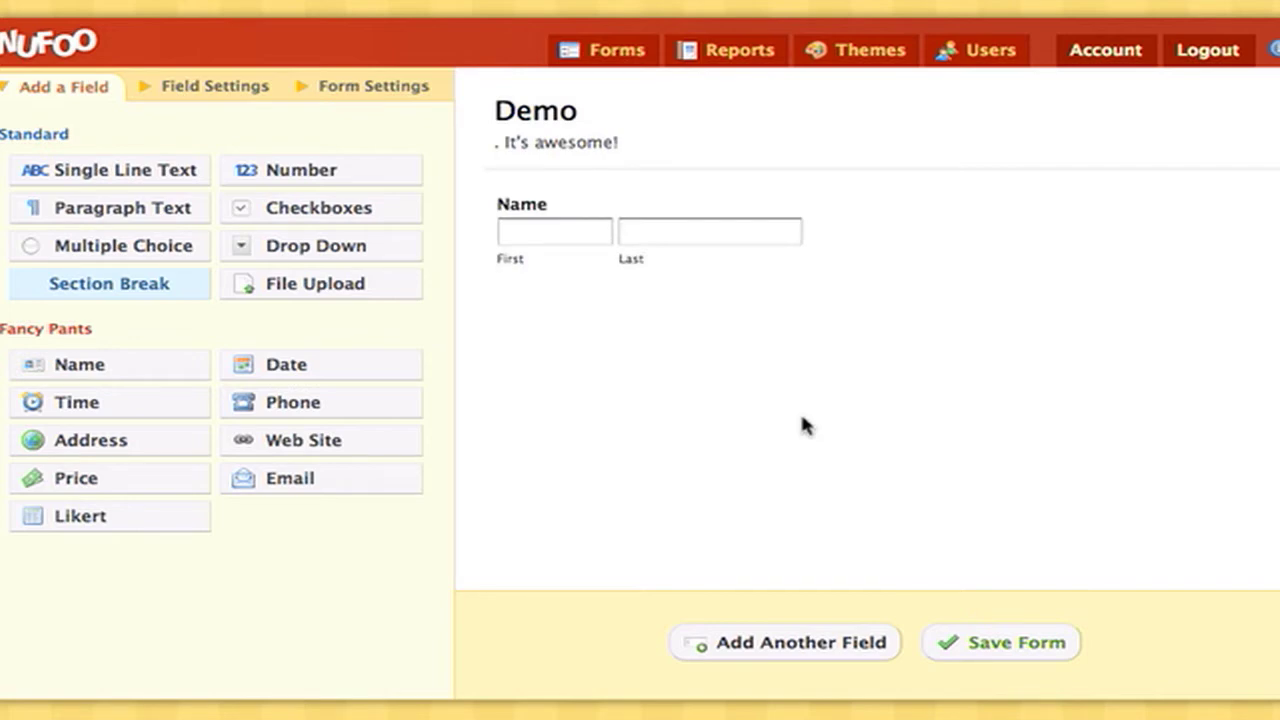
mouse_move(616, 192)
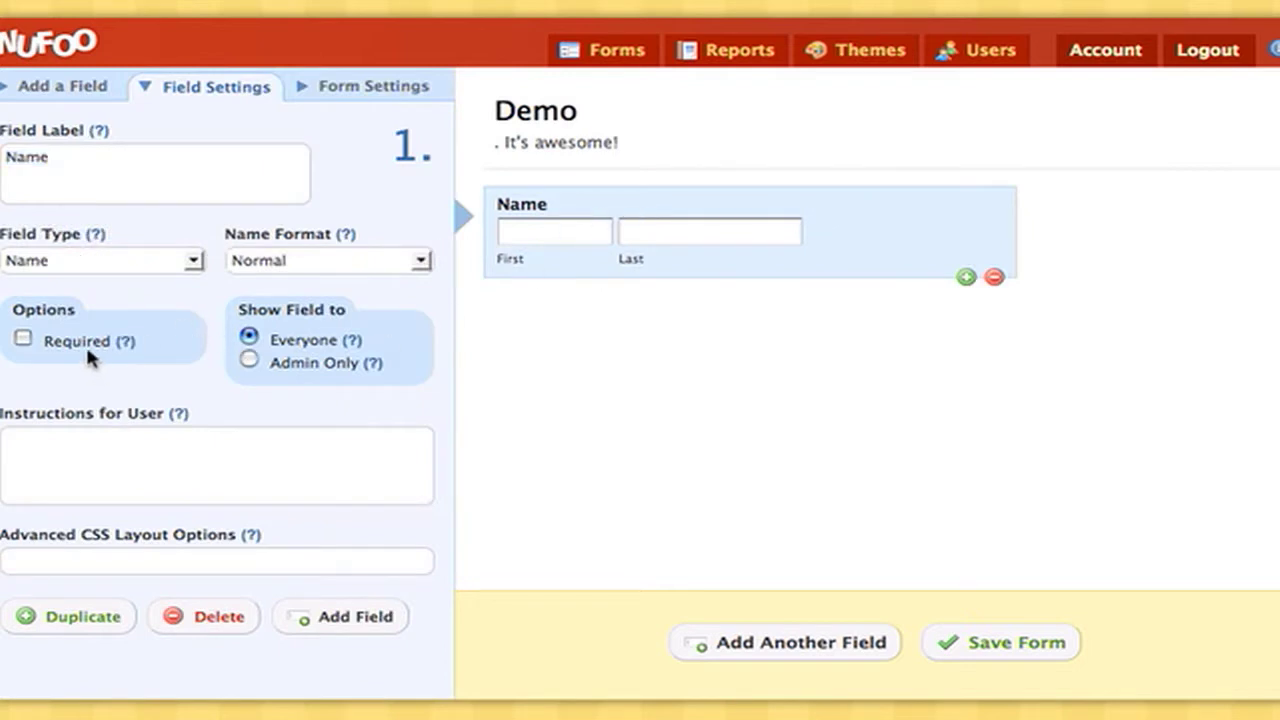
click(23, 338)
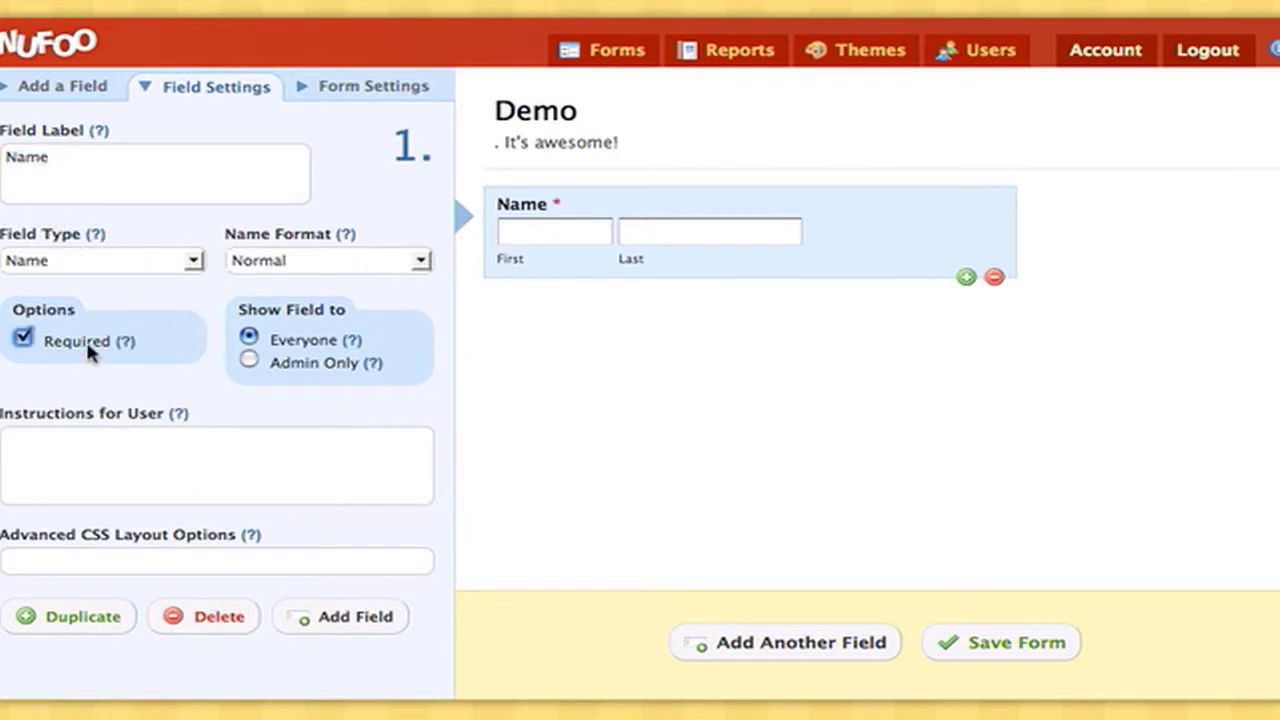
mouse_move(260, 640)
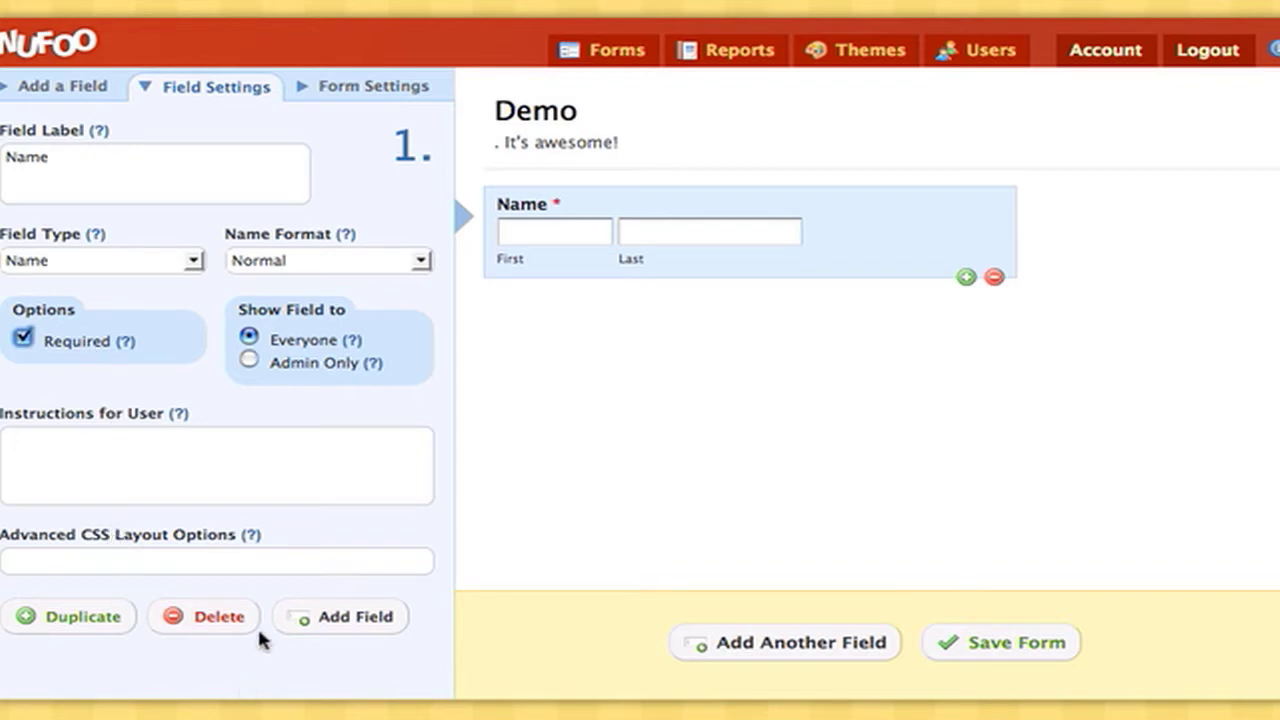
mouse_move(238, 560)
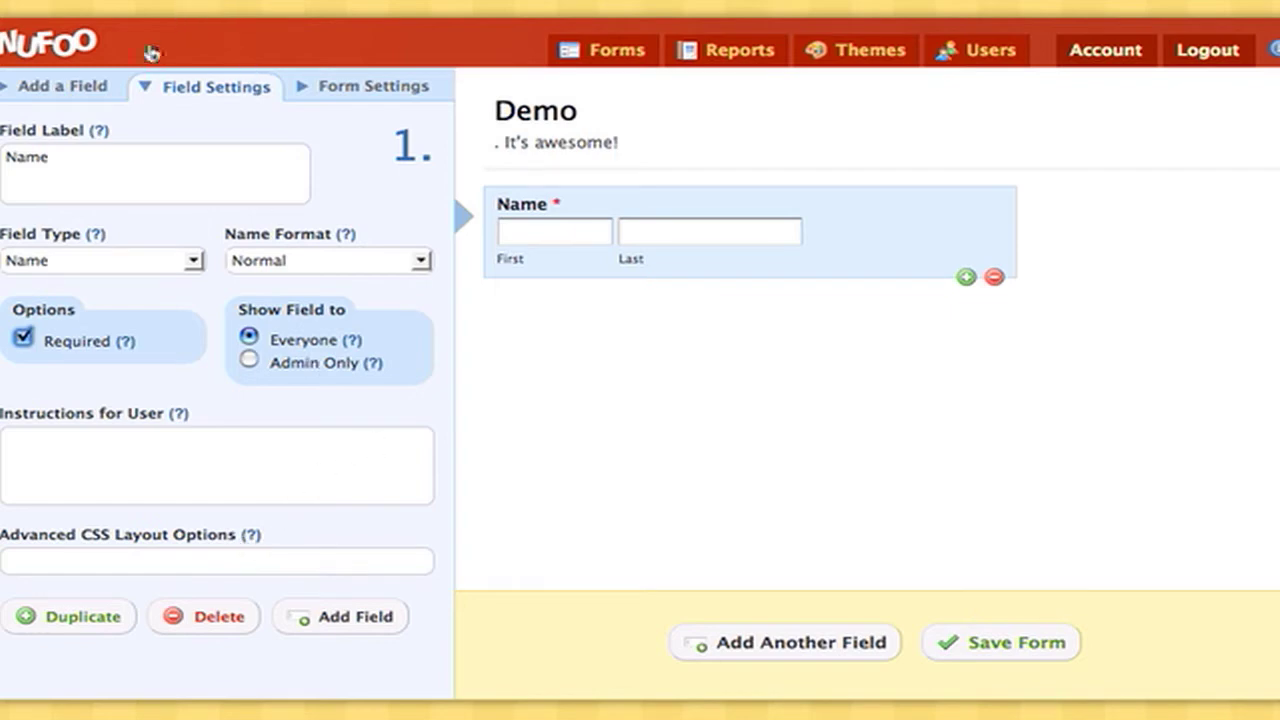
Step: Add an Email field that is required, rejects duplicates, and uses Large size
click(58, 86)
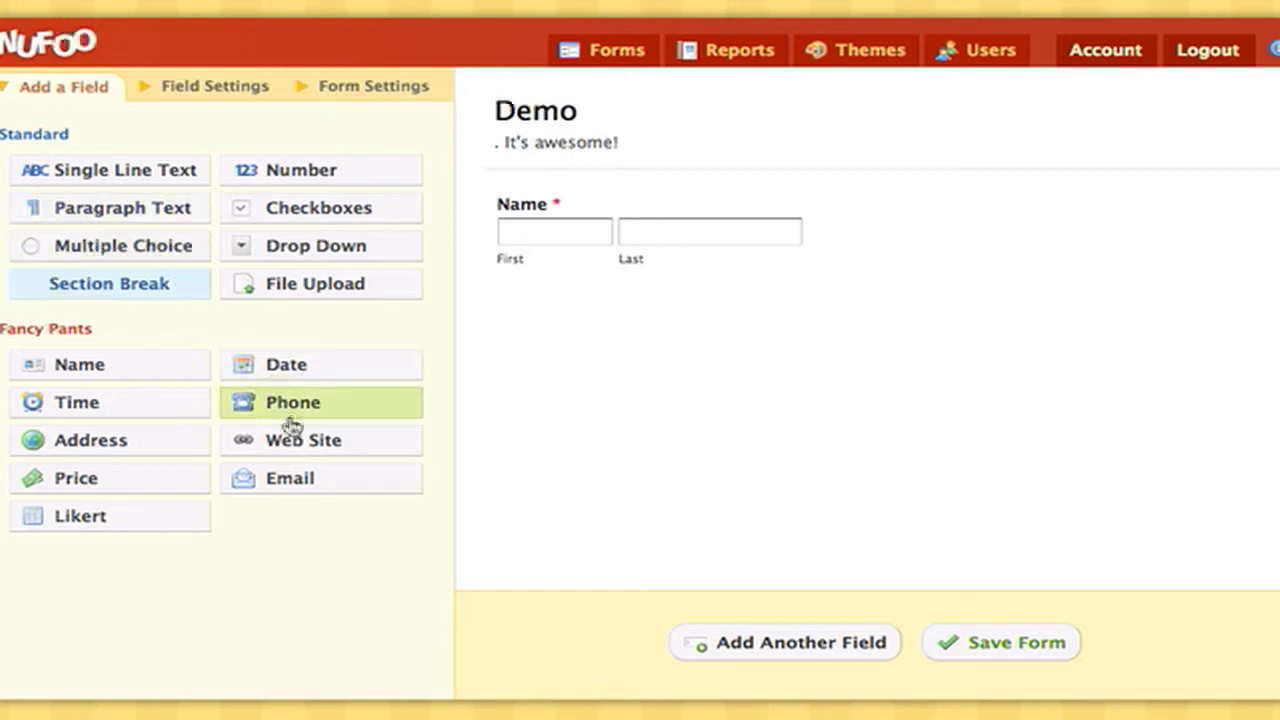
mouse_move(312, 494)
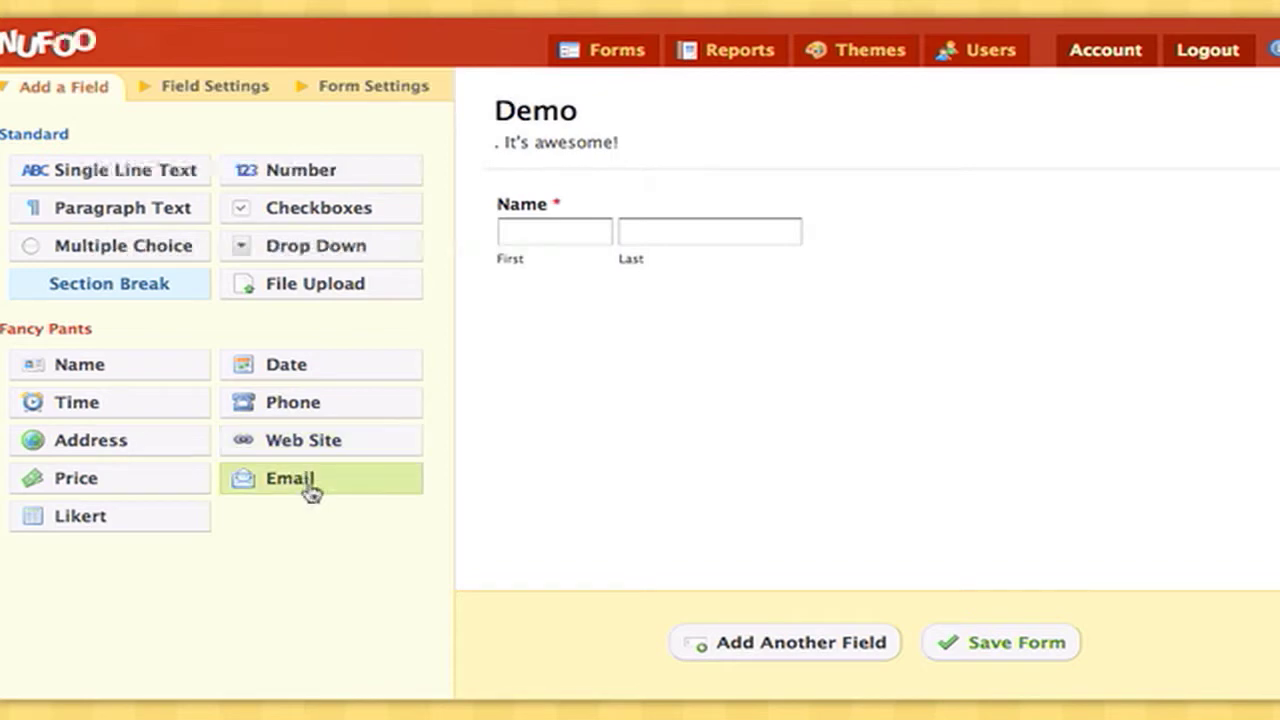
click(290, 478)
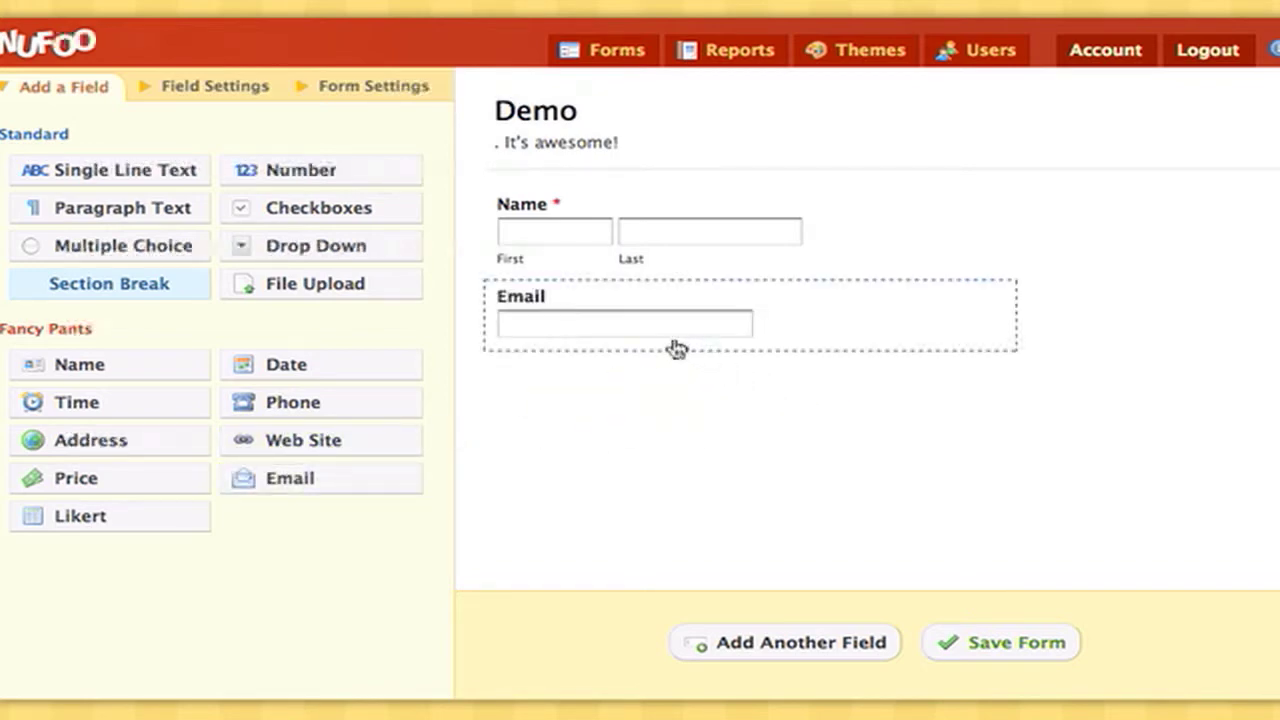
click(623, 323)
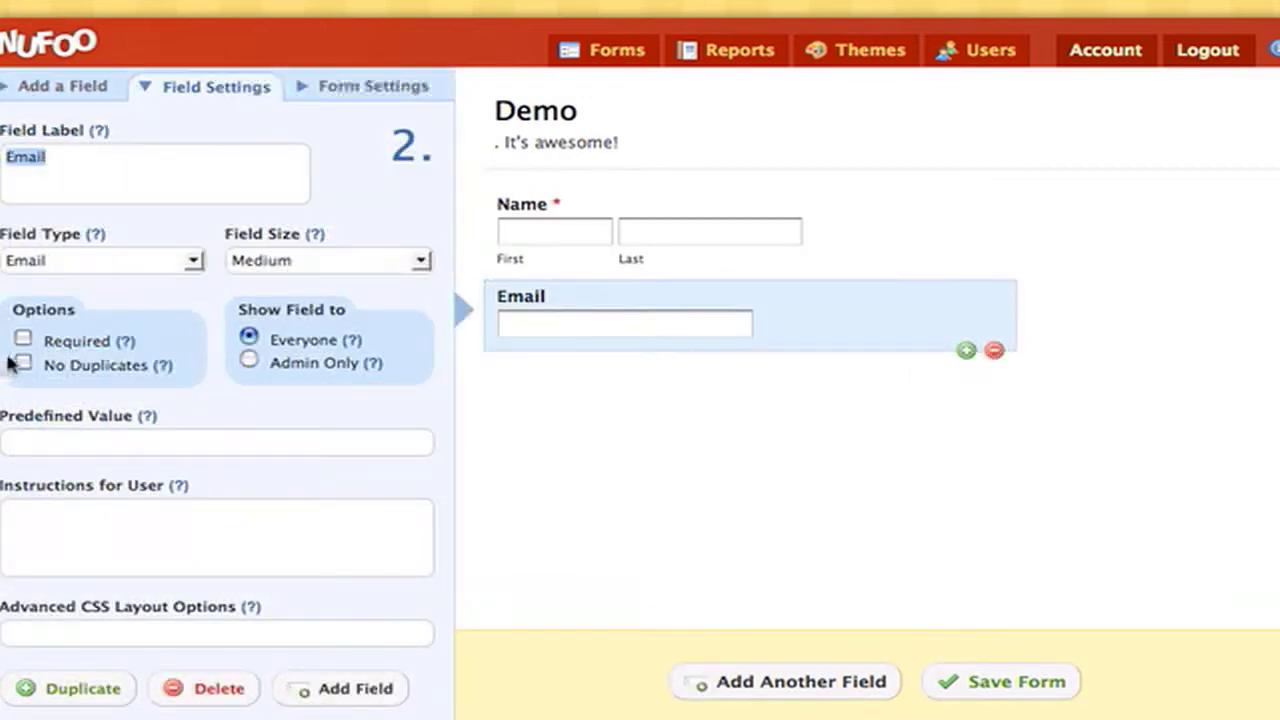
click(23, 340)
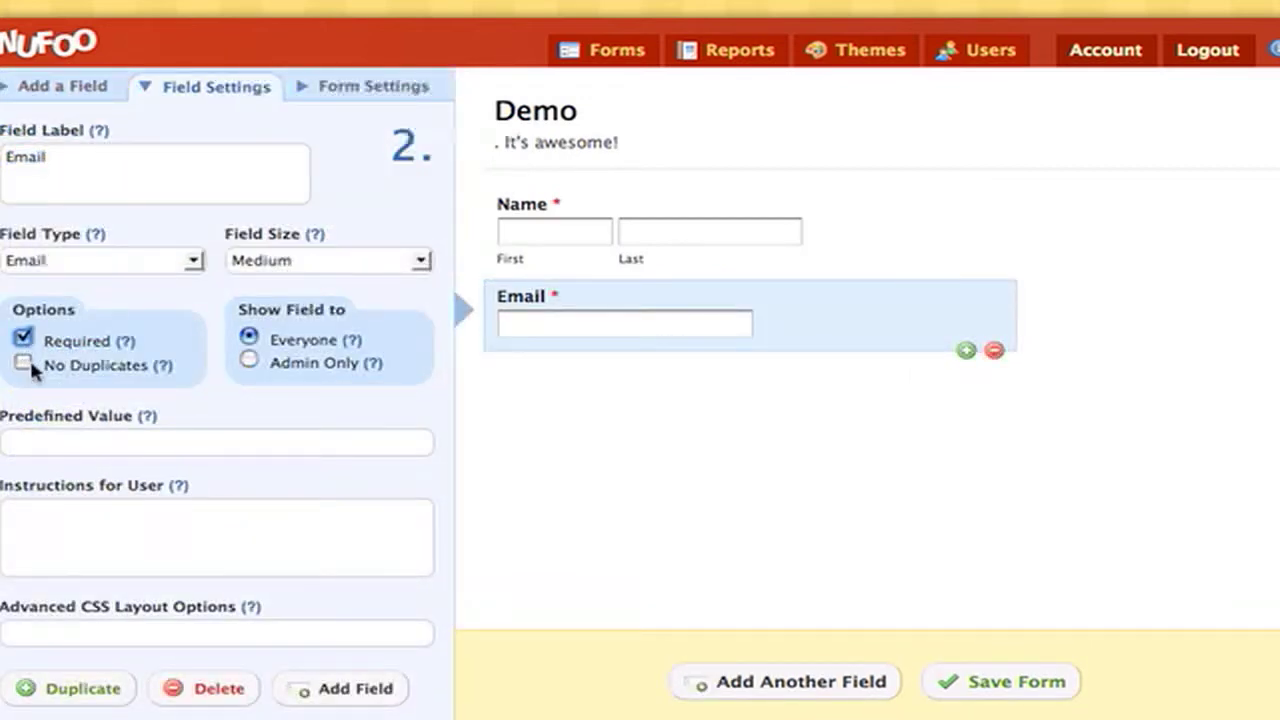
click(24, 365)
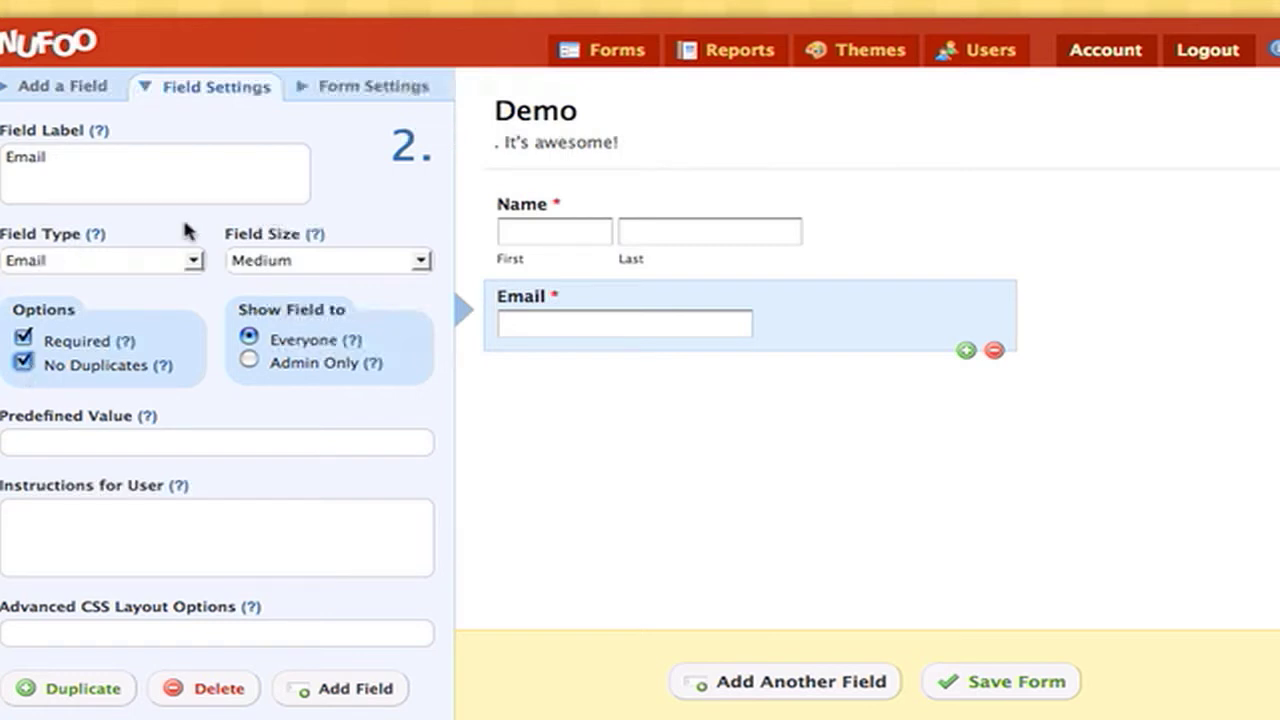
mouse_move(270, 245)
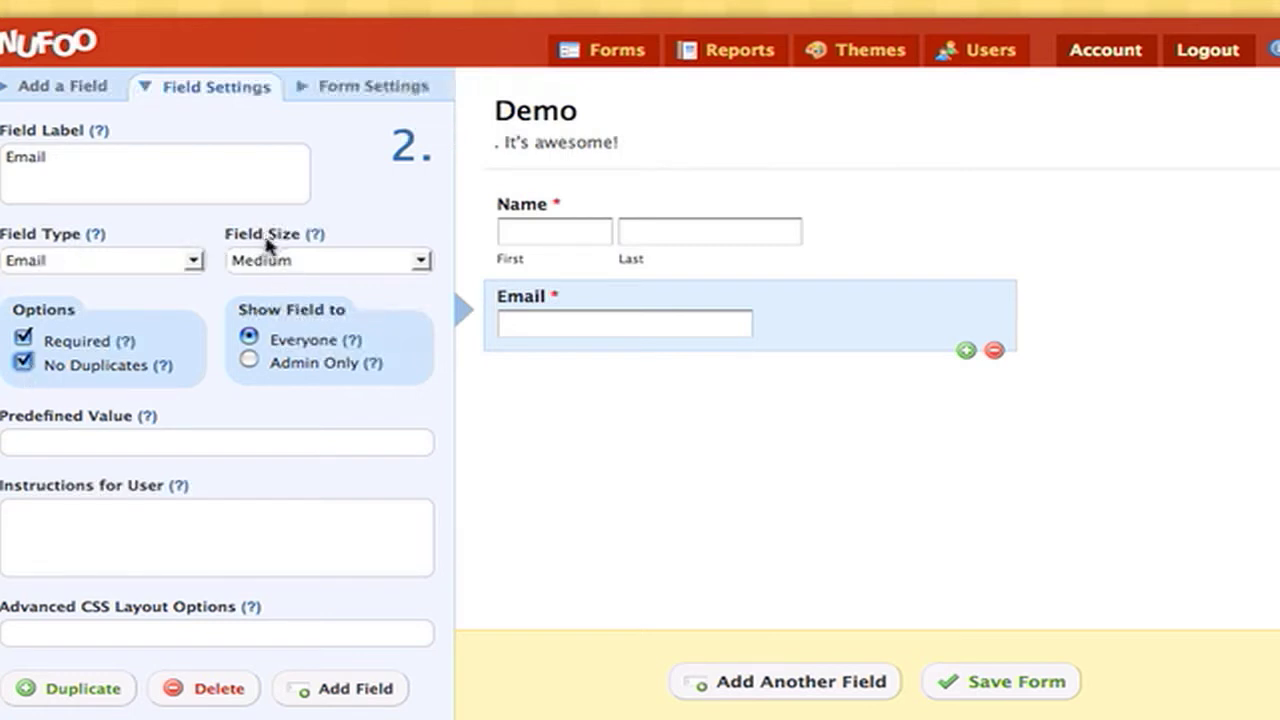
click(328, 260)
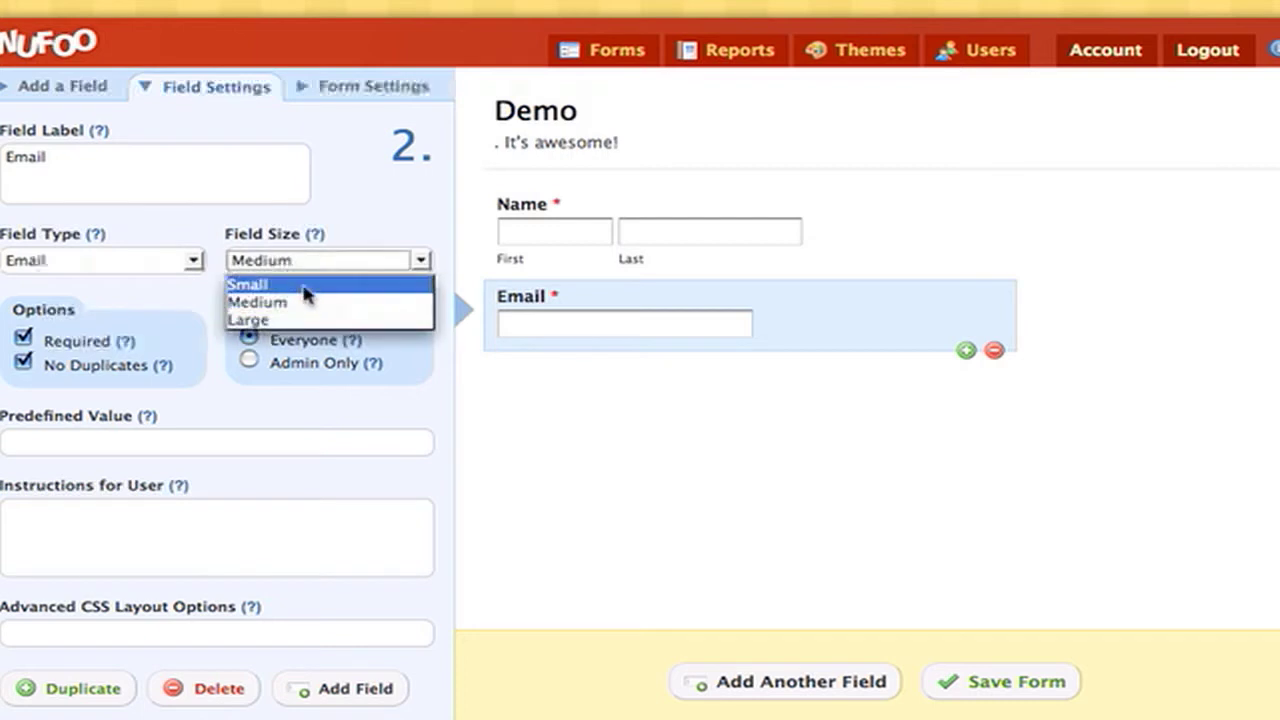
click(248, 319)
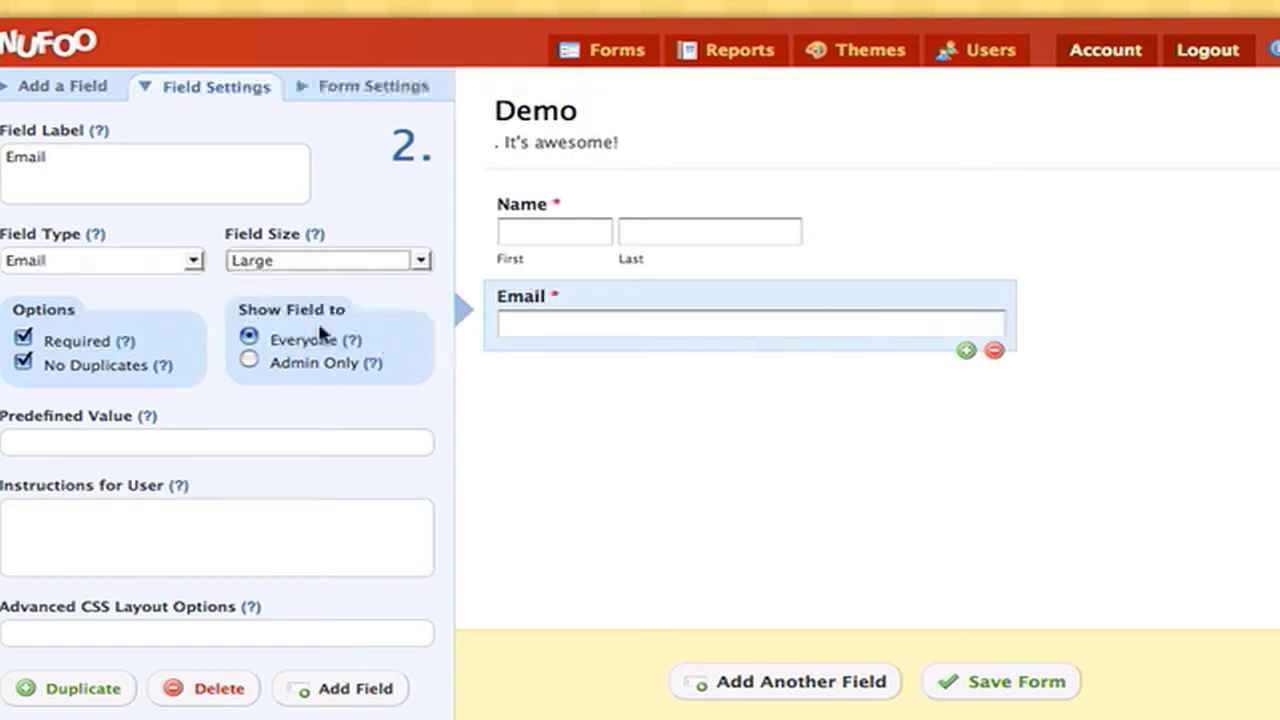
mouse_move(1147, 378)
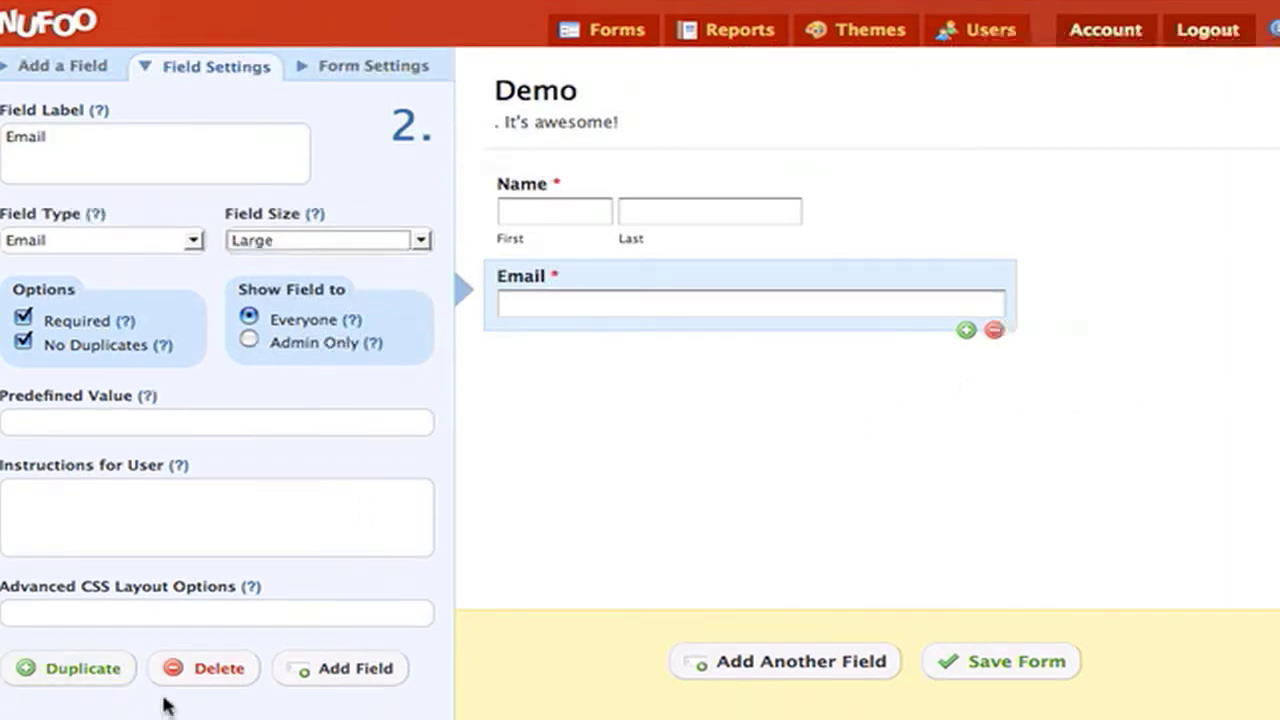
Step: Add a Paragraph Text field labelled 'your comments:' and mark it required
click(62, 66)
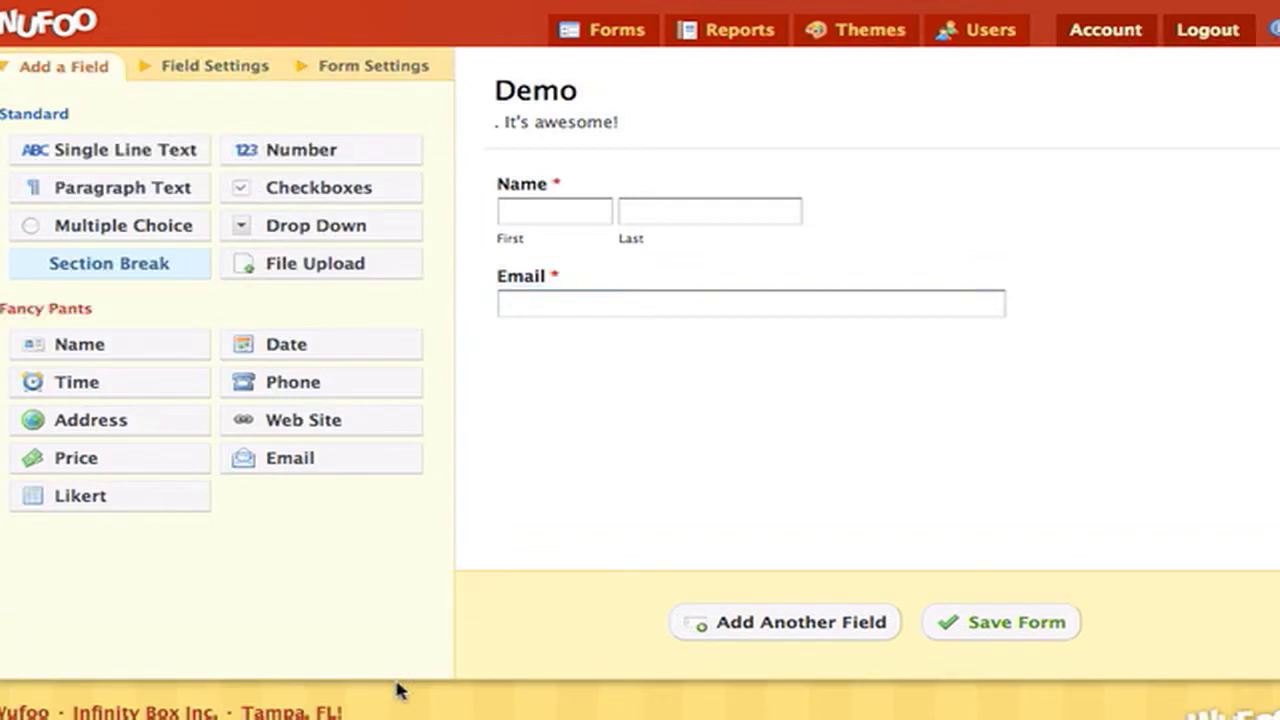
mouse_move(263, 498)
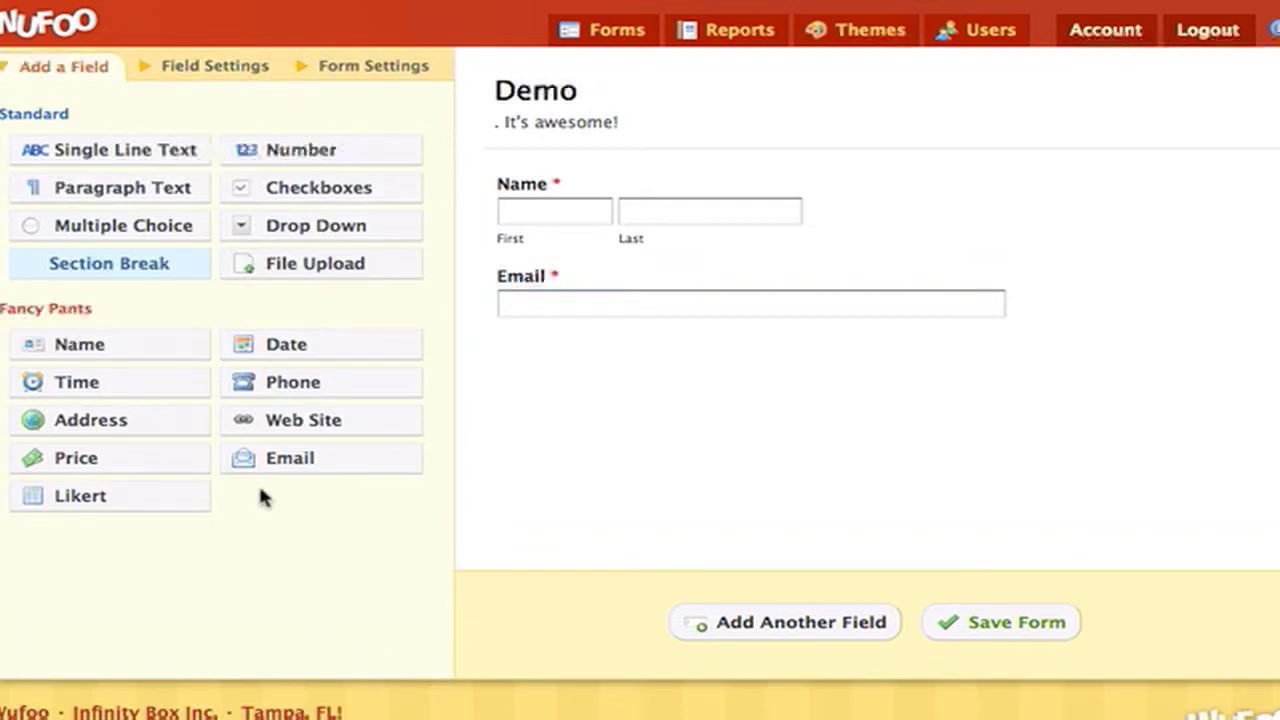
mouse_move(110, 382)
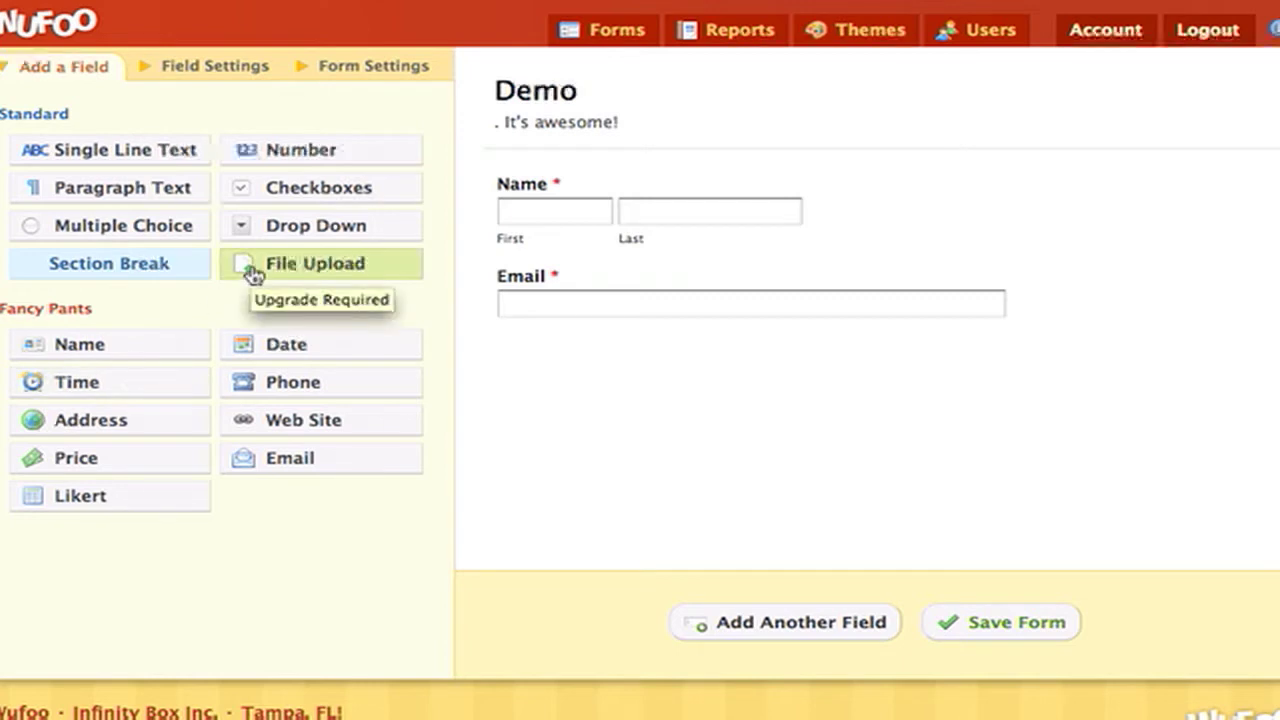
mouse_move(245, 300)
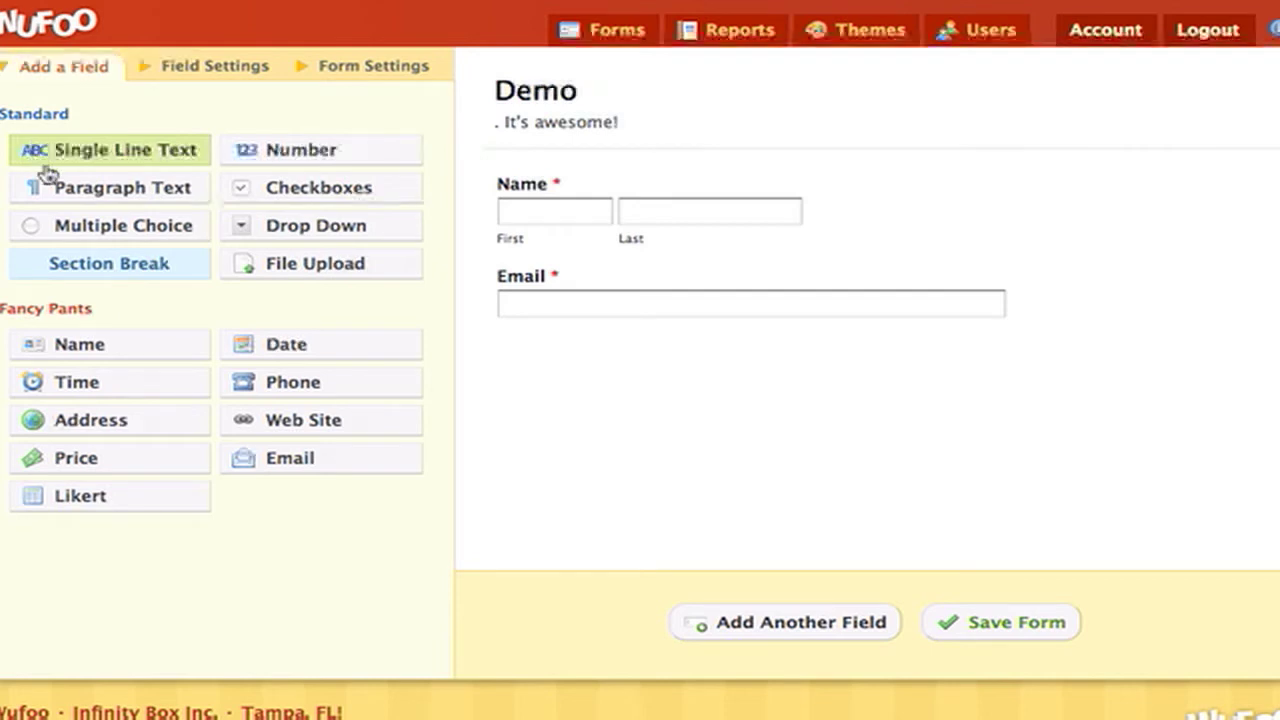
click(109, 187)
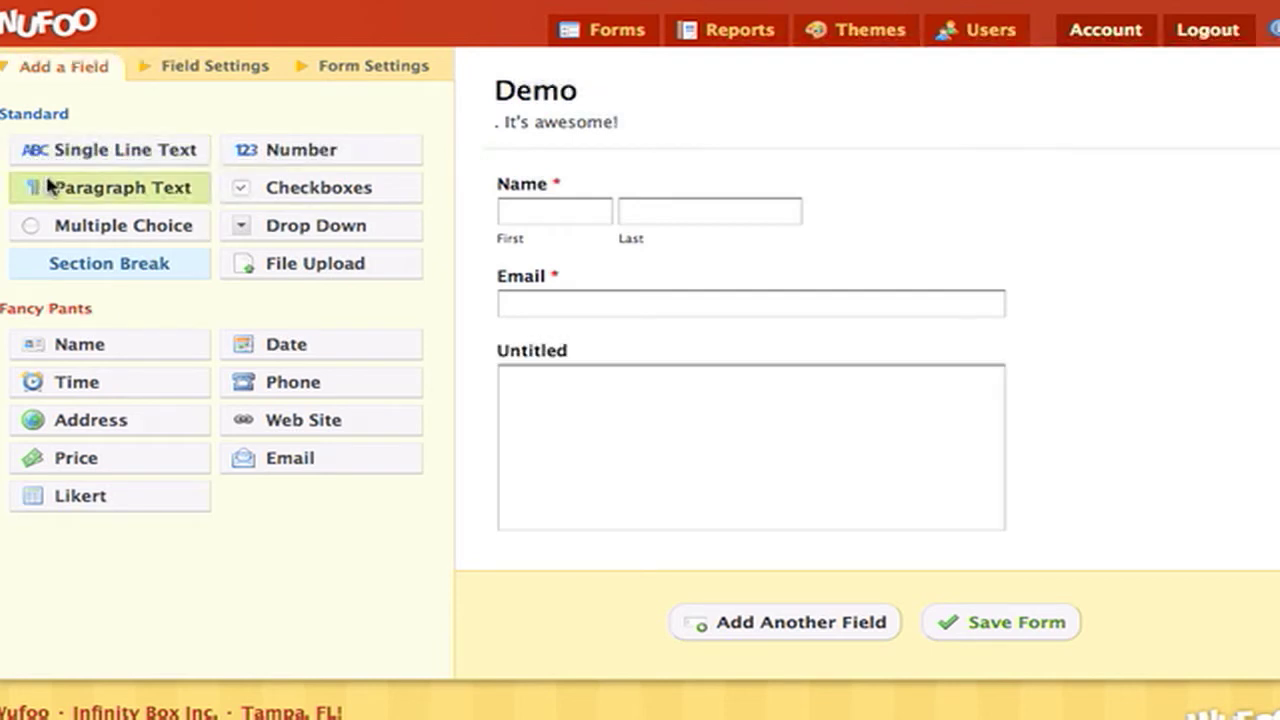
click(750, 447)
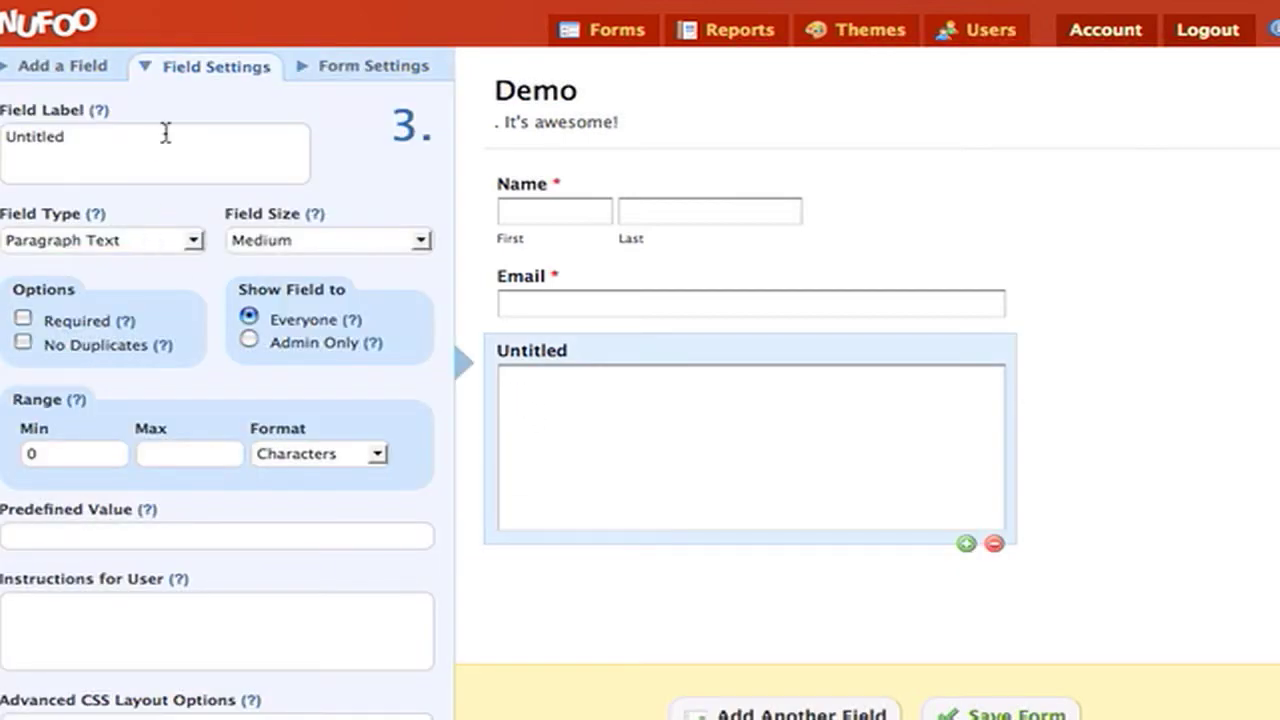
double_click(35, 137)
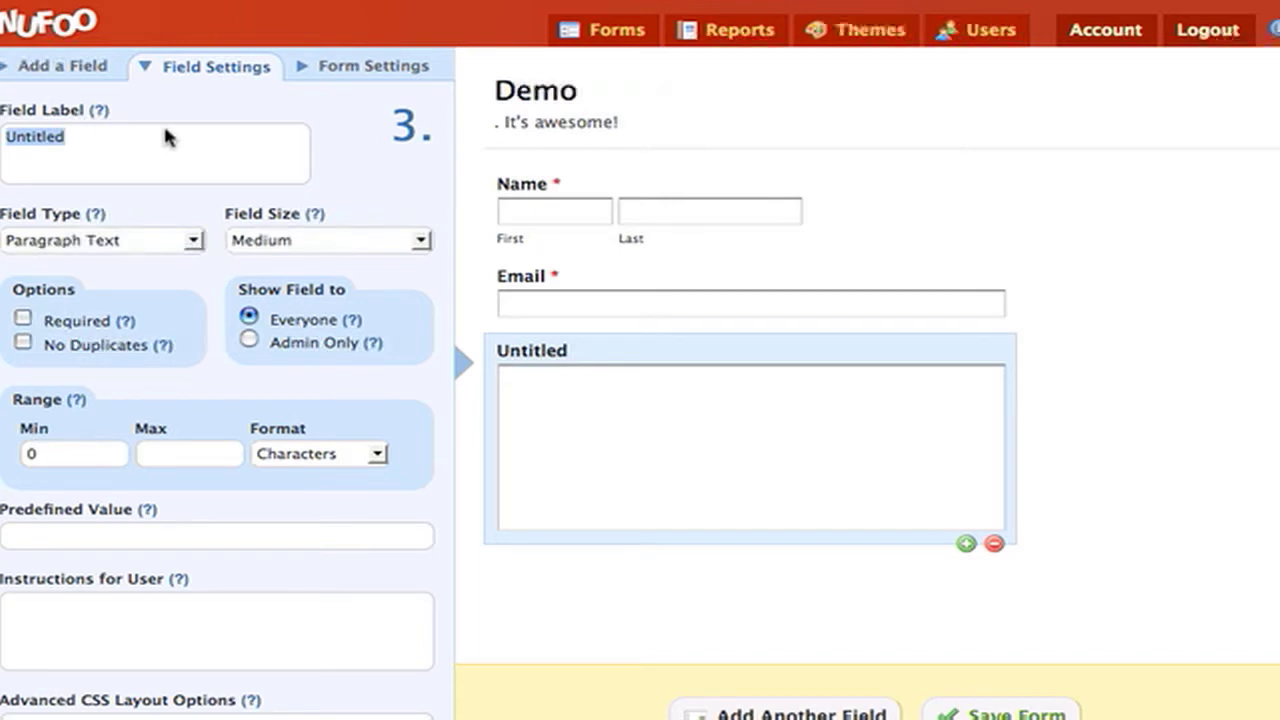
text(your)
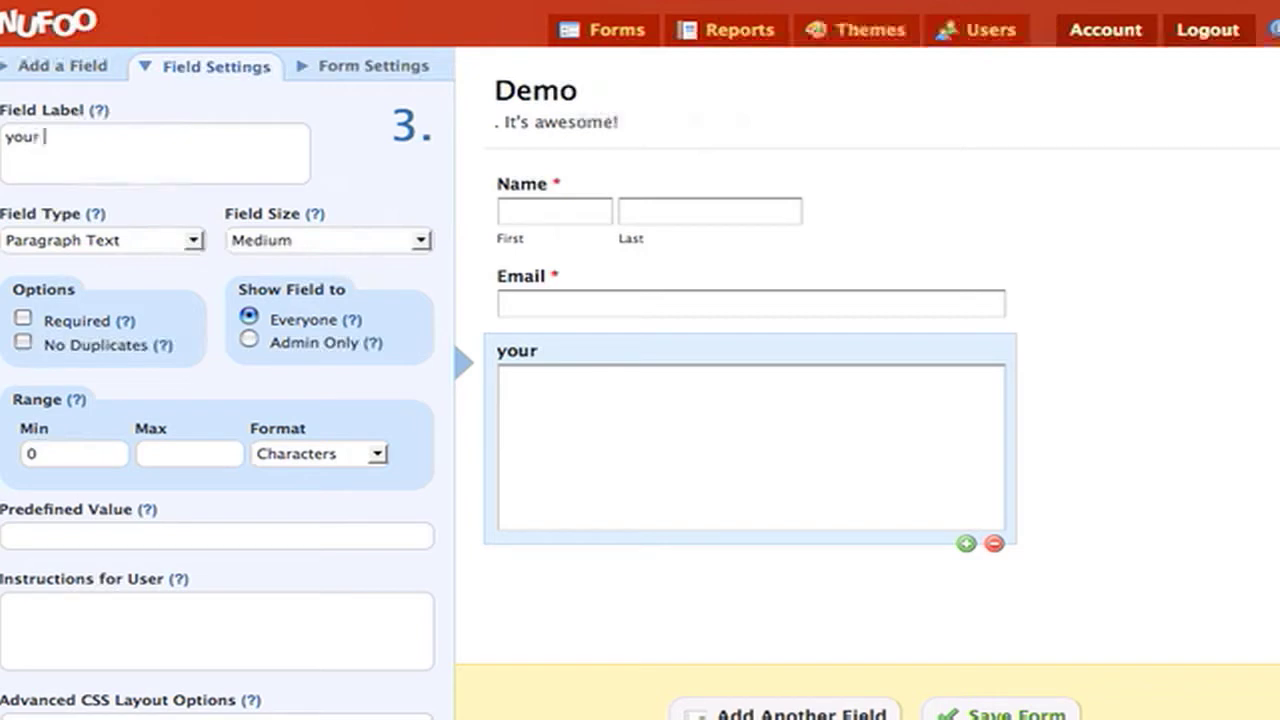
text(comm)
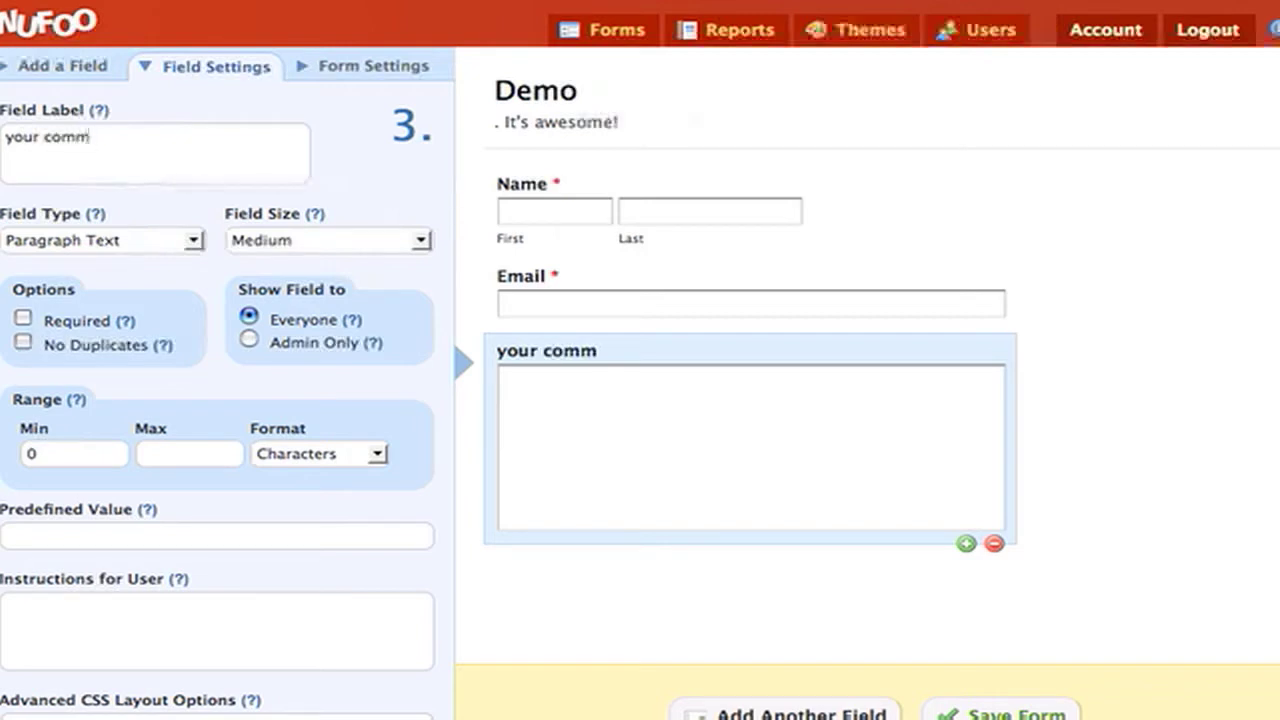
text(en)
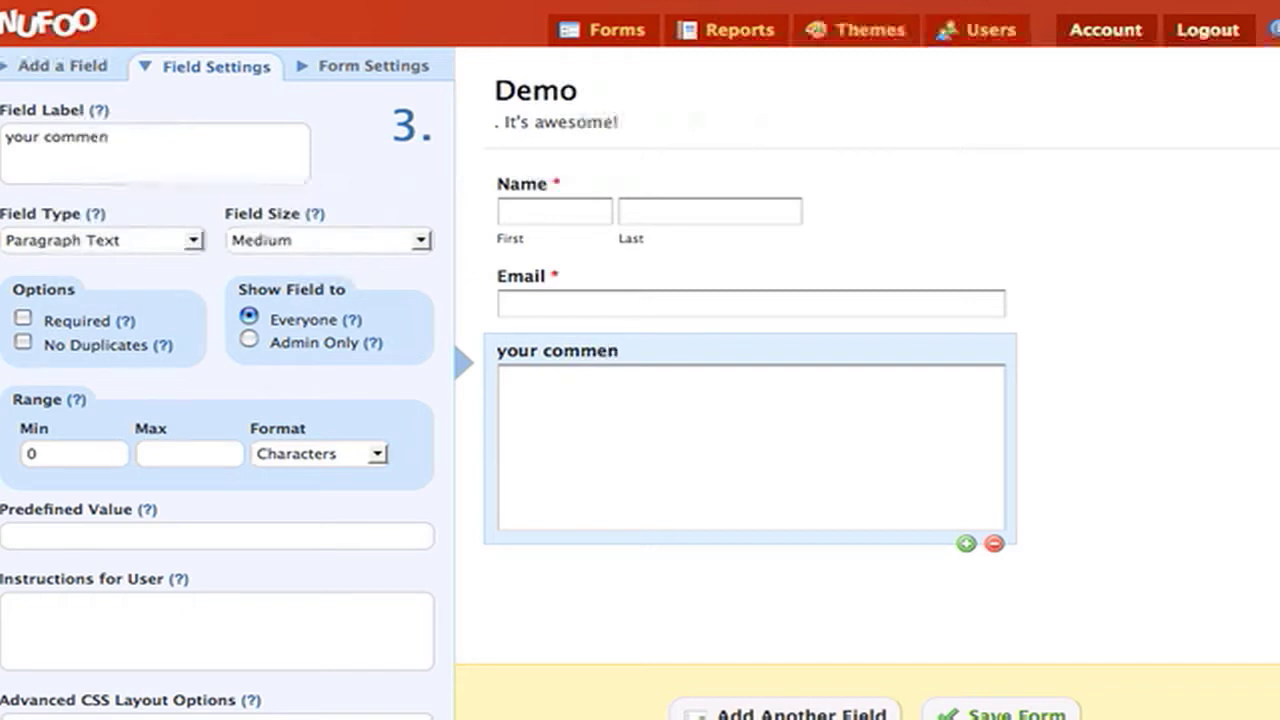
text(ts:)
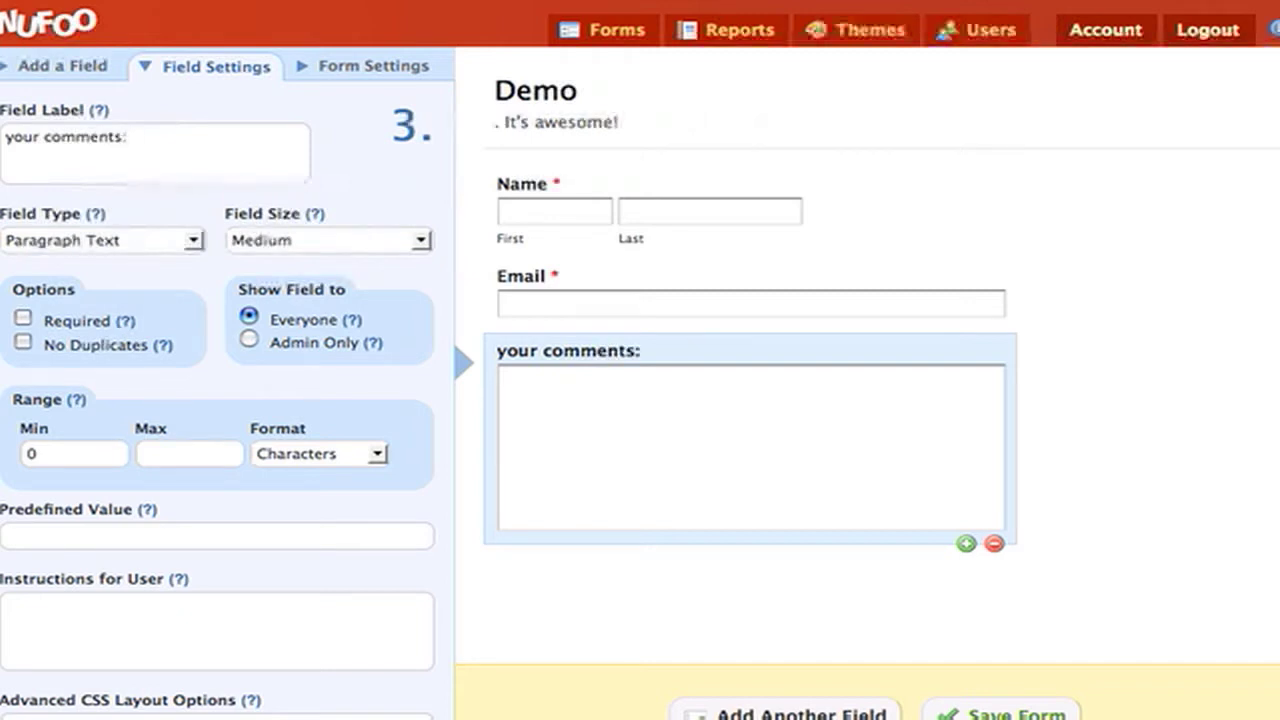
click(120, 137)
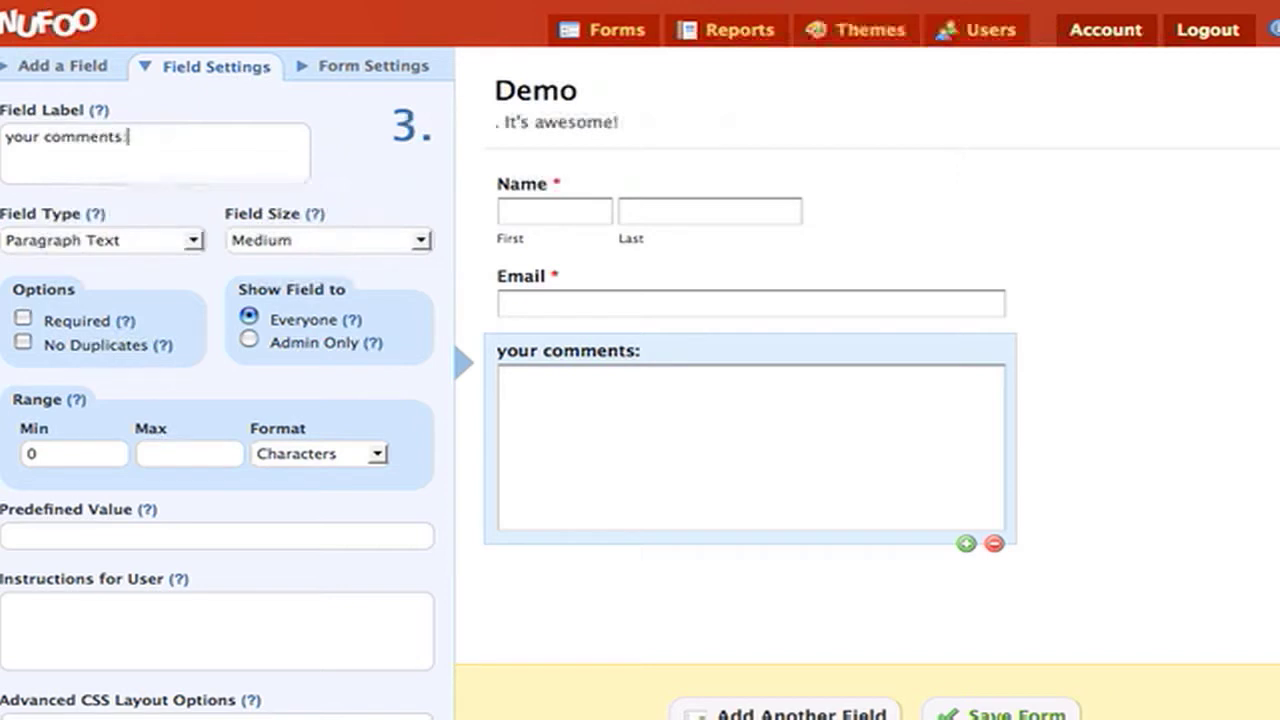
click(23, 317)
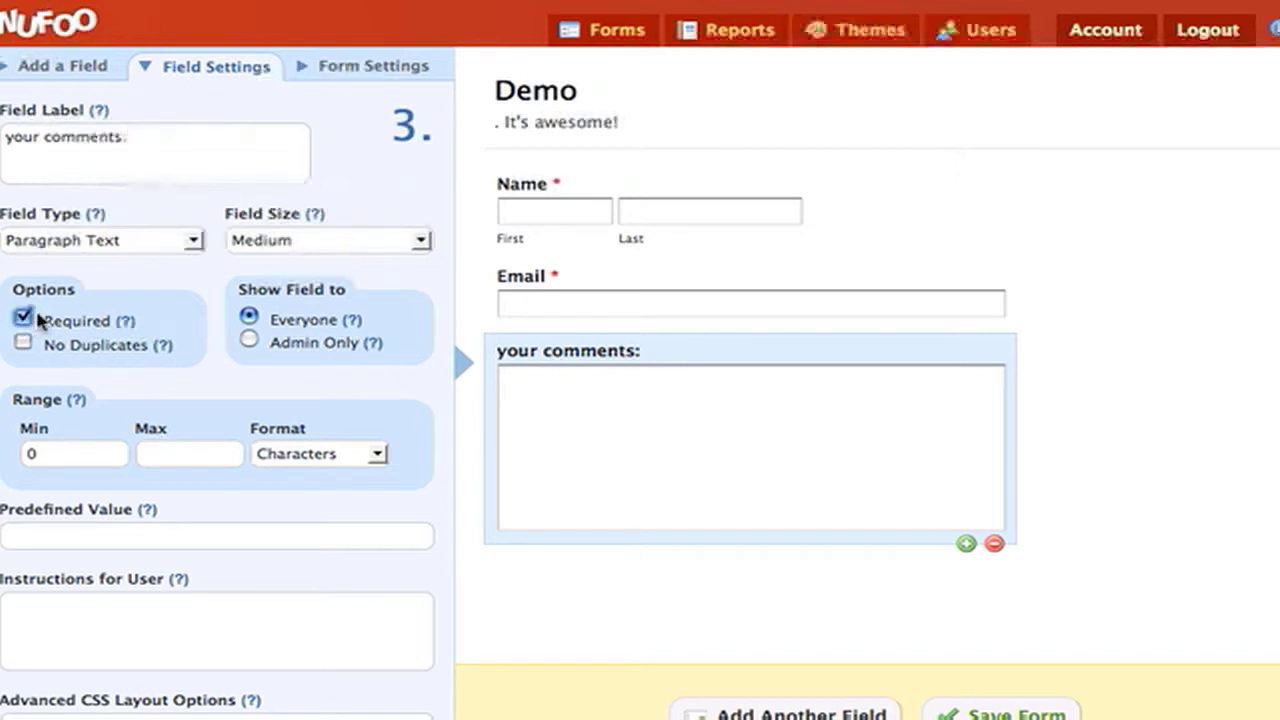
click(23, 317)
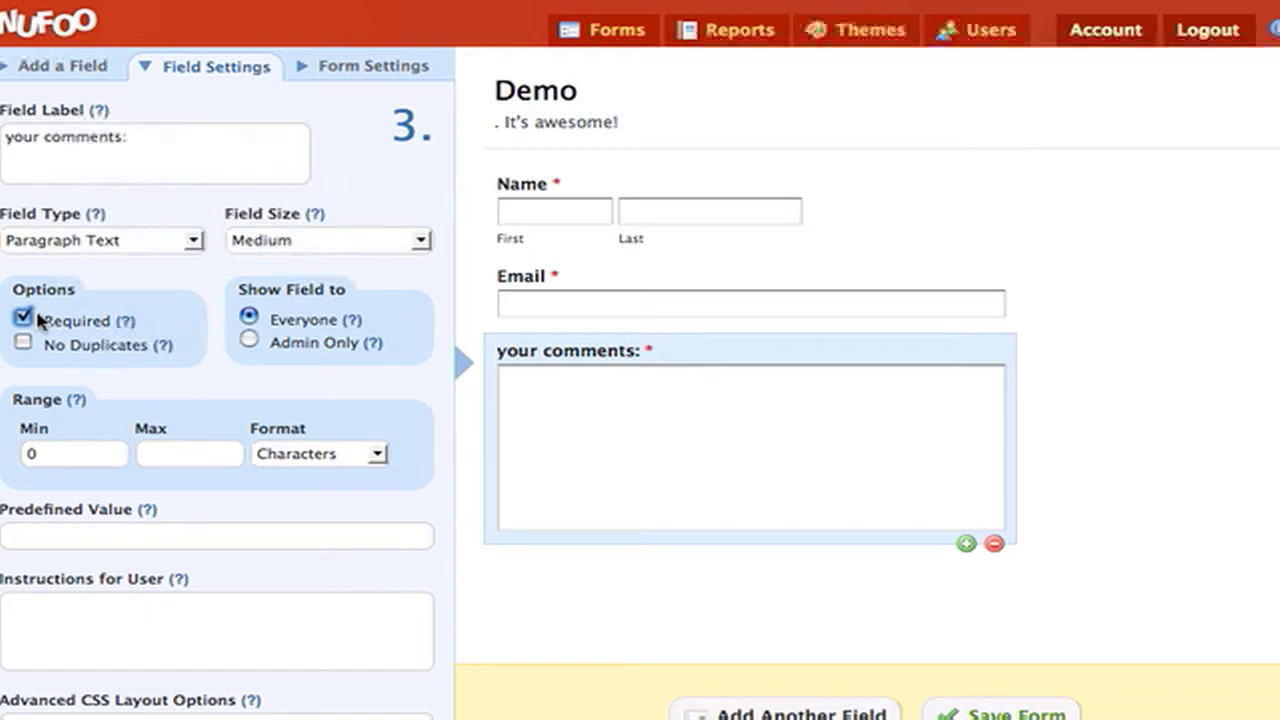
right_click(90, 430)
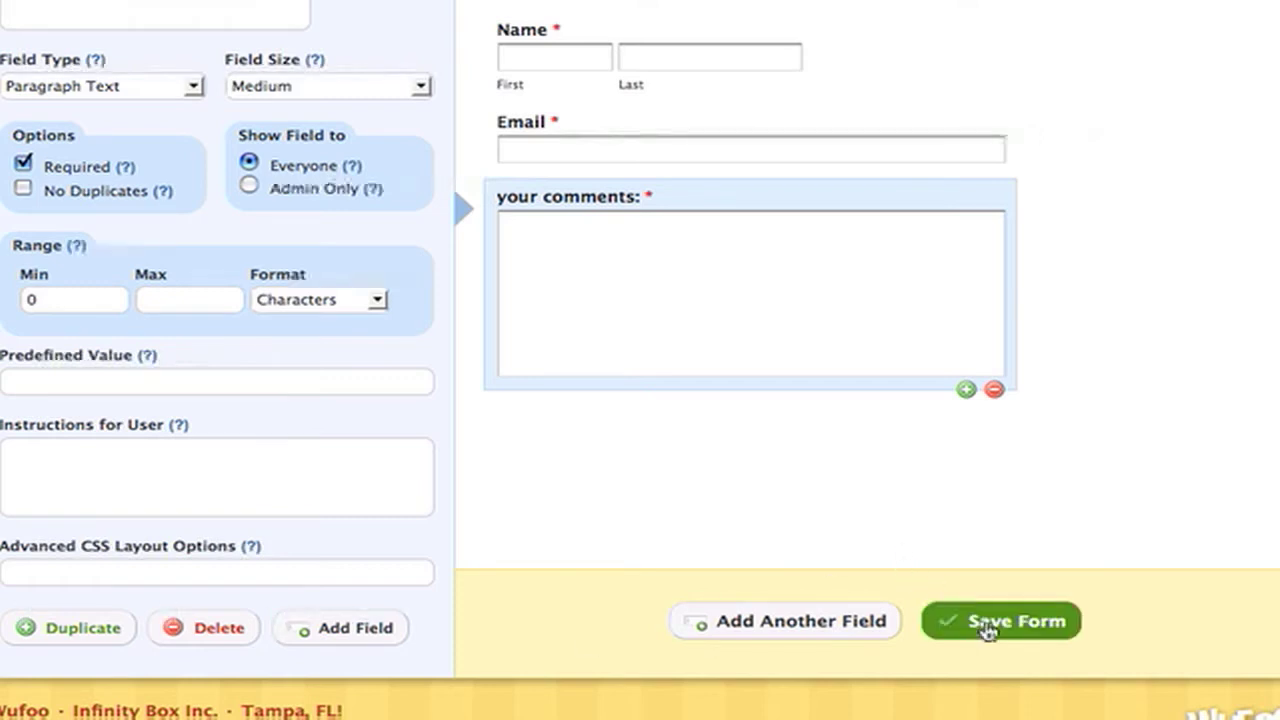
Step: Save the Demo form and return to the Form Manager
click(1000, 620)
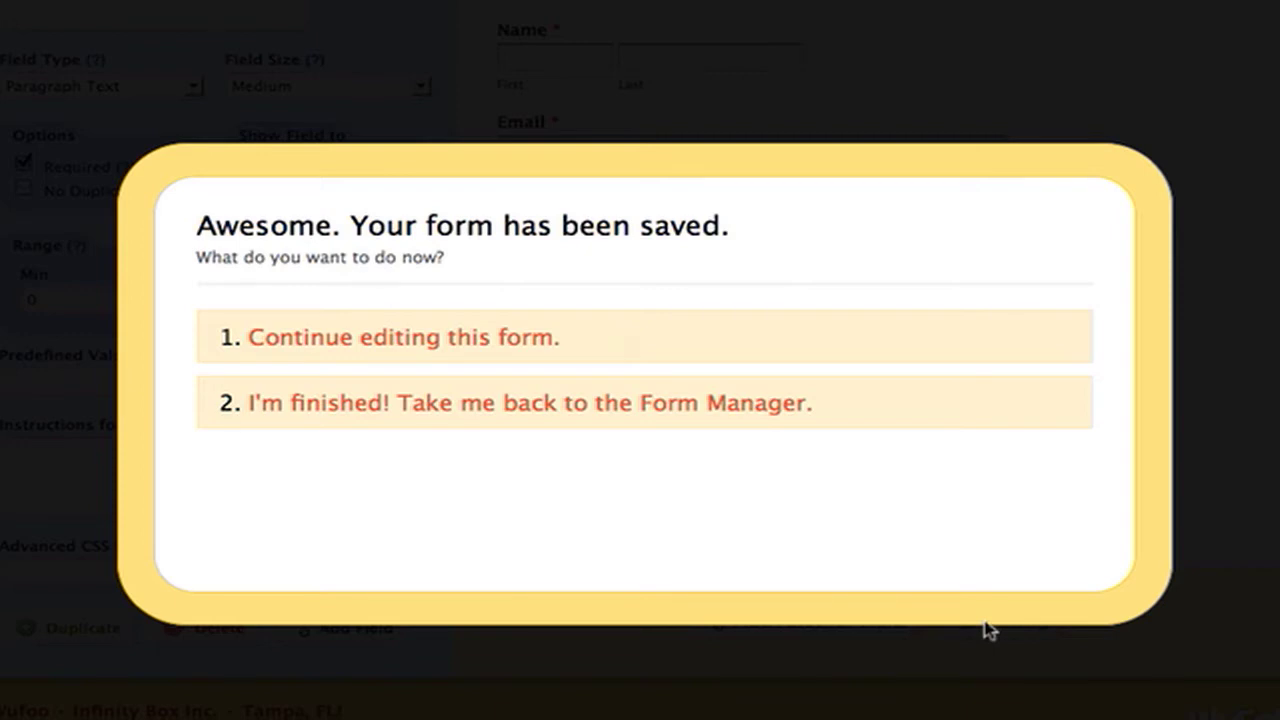
mouse_move(918, 477)
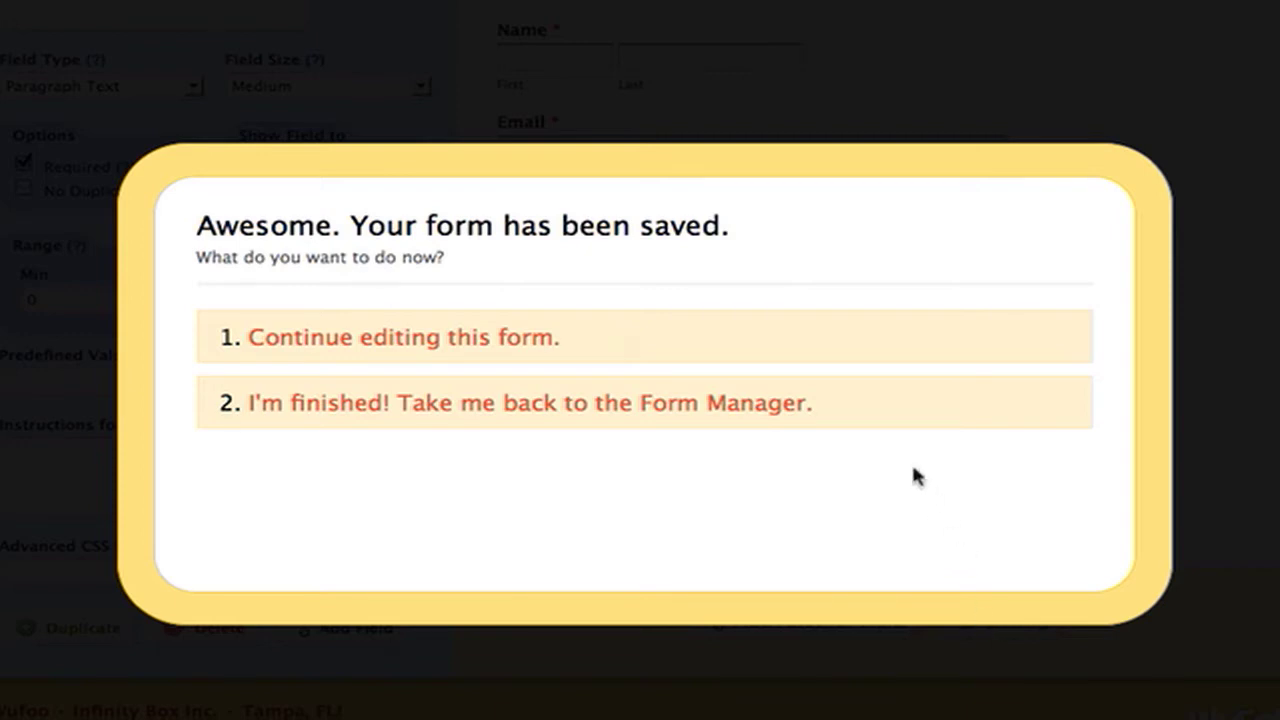
click(530, 403)
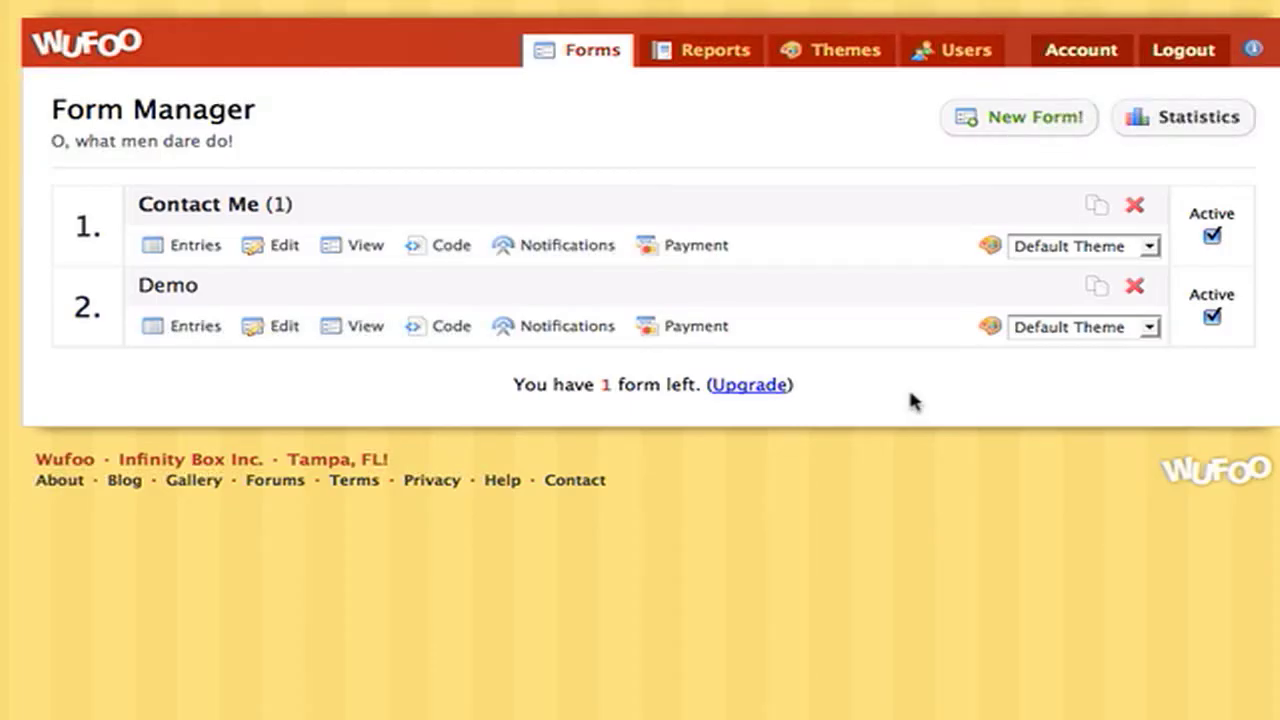
mouse_move(778, 315)
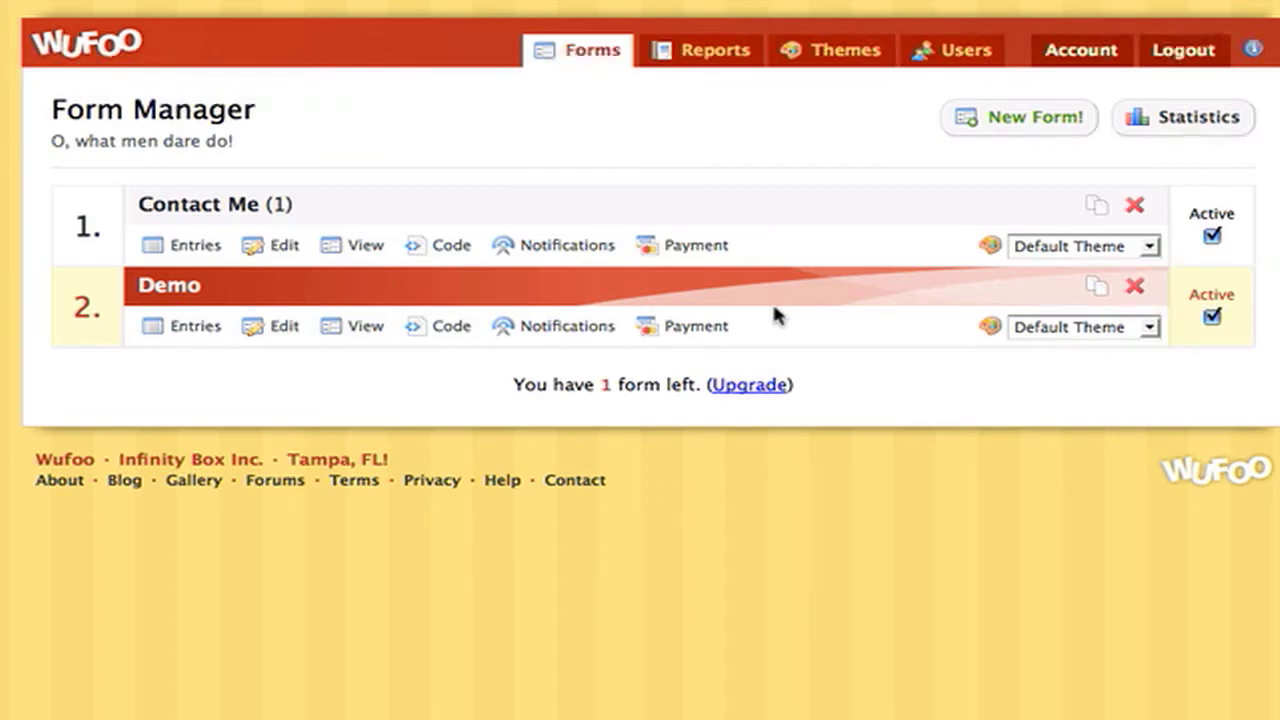
mouse_move(438, 326)
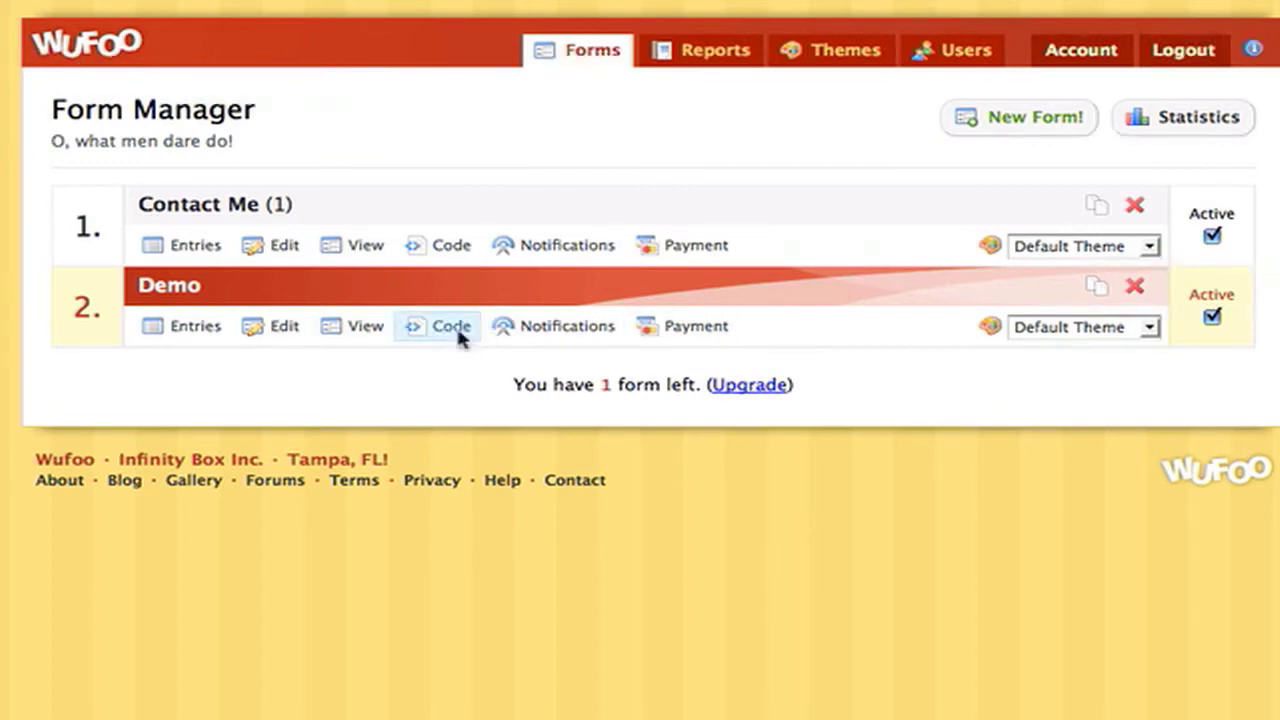
Step: Open the Demo form's code, viewing Pop-Up Form Link then Full Page Form Code
click(437, 326)
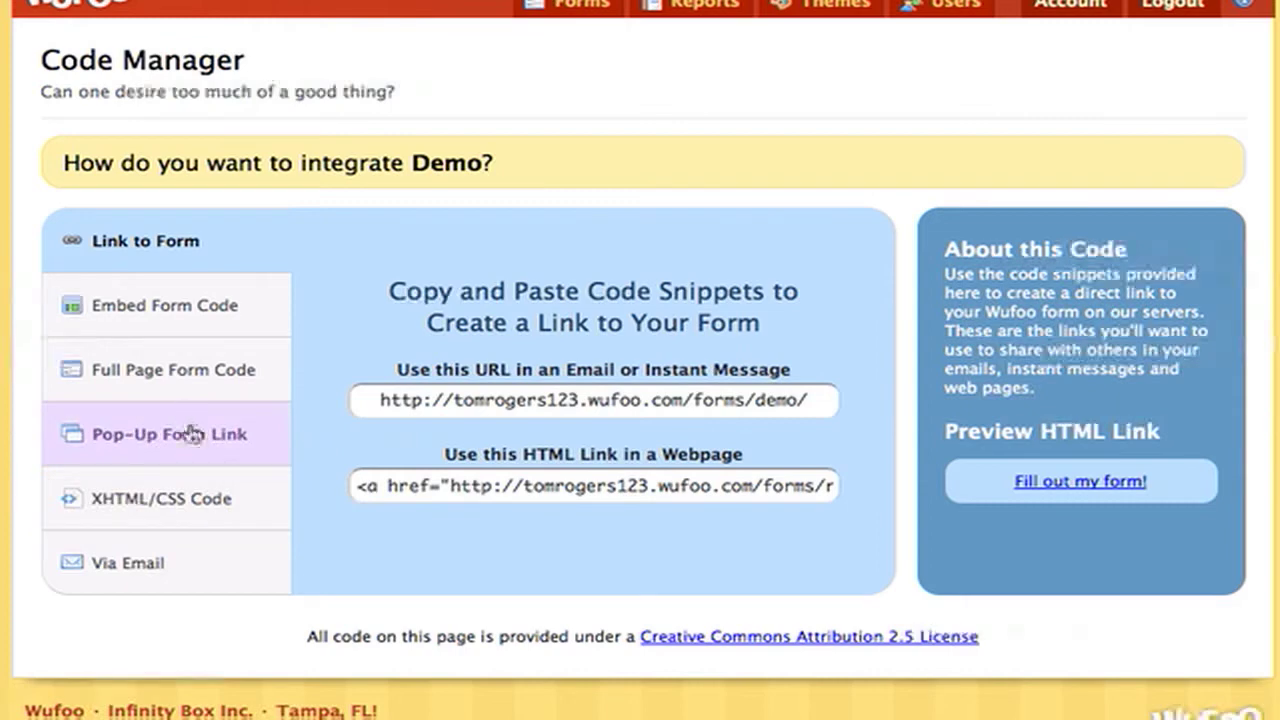
click(165, 498)
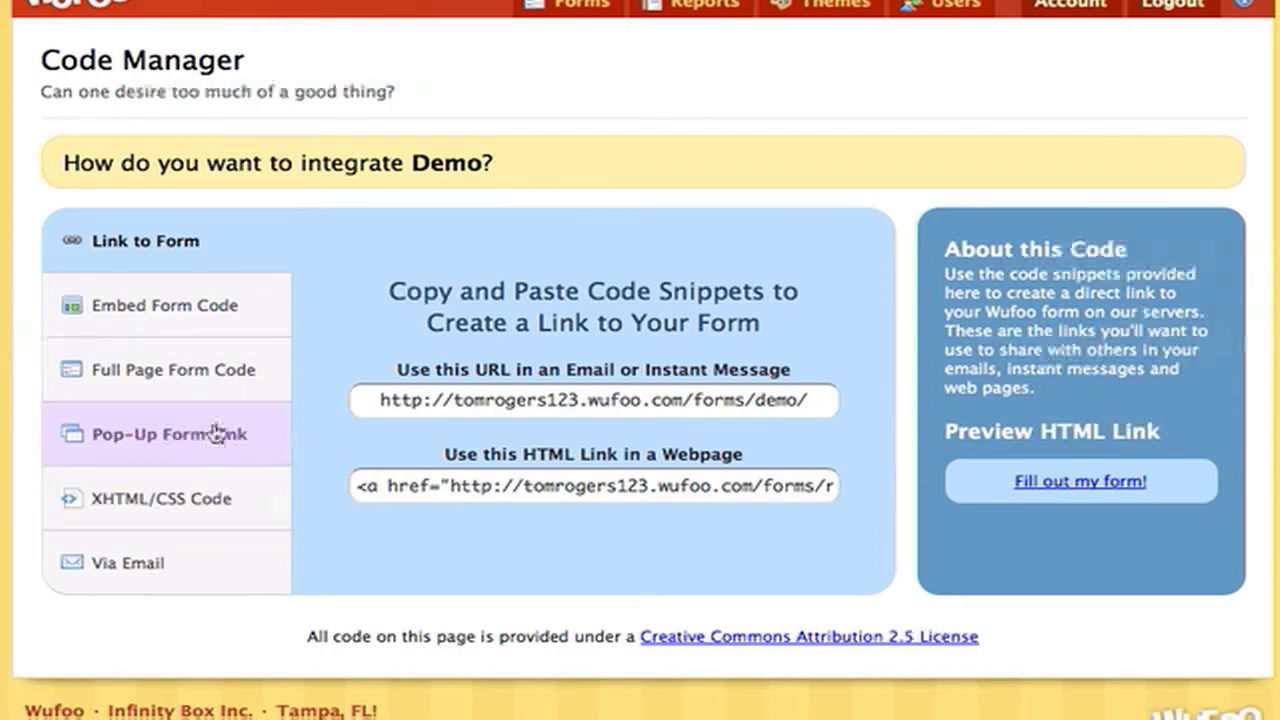
click(167, 433)
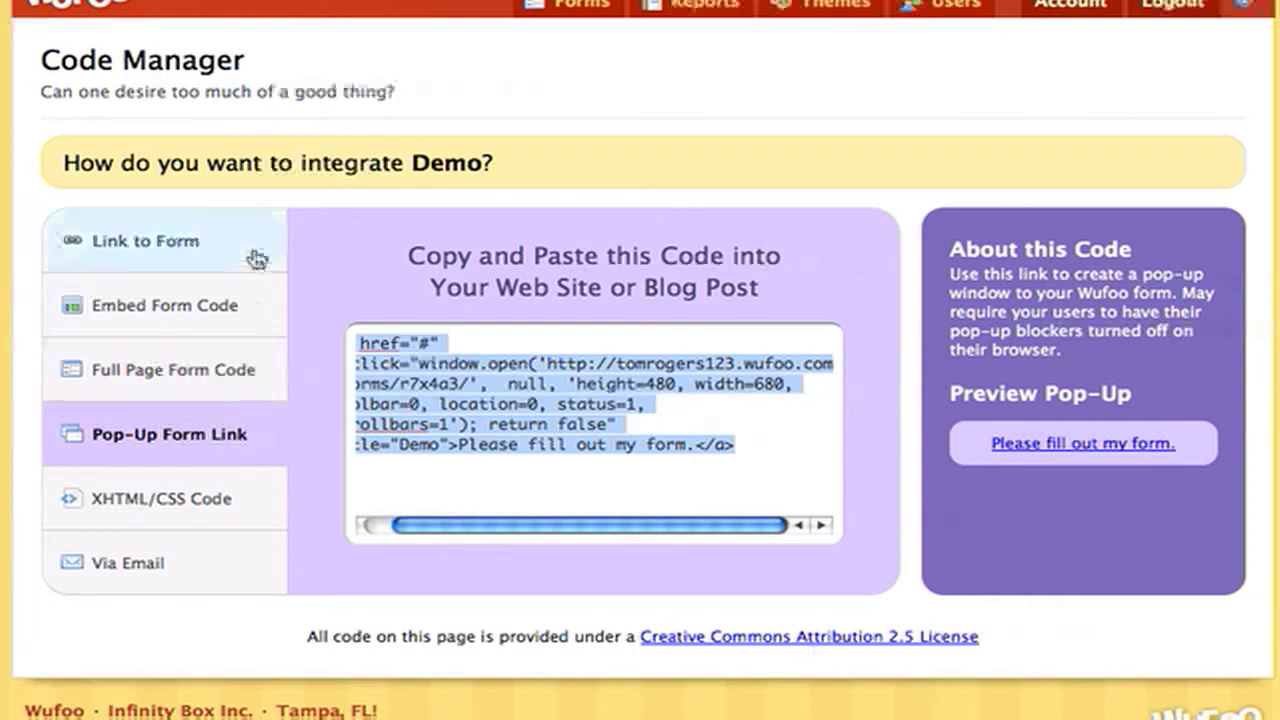
mouse_move(235, 355)
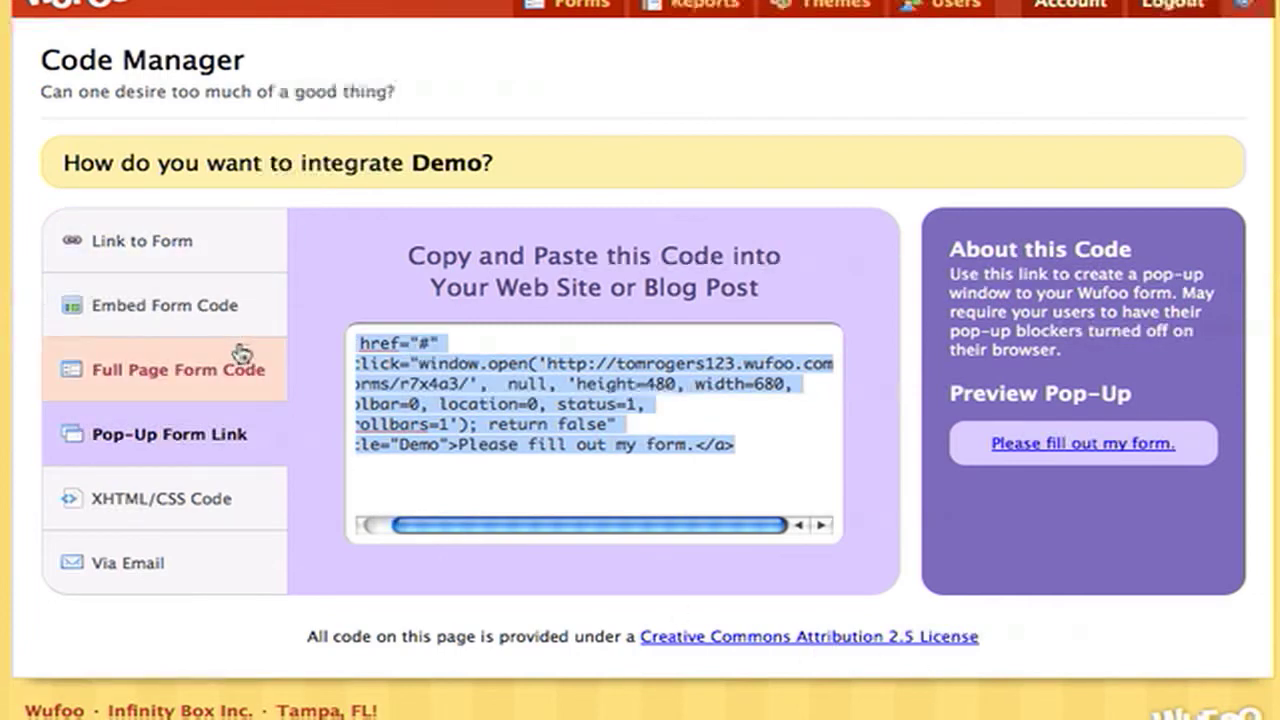
click(178, 369)
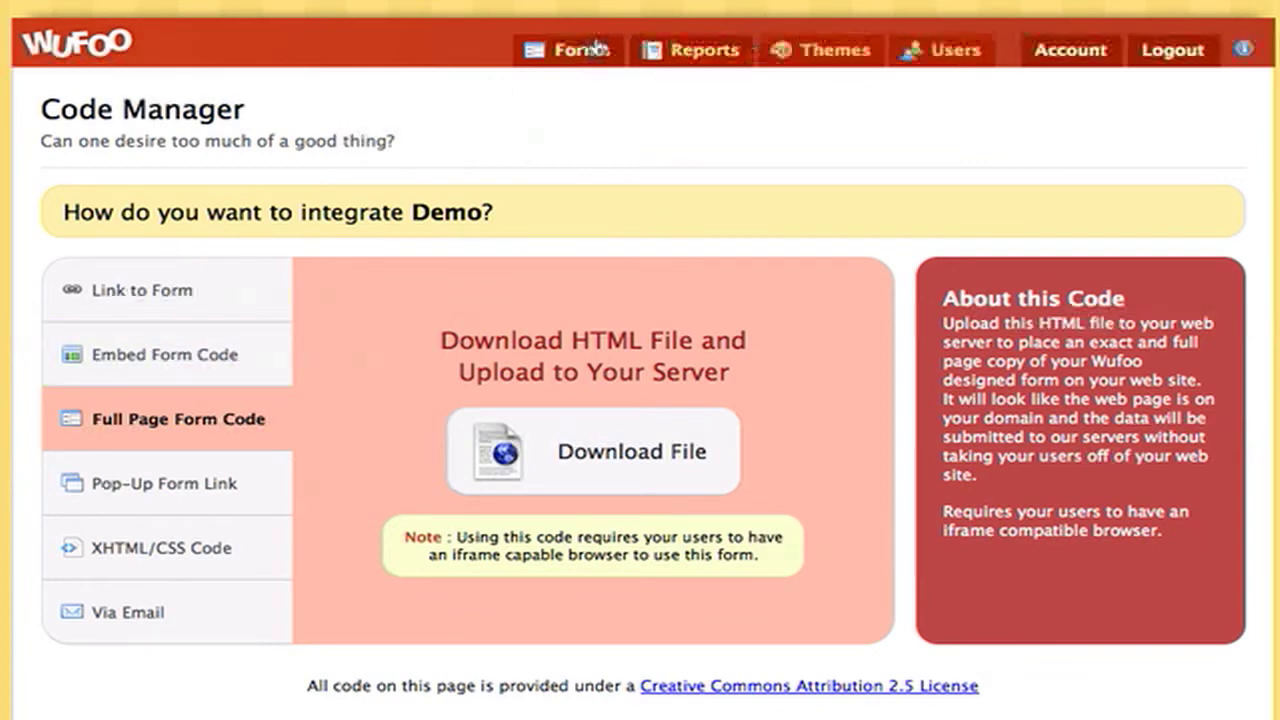
mouse_move(567, 50)
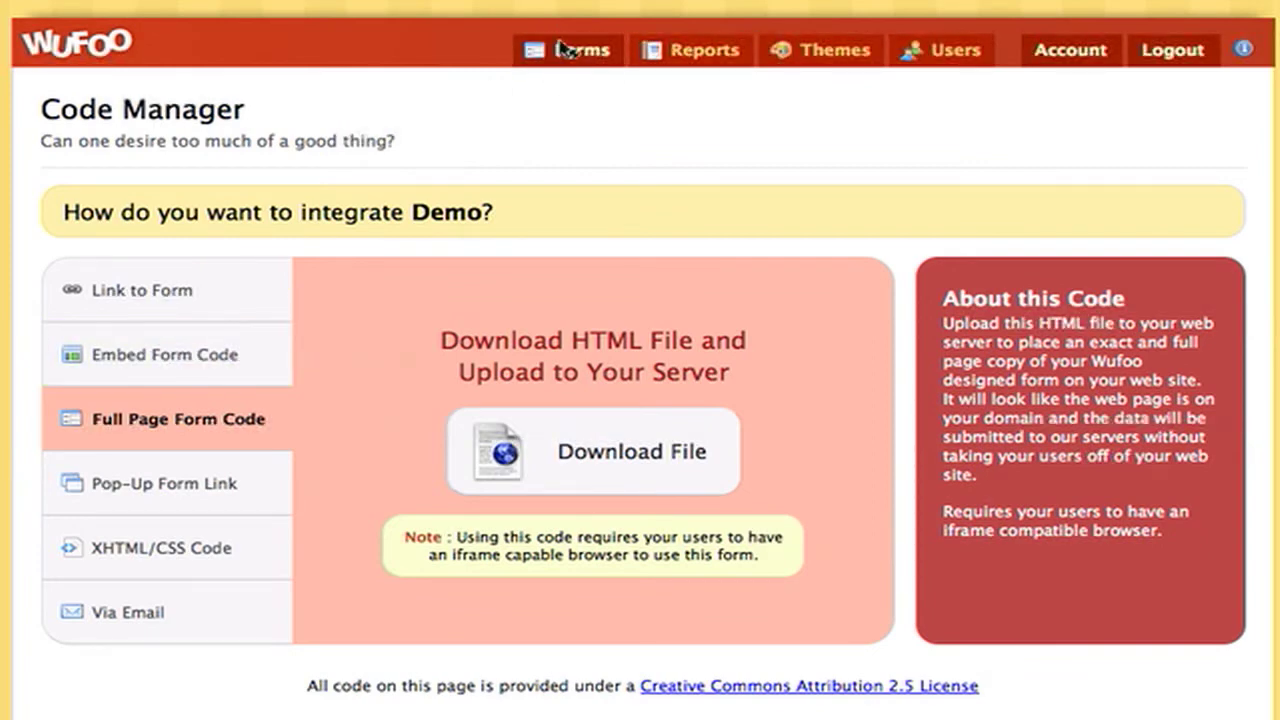
click(577, 50)
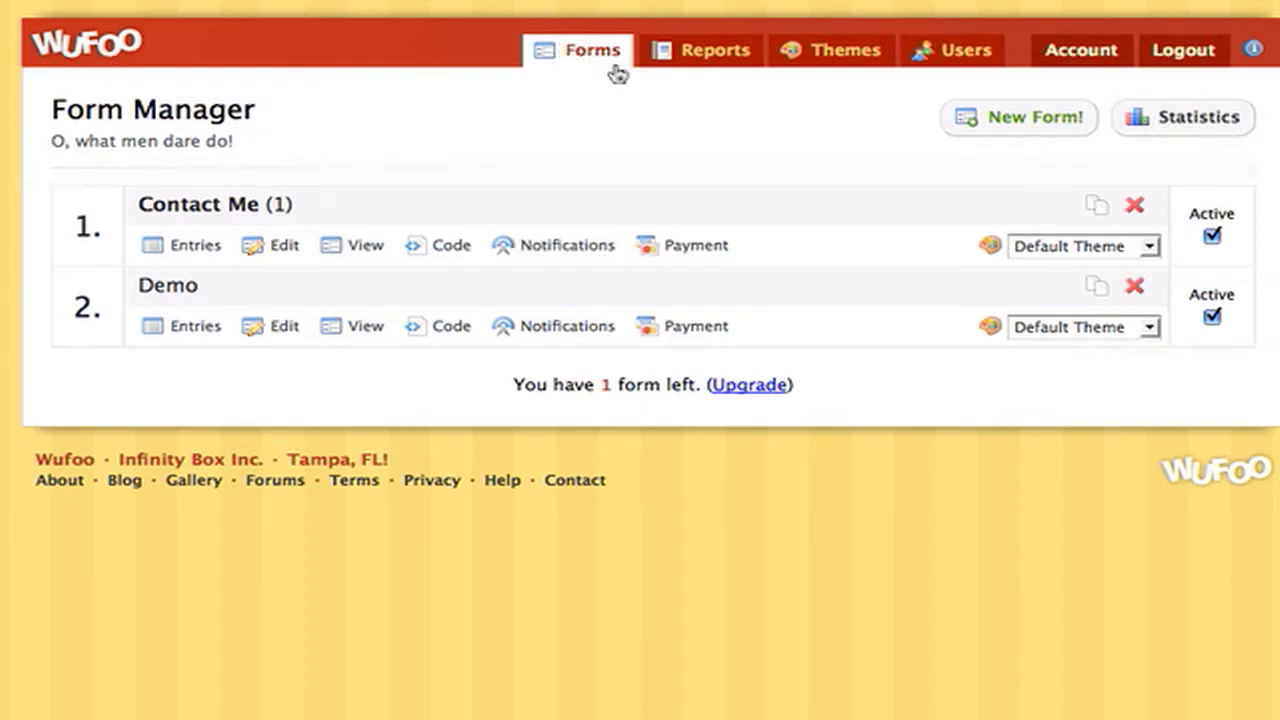
mouse_move(323, 308)
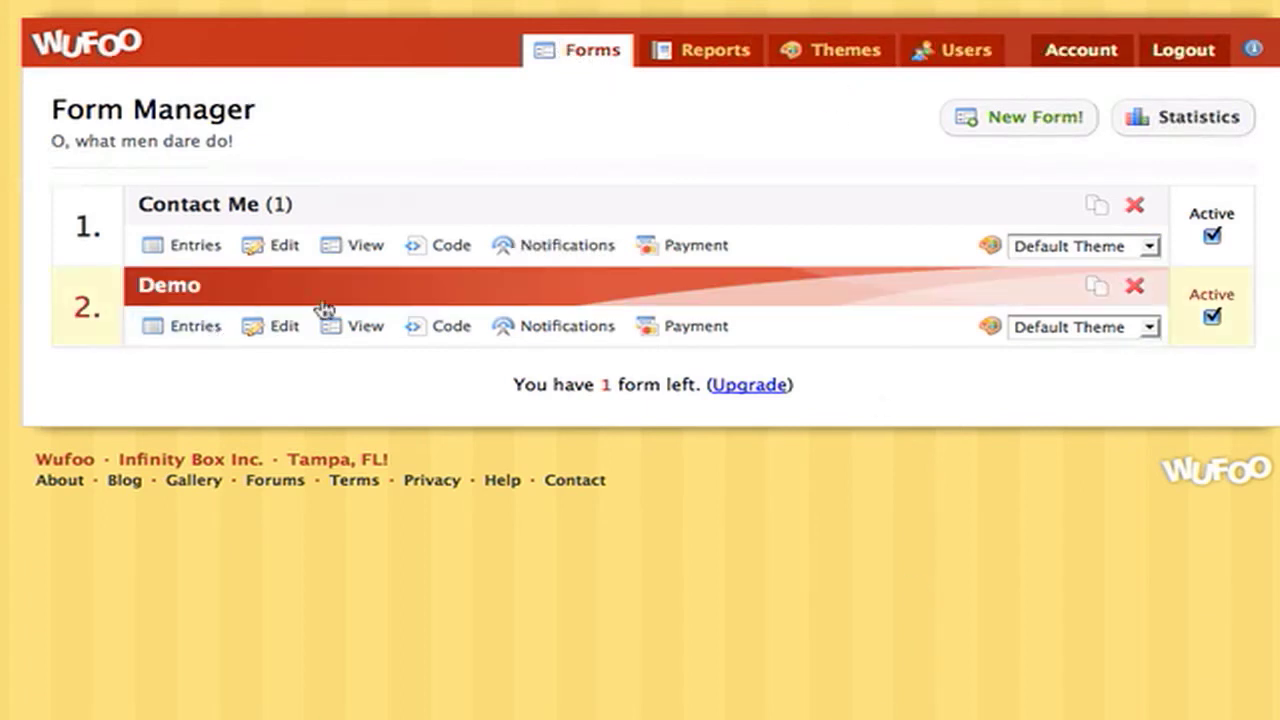
click(366, 325)
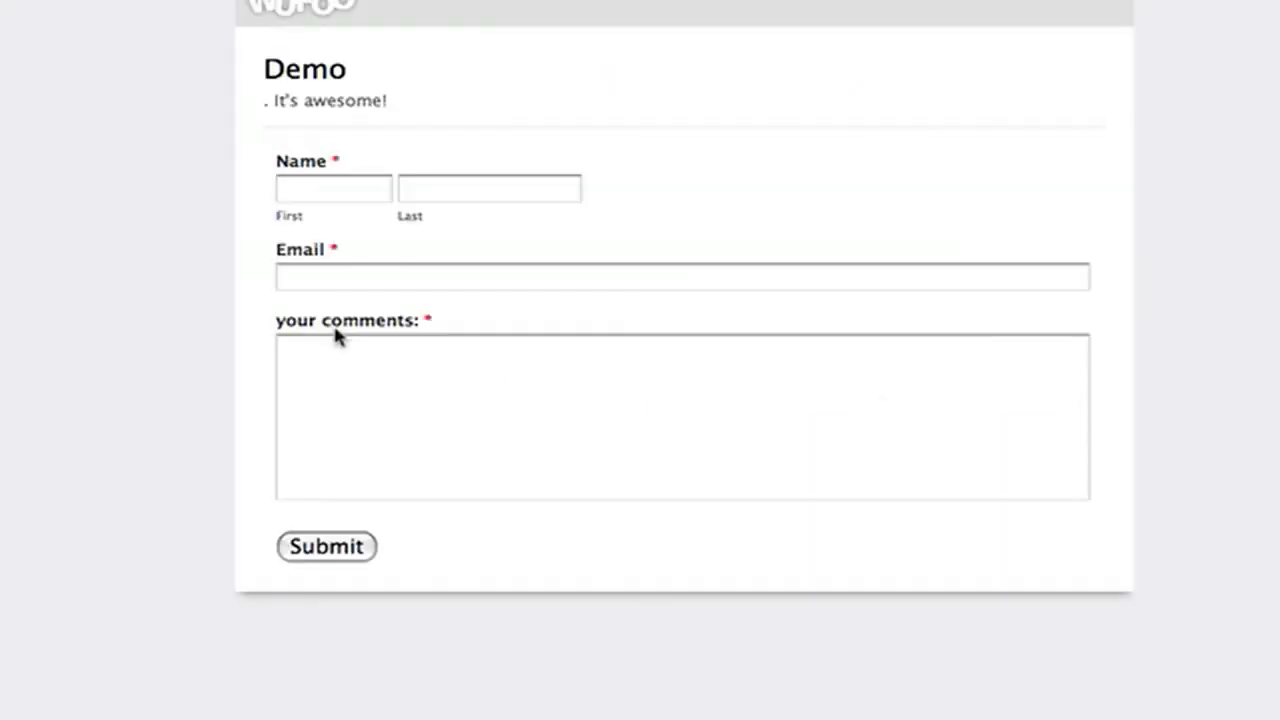
mouse_move(378, 265)
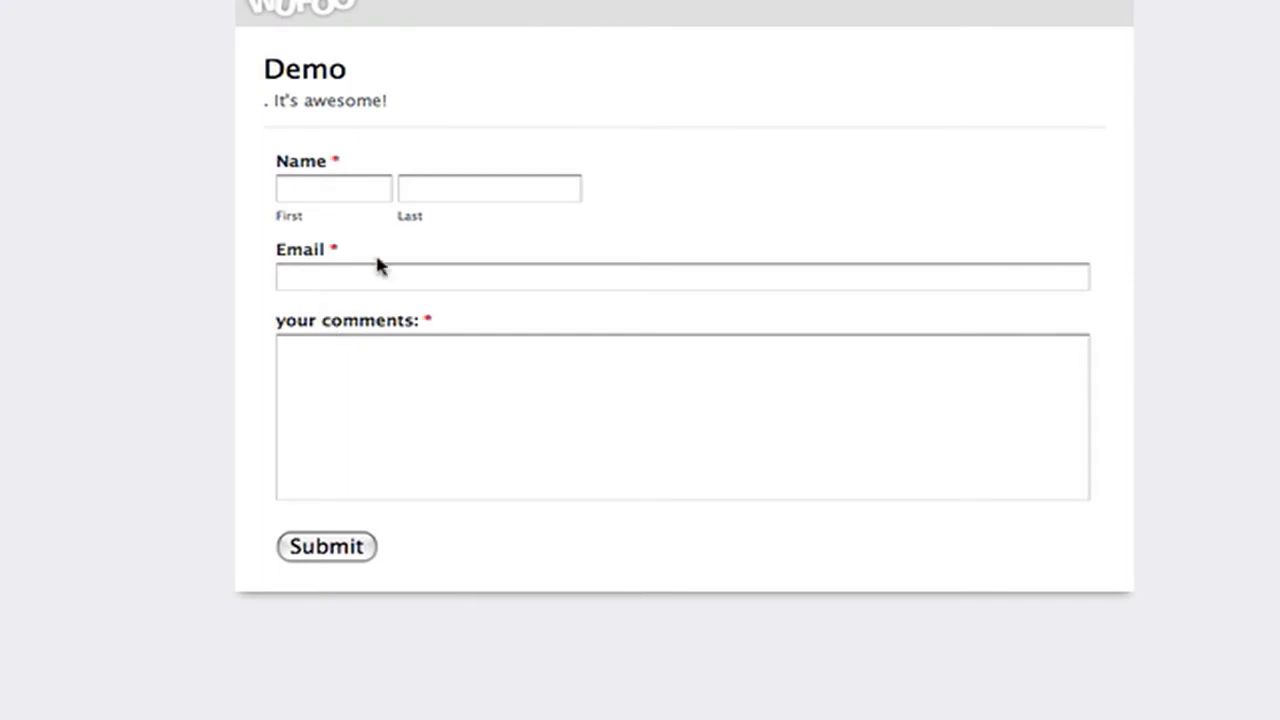
click(333, 188)
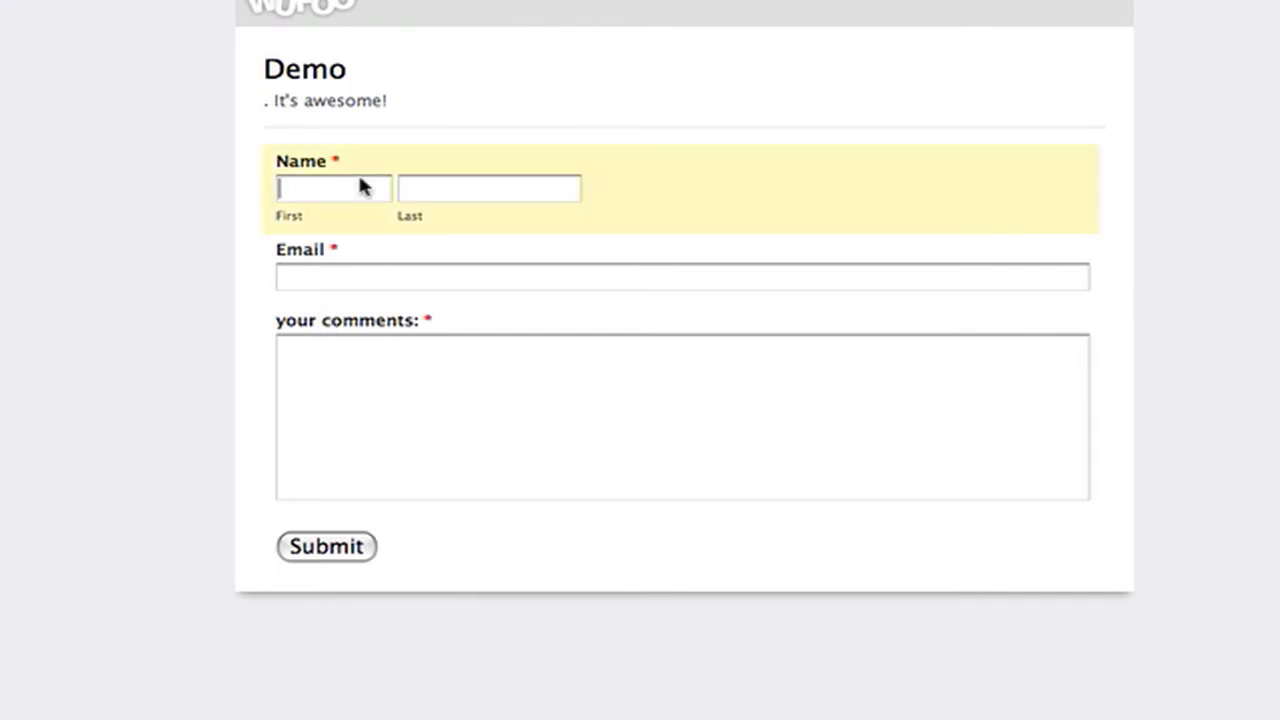
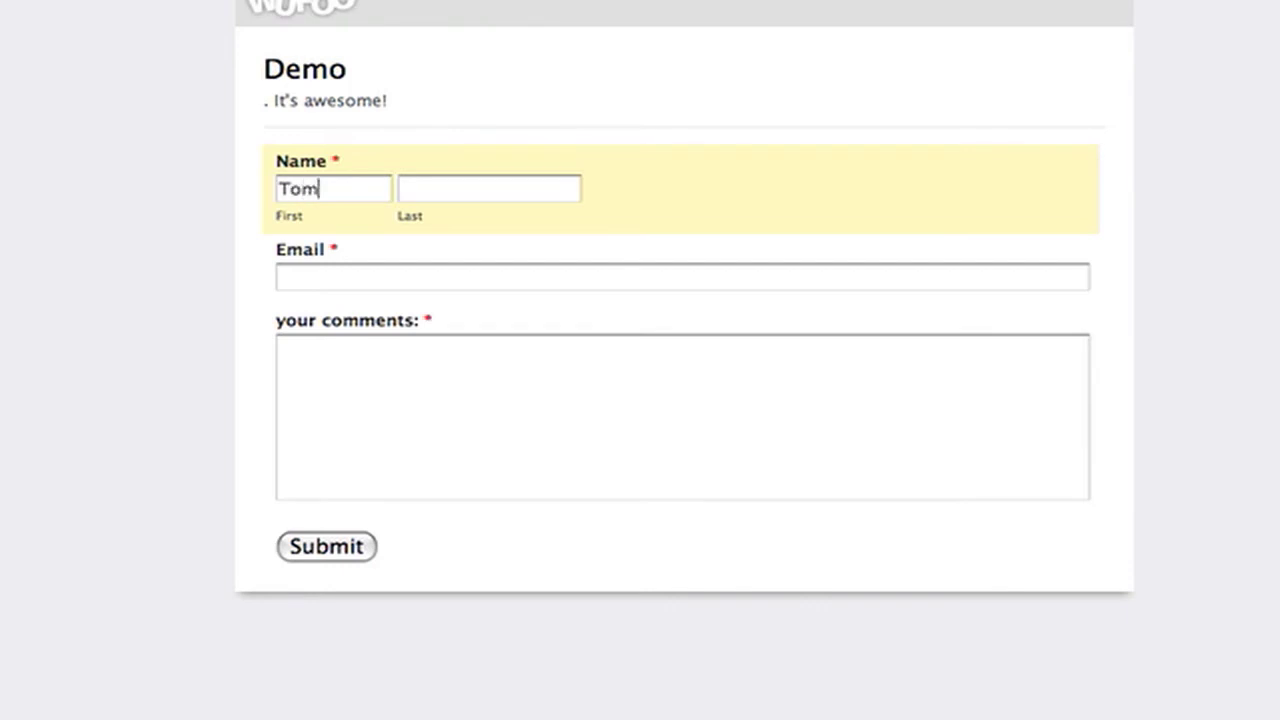
click(489, 189)
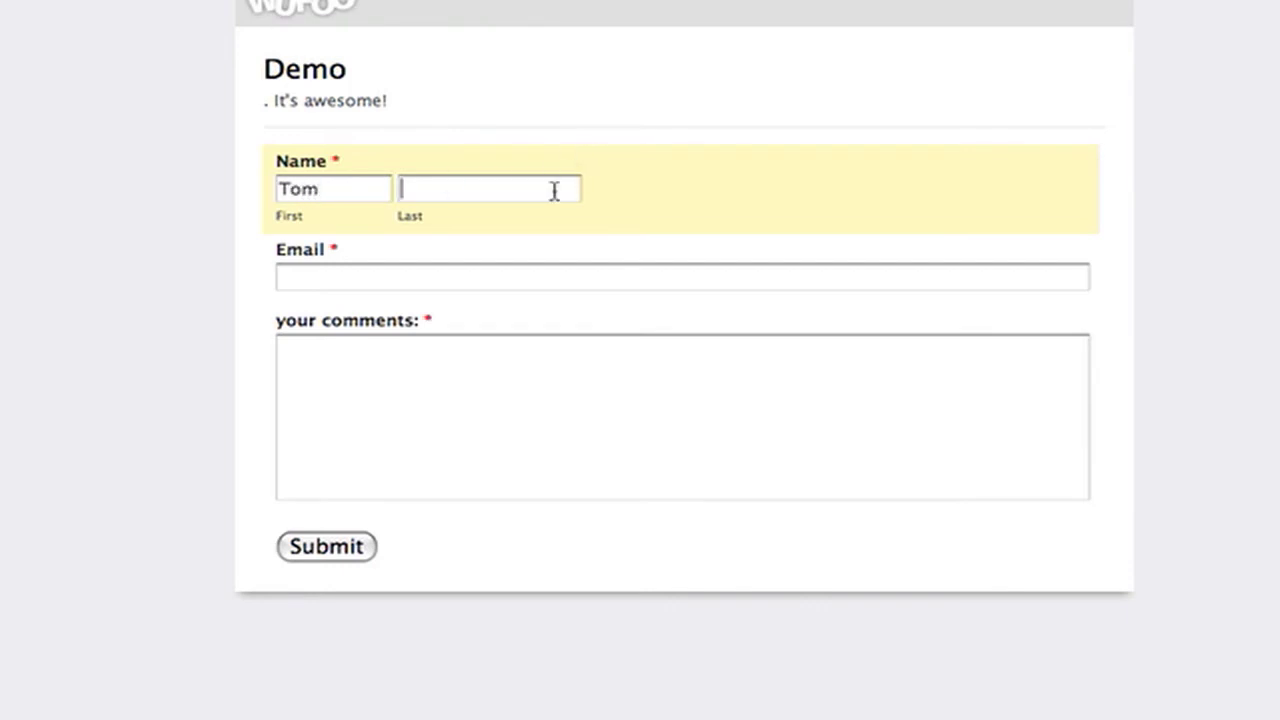
click(683, 277)
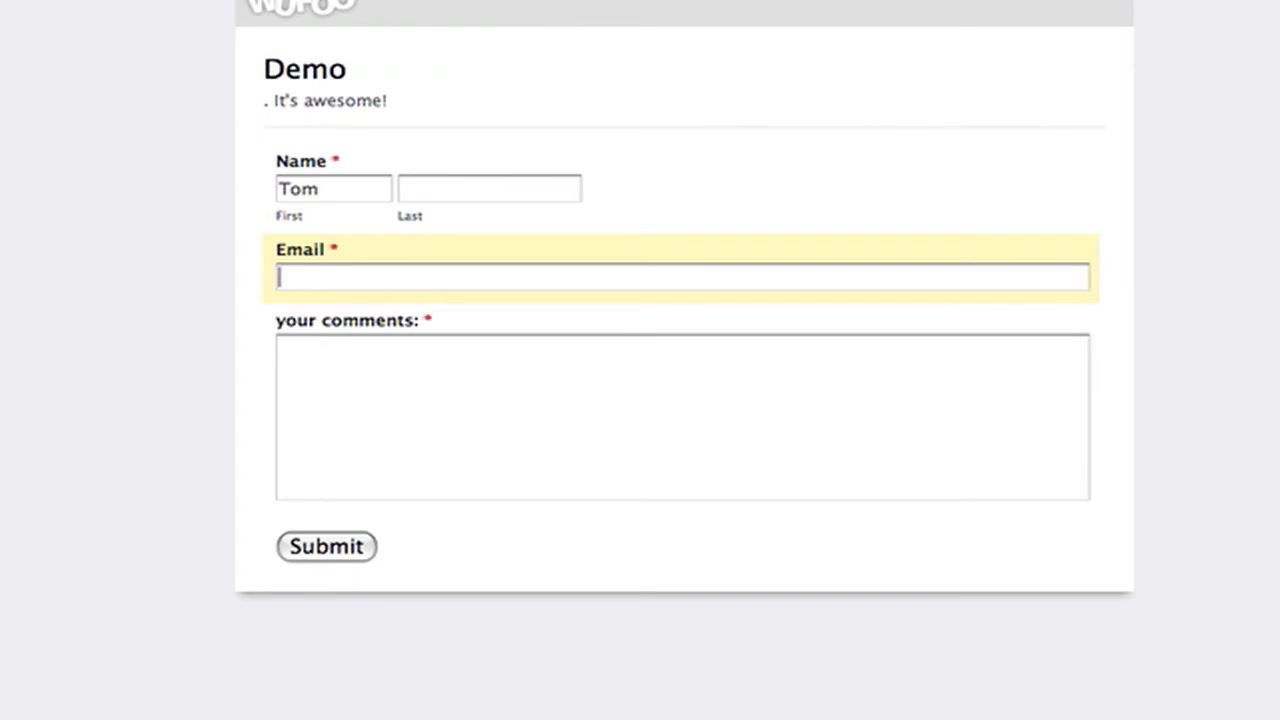
text(t)
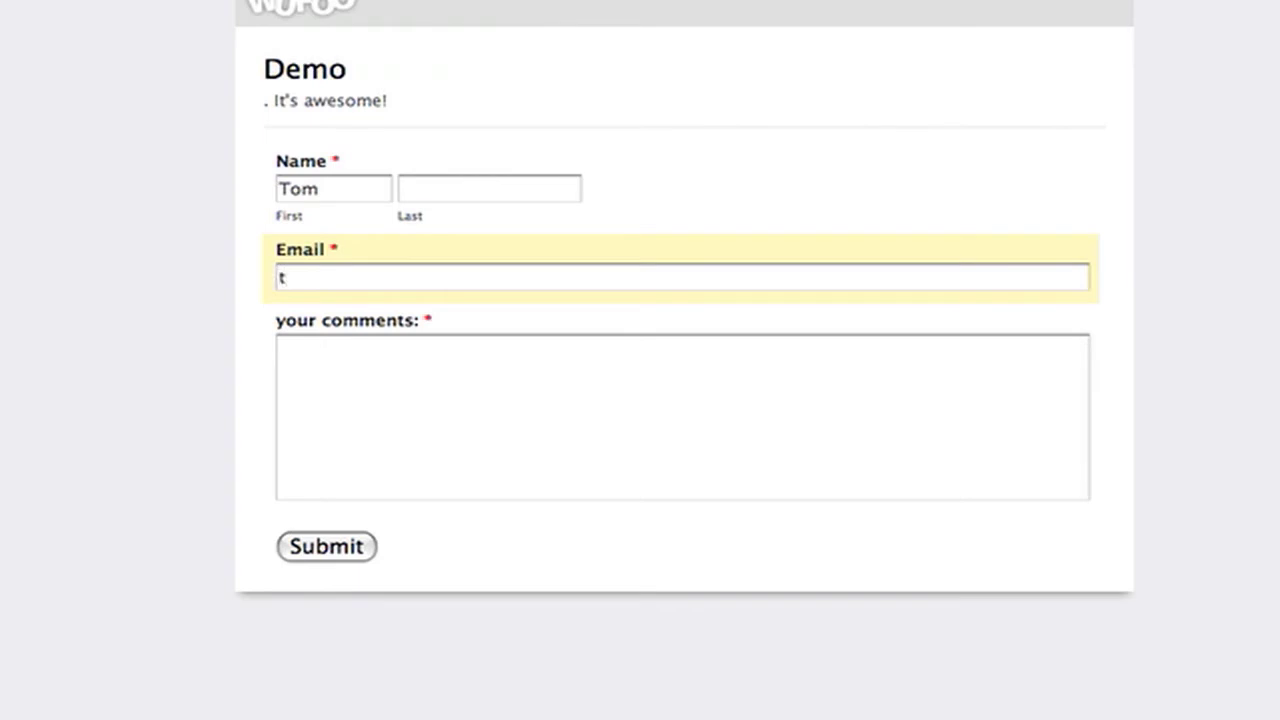
key(Backspace)
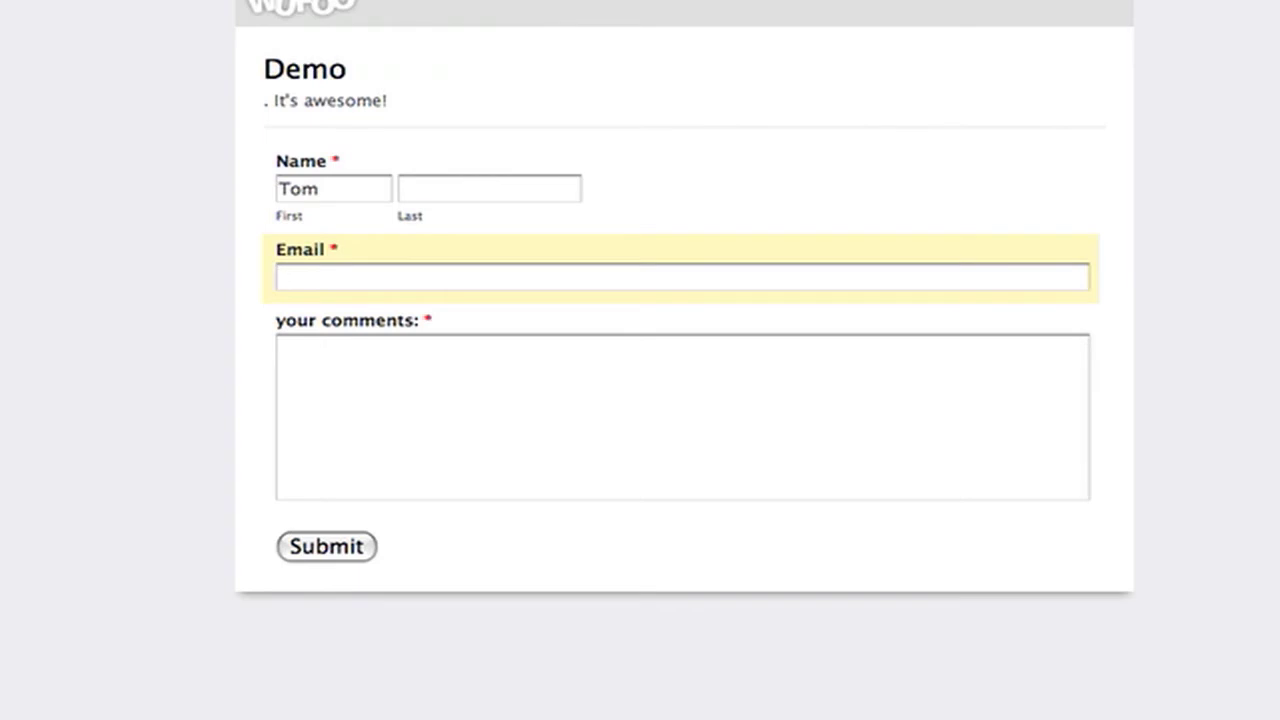
text(a)
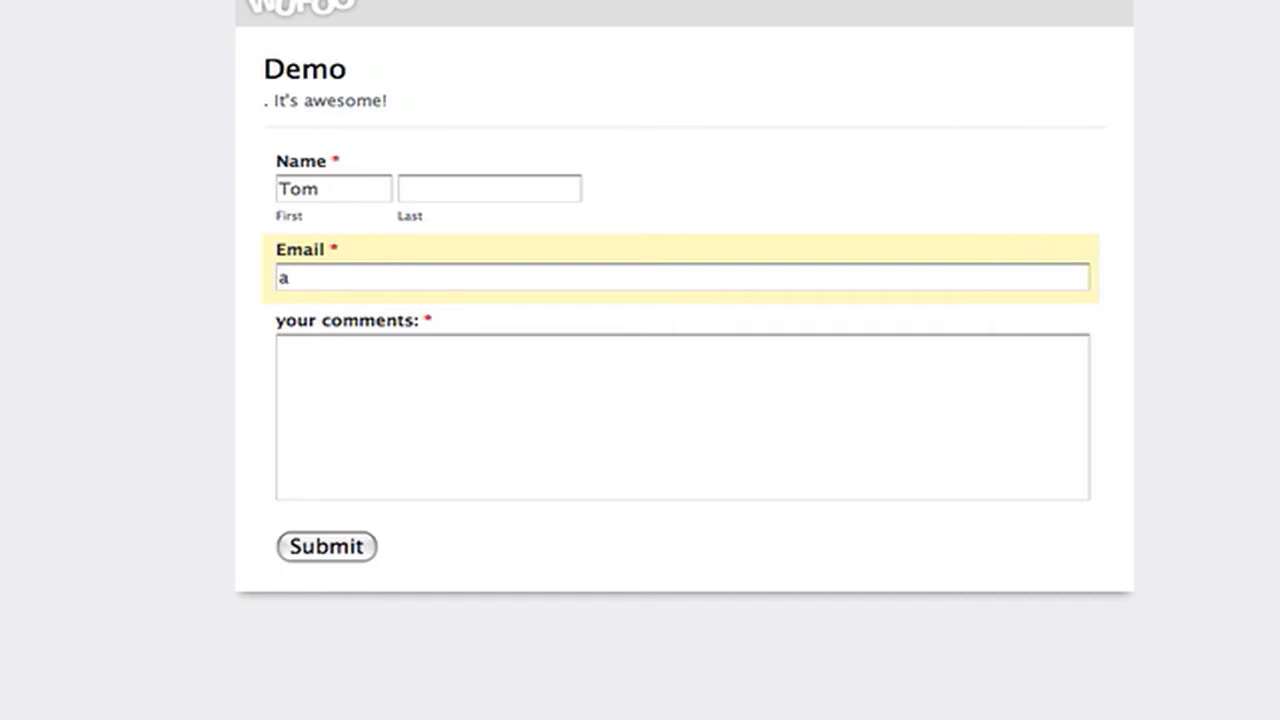
text(@)
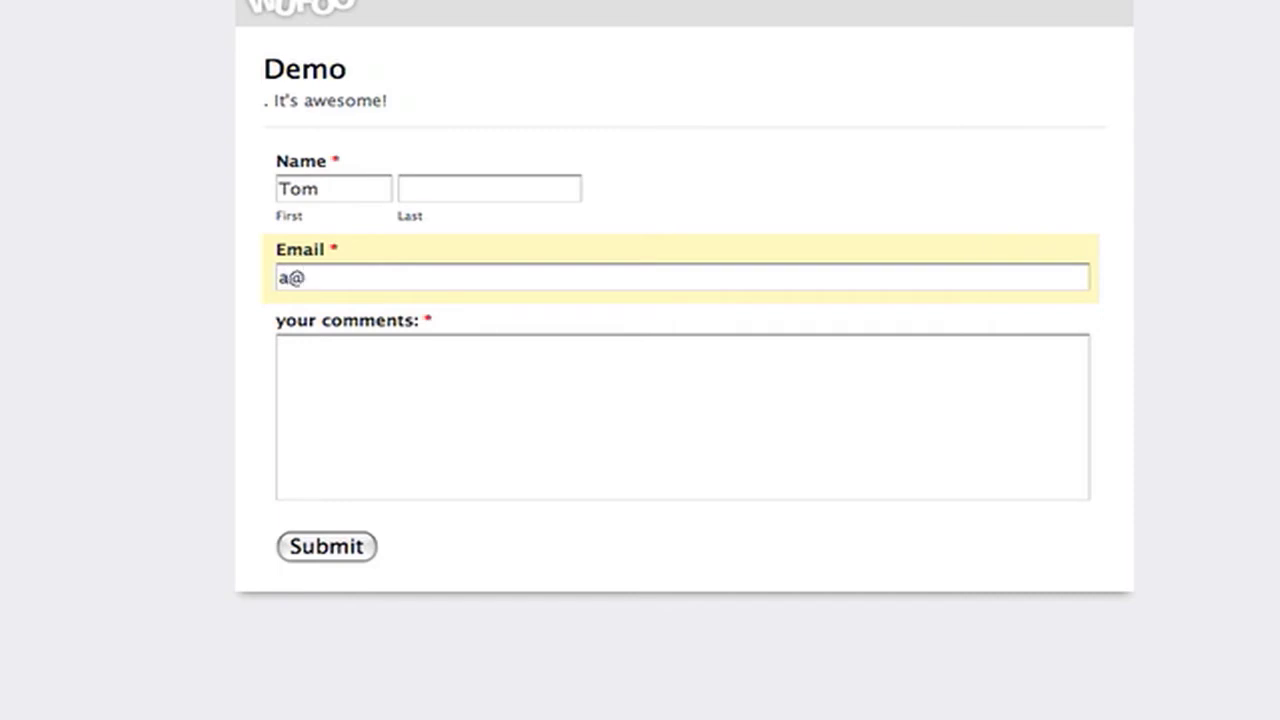
text(b.)
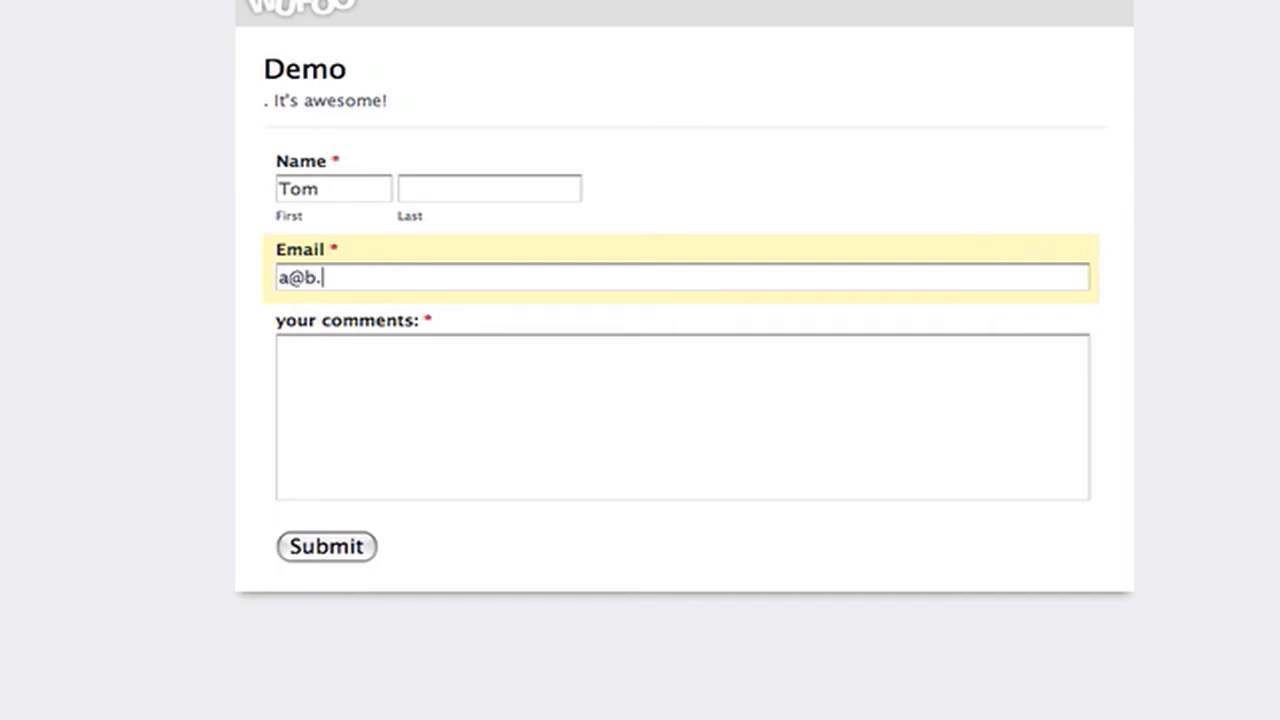
text(com)
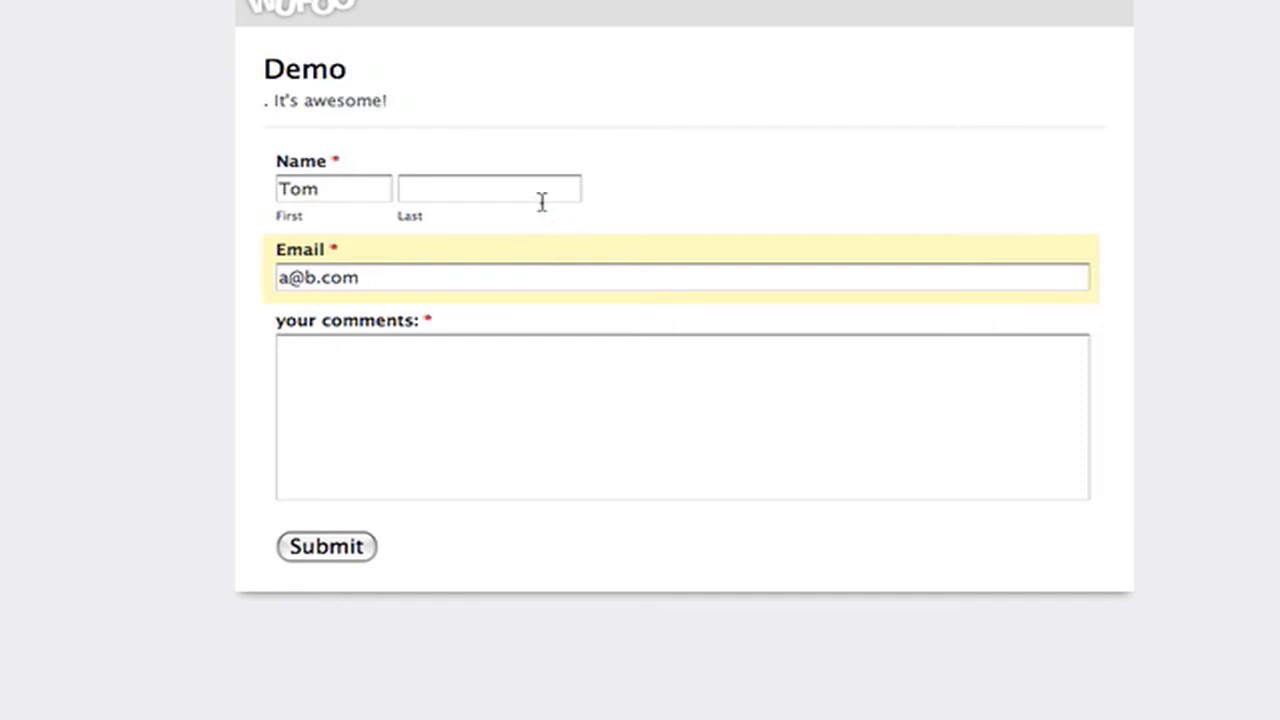
click(489, 188)
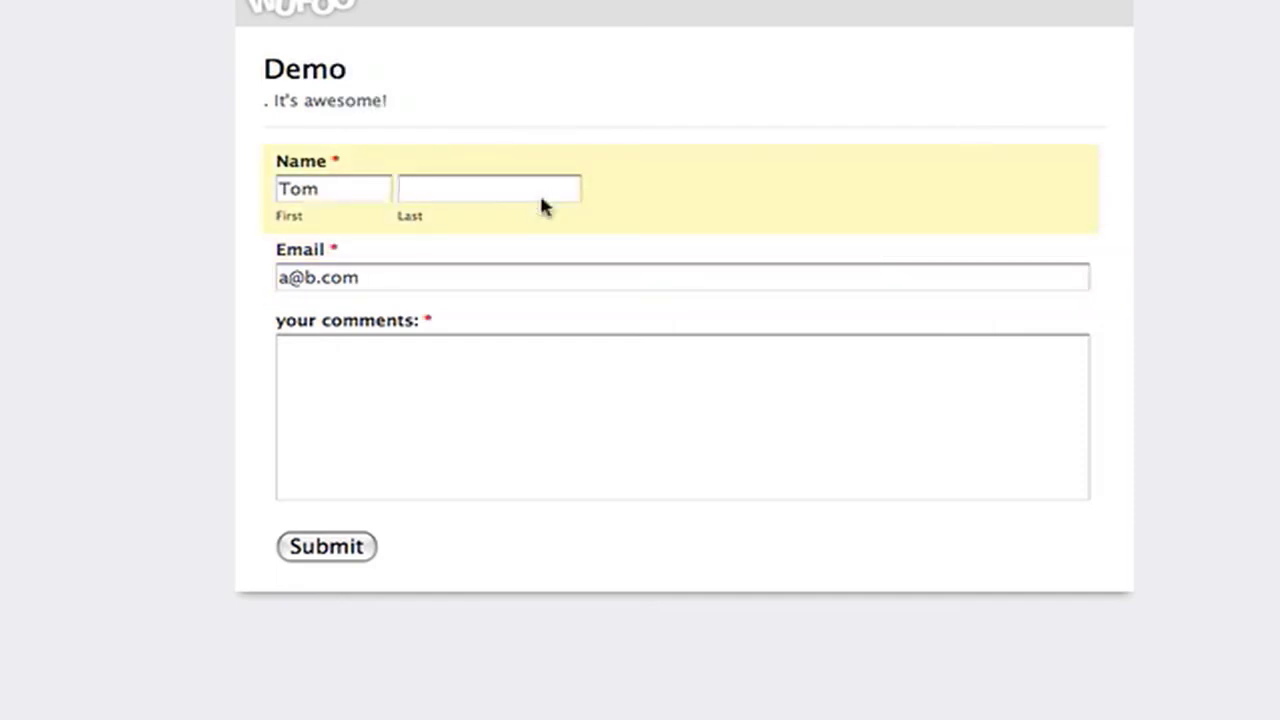
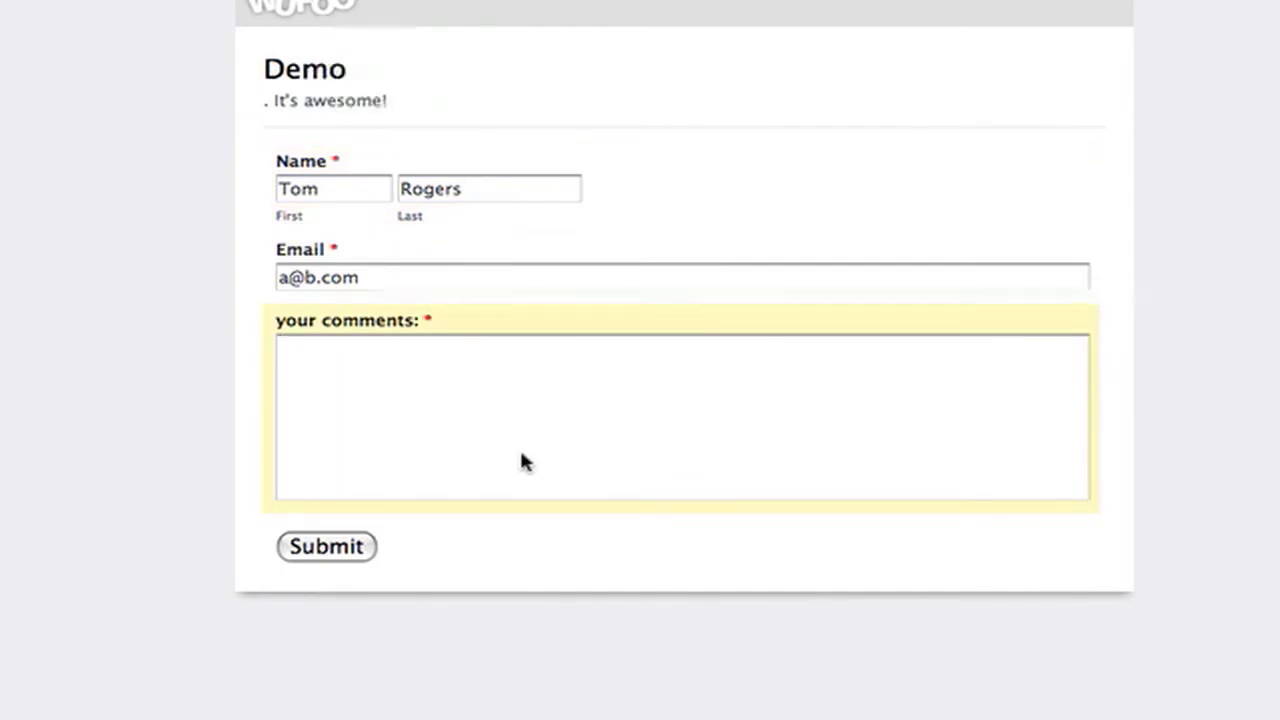
Step: Enter the comment 'this sucks' and submit the test entry
text(t)
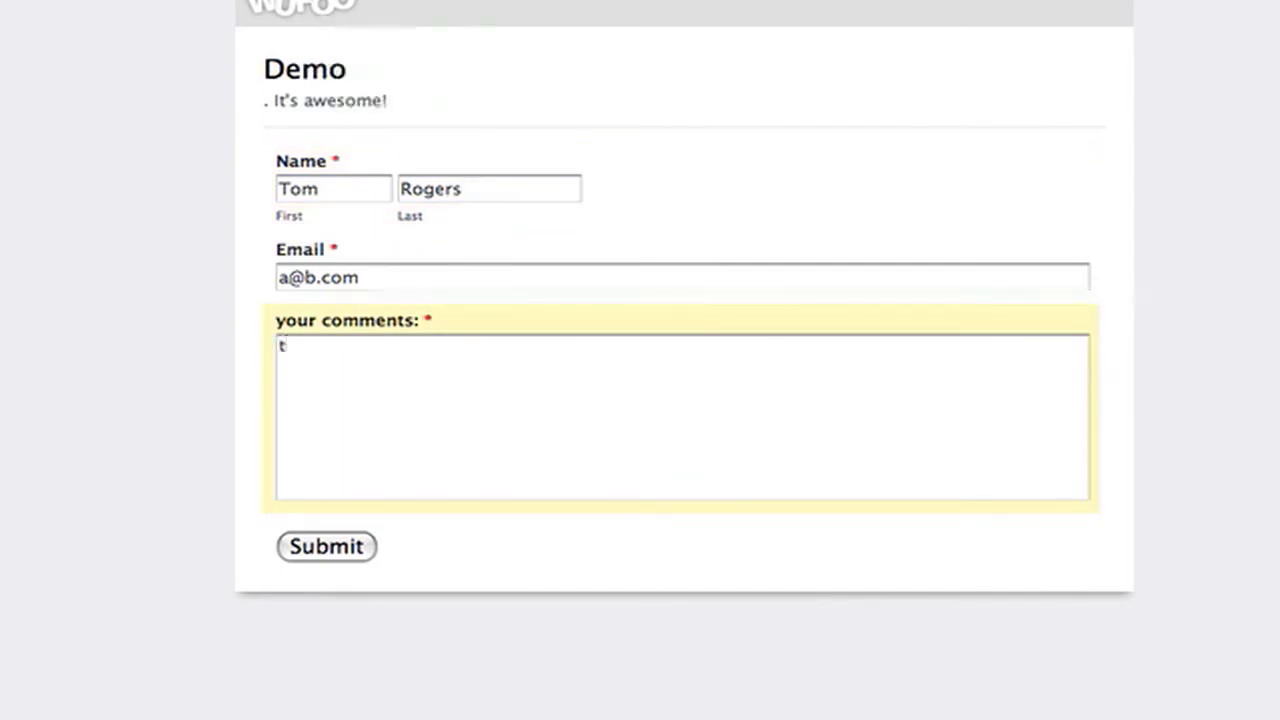
text(his)
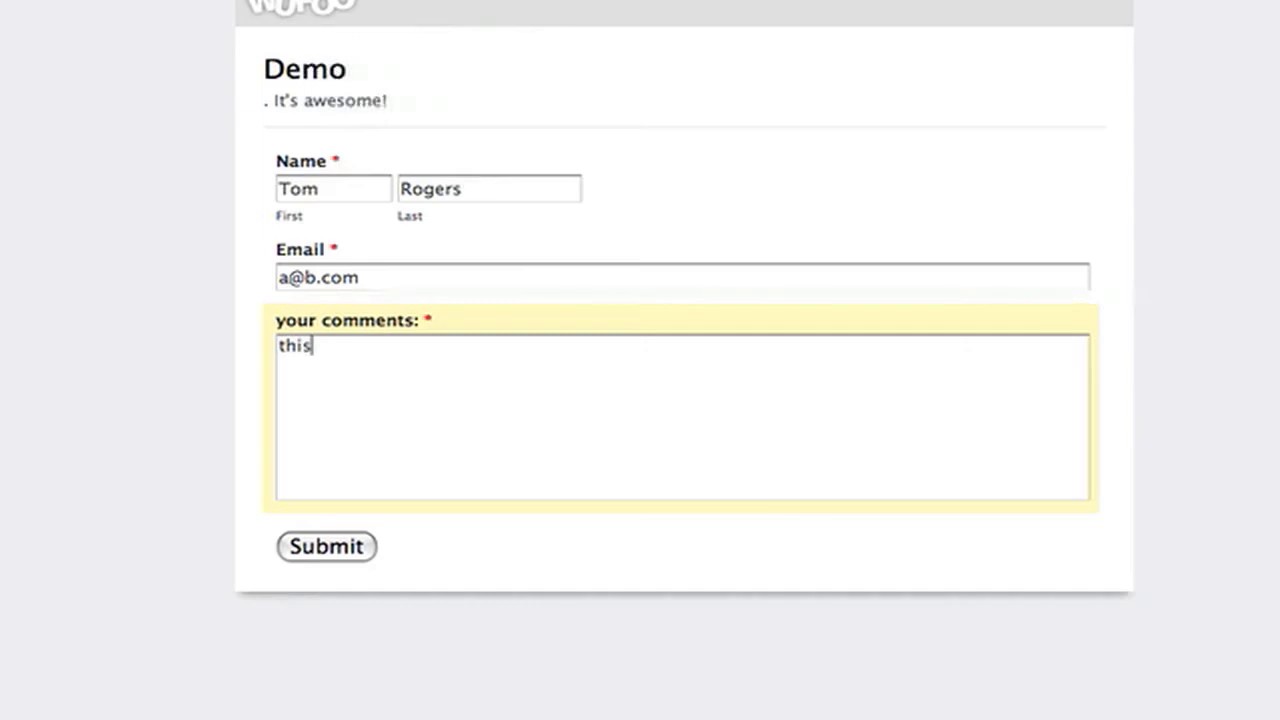
text(" ")
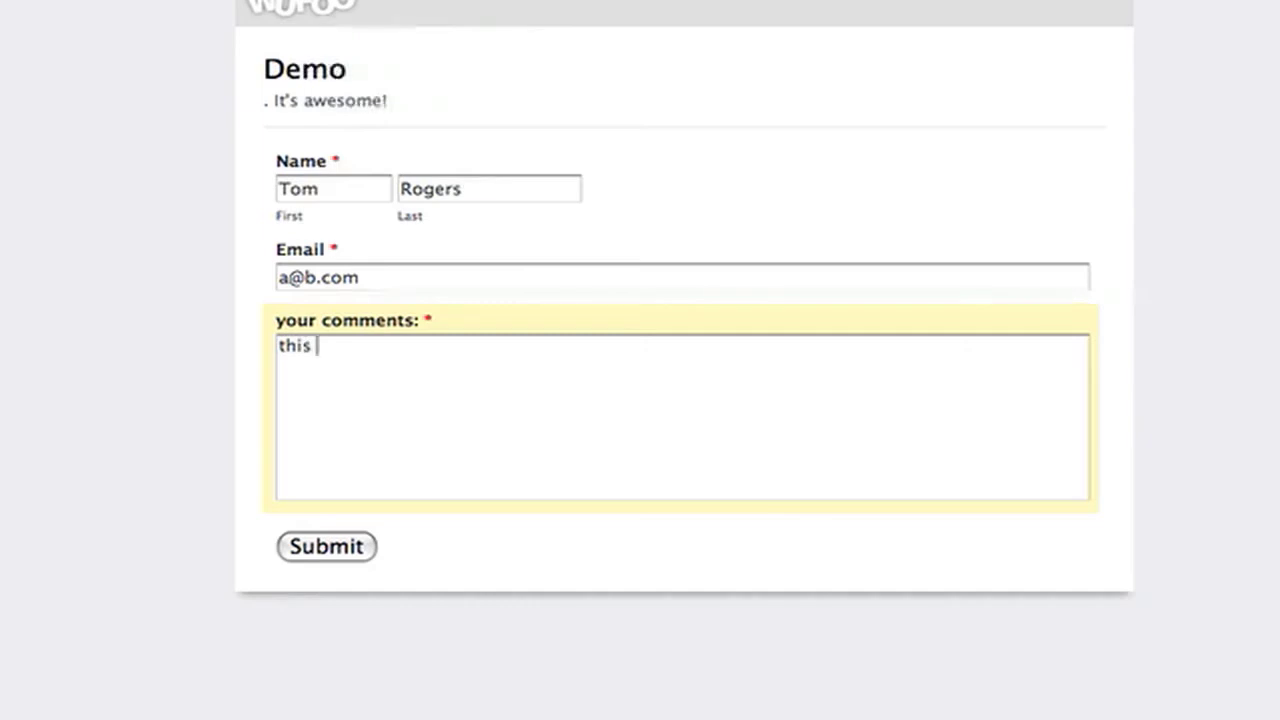
text(su)
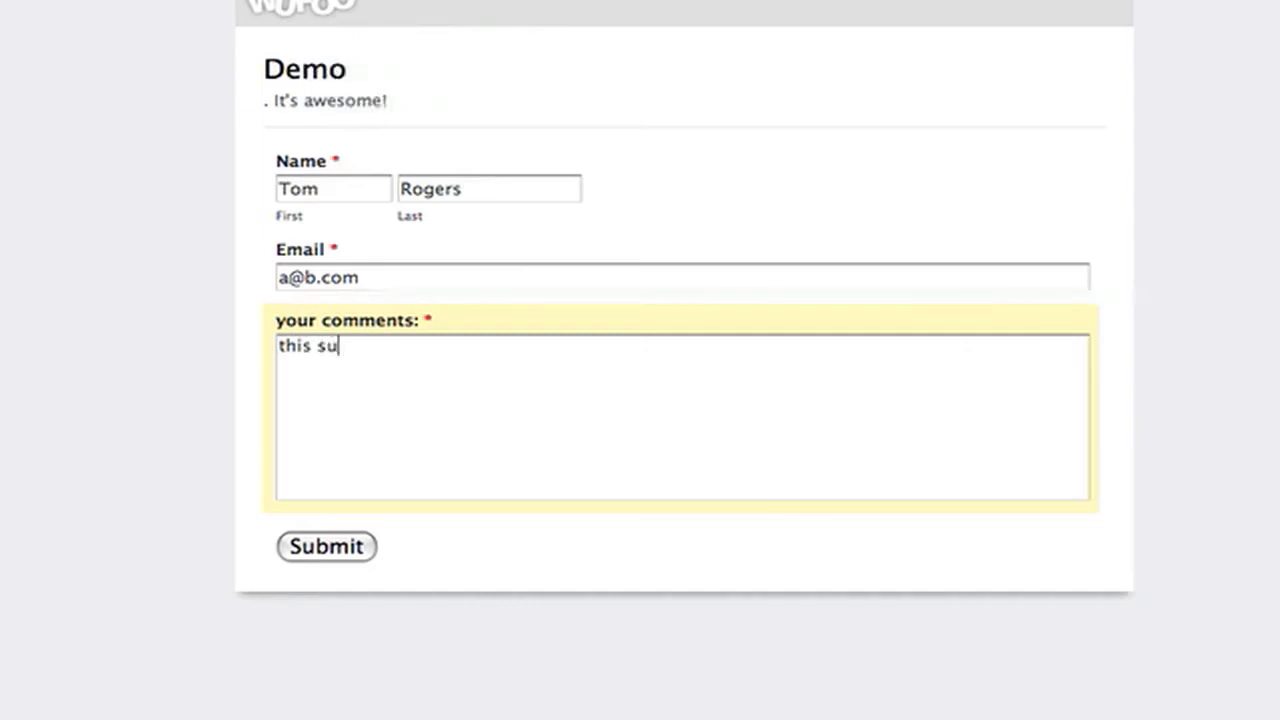
text(ck)
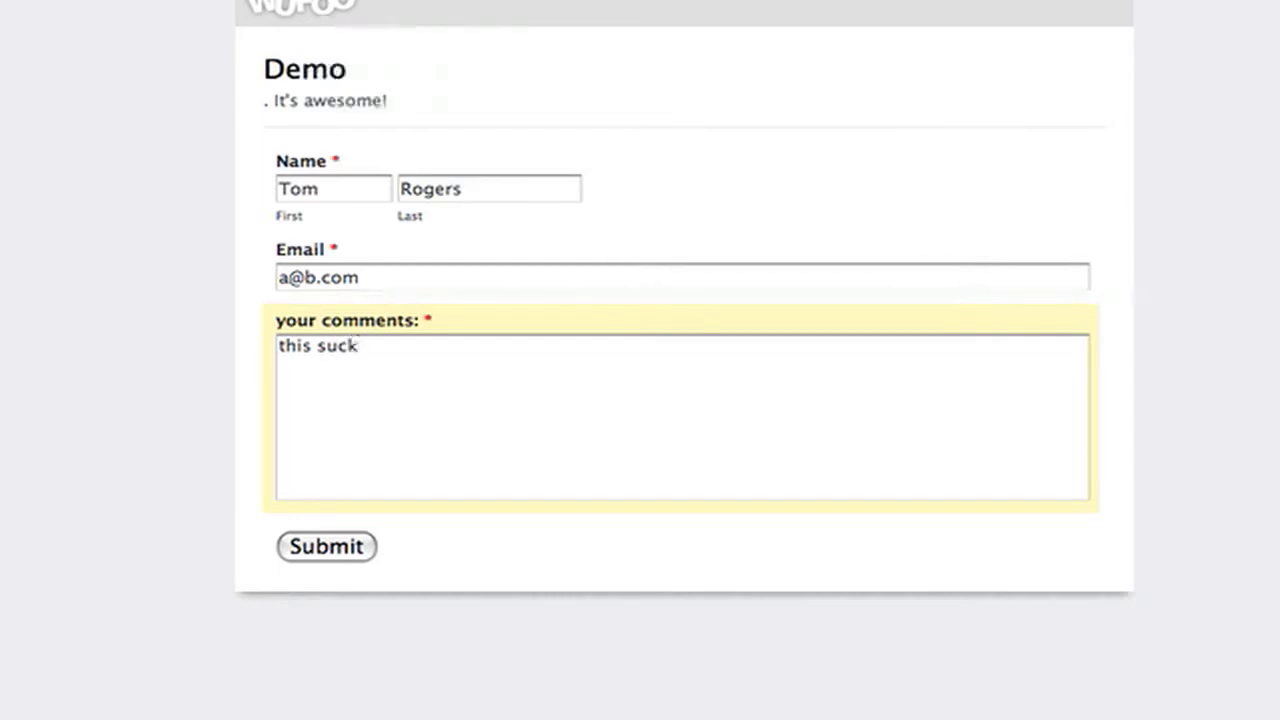
text(s)
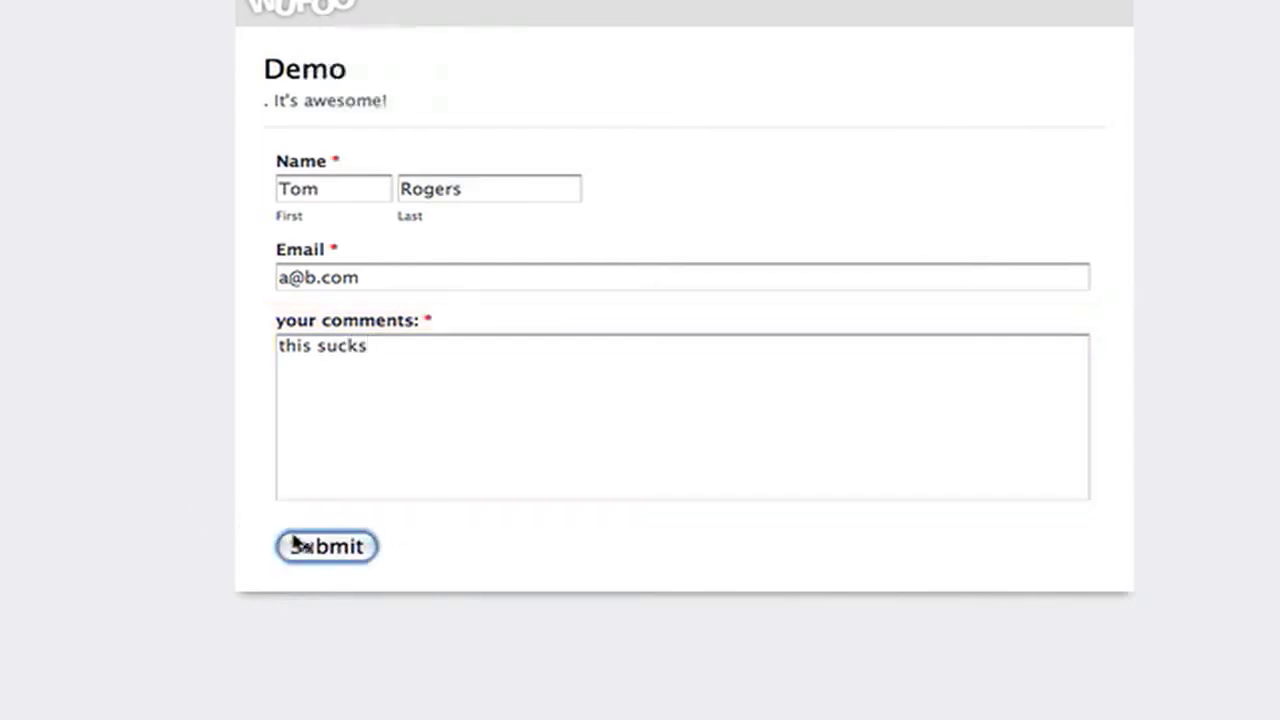
click(326, 546)
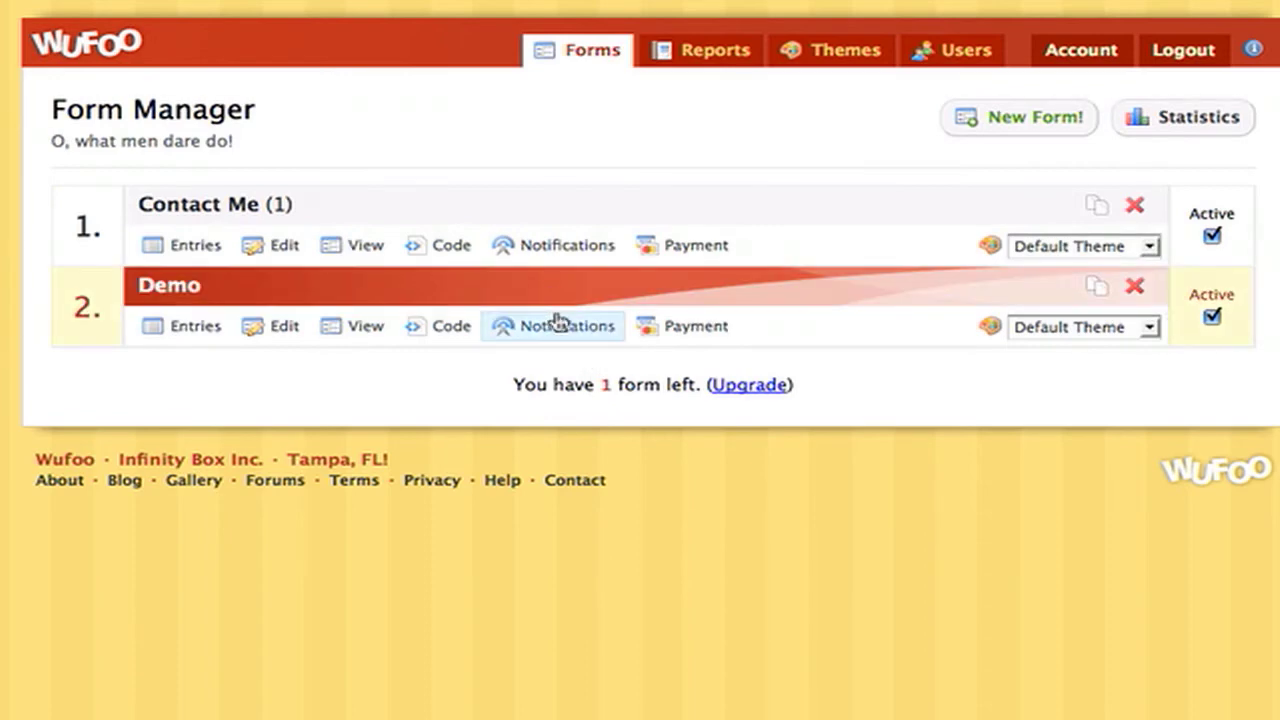
Step: Open the Demo form's Notifications settings and scroll through the options
click(554, 326)
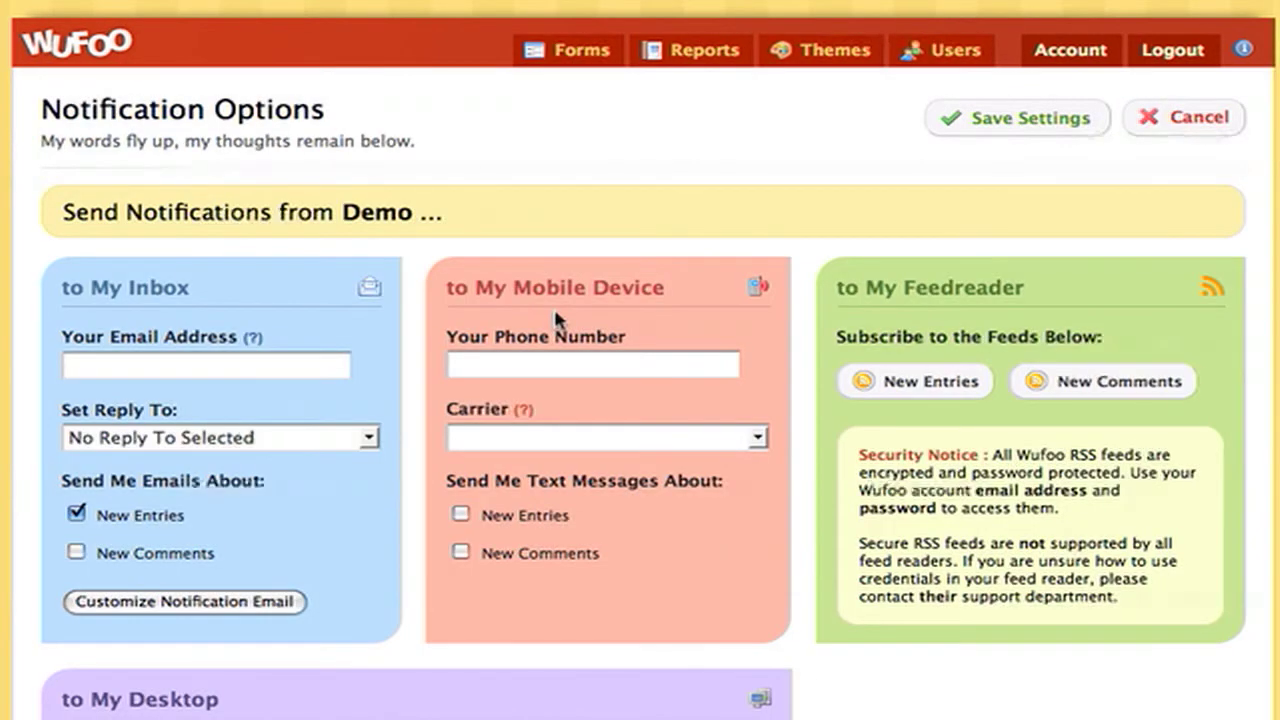
scroll(down, 3)
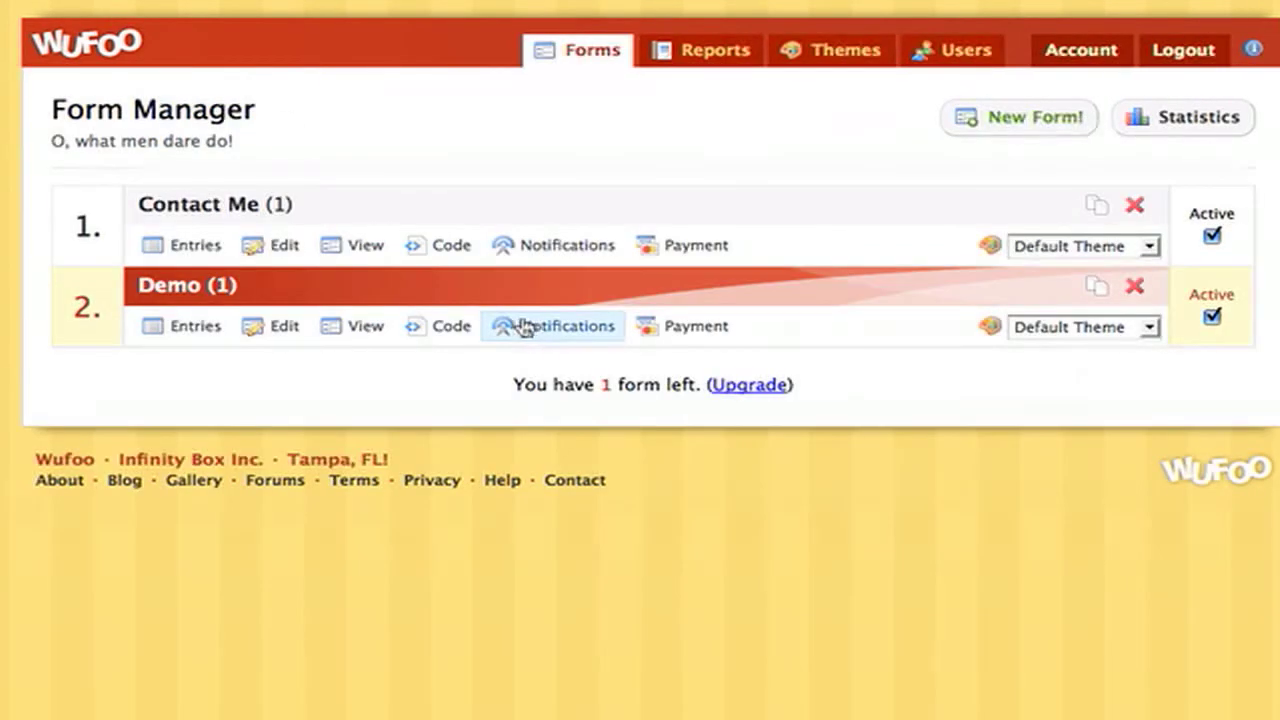
mouse_move(225, 290)
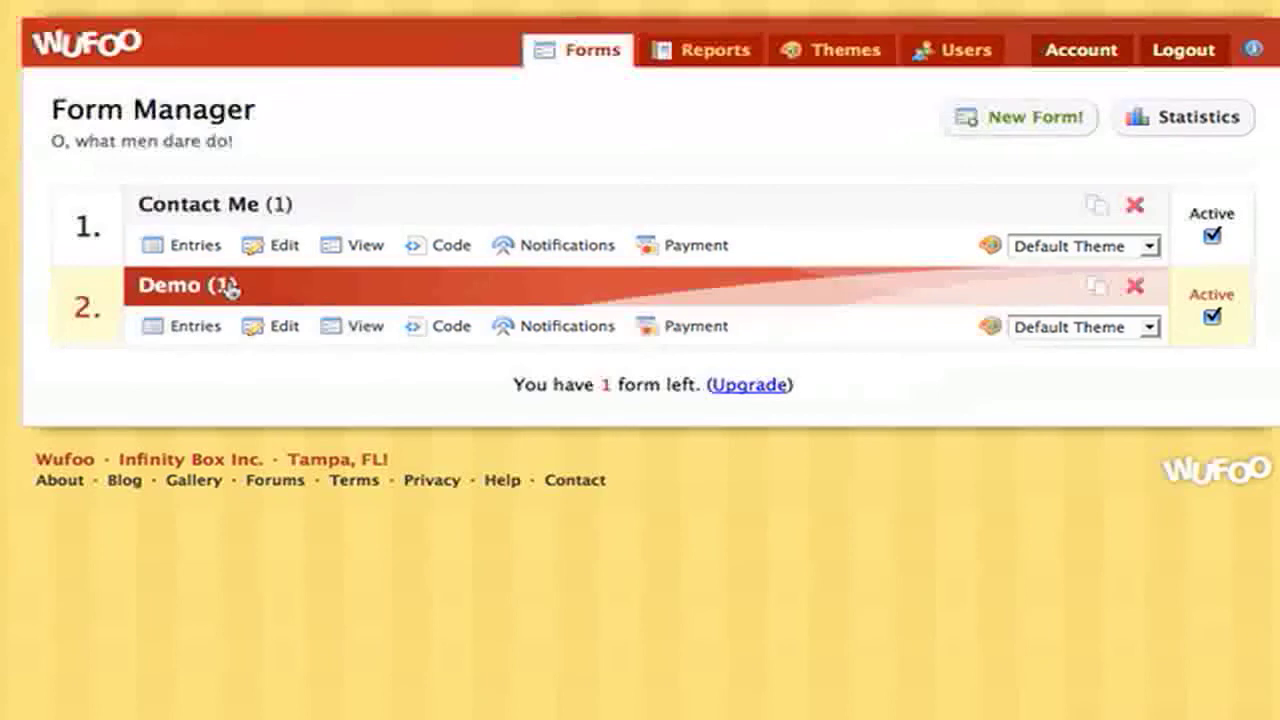
mouse_move(343, 352)
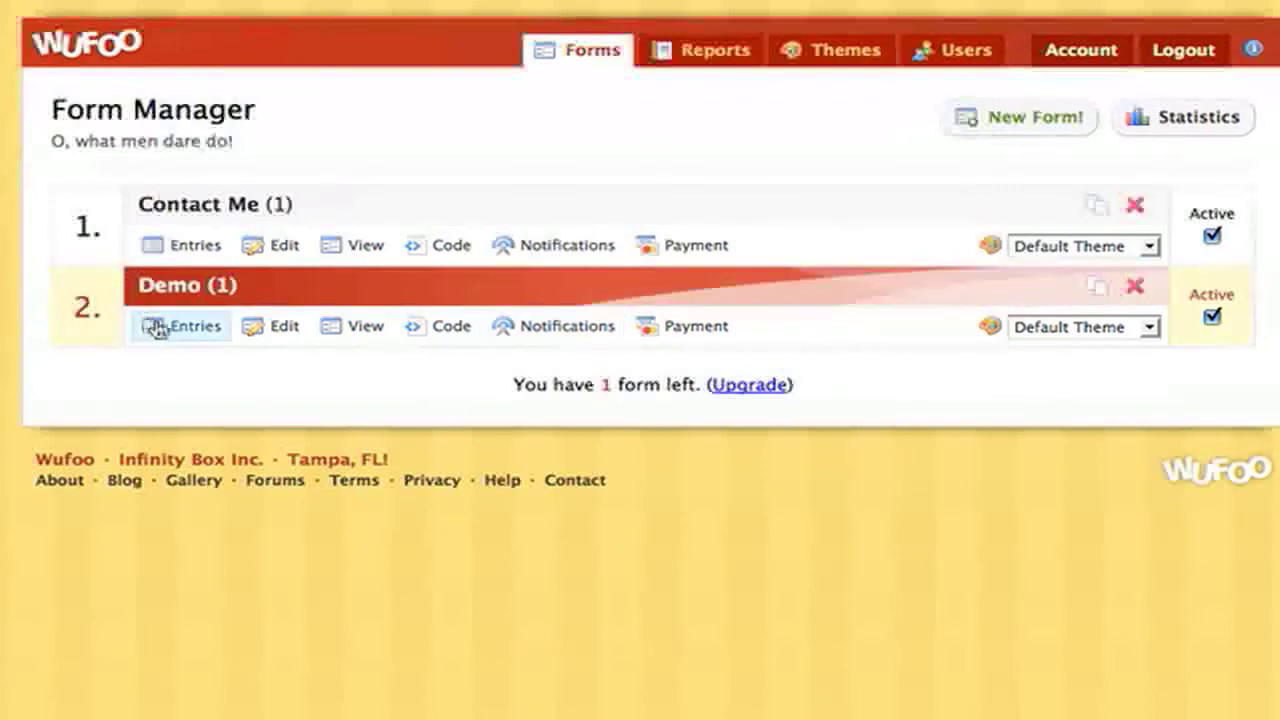
click(195, 326)
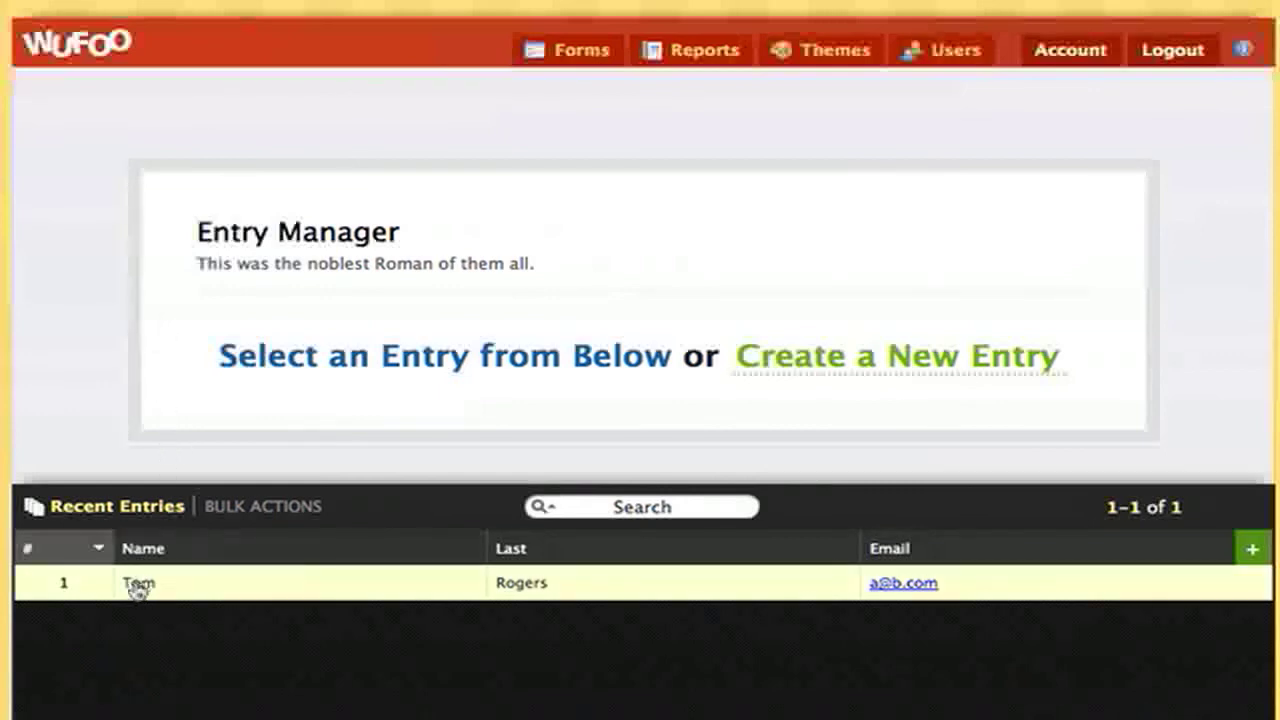
click(138, 583)
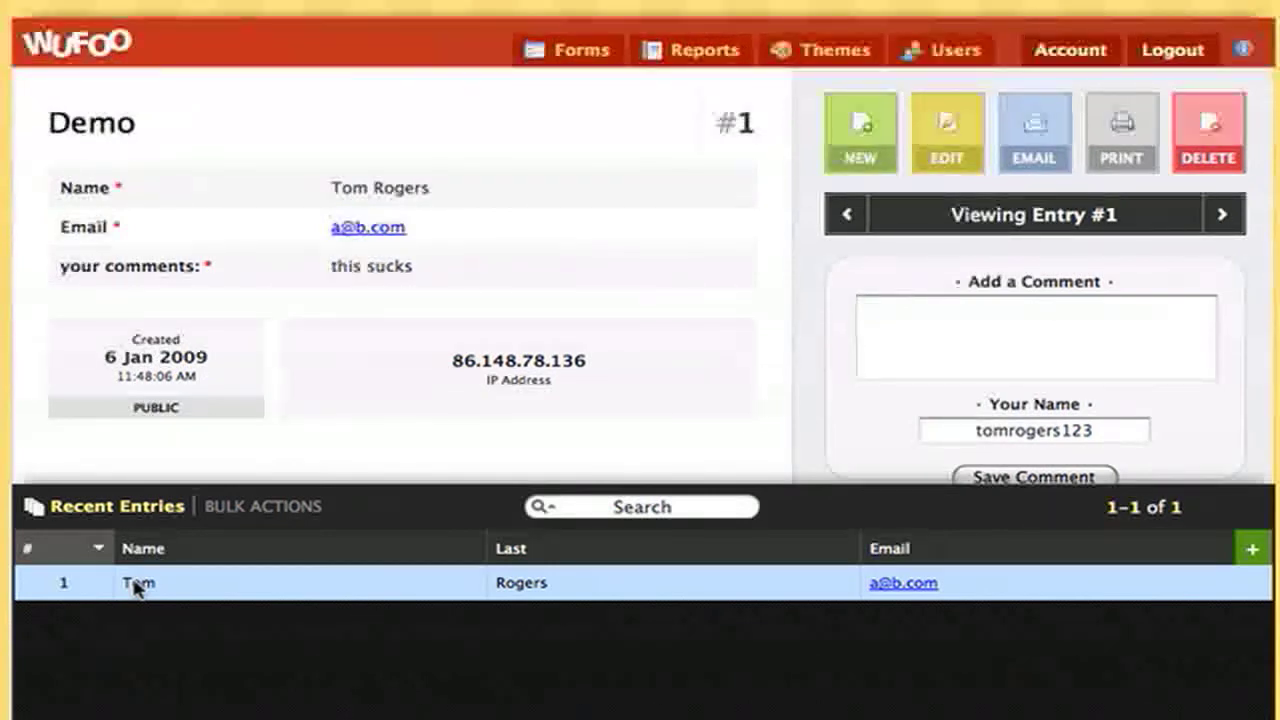
mouse_move(105, 645)
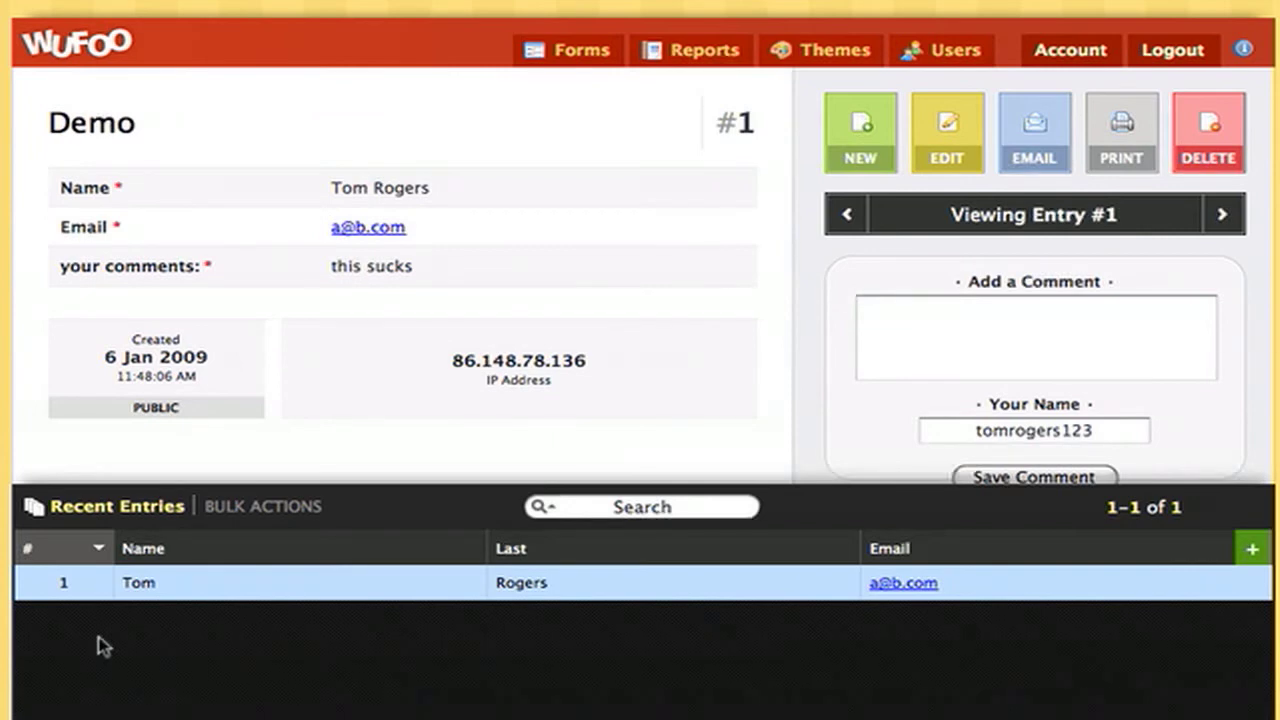
mouse_move(462, 102)
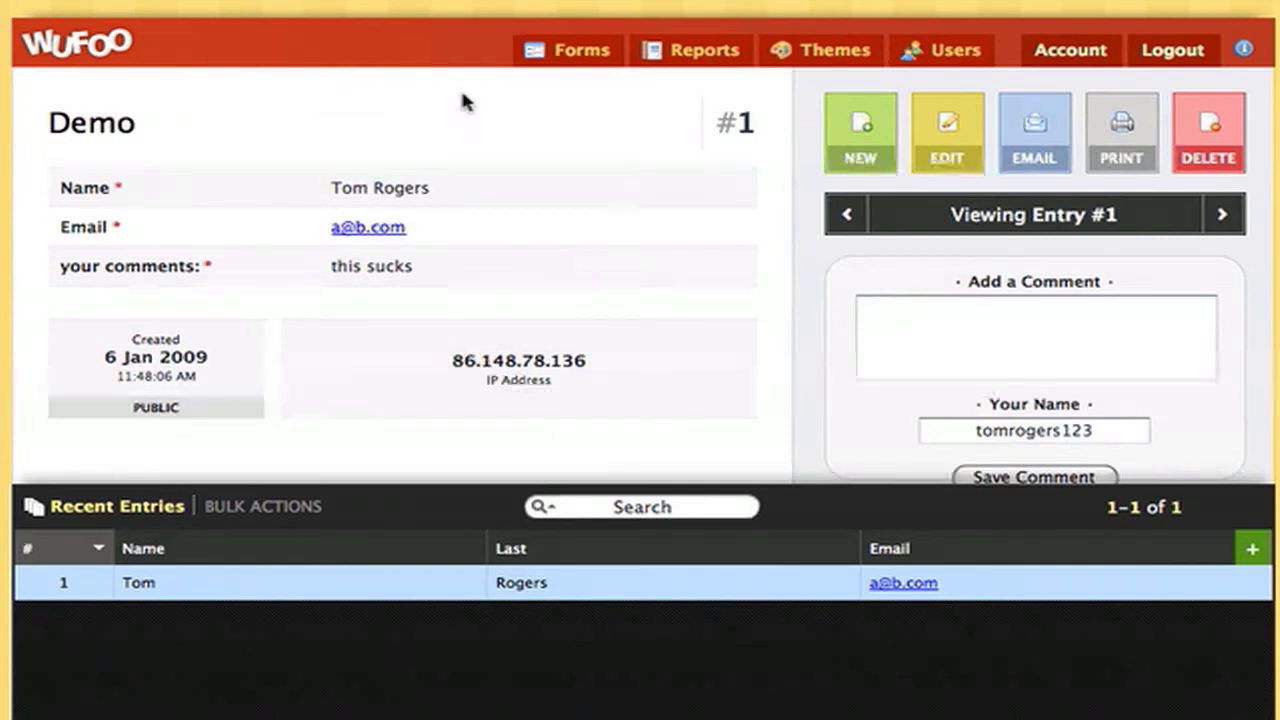
mouse_move(897, 27)
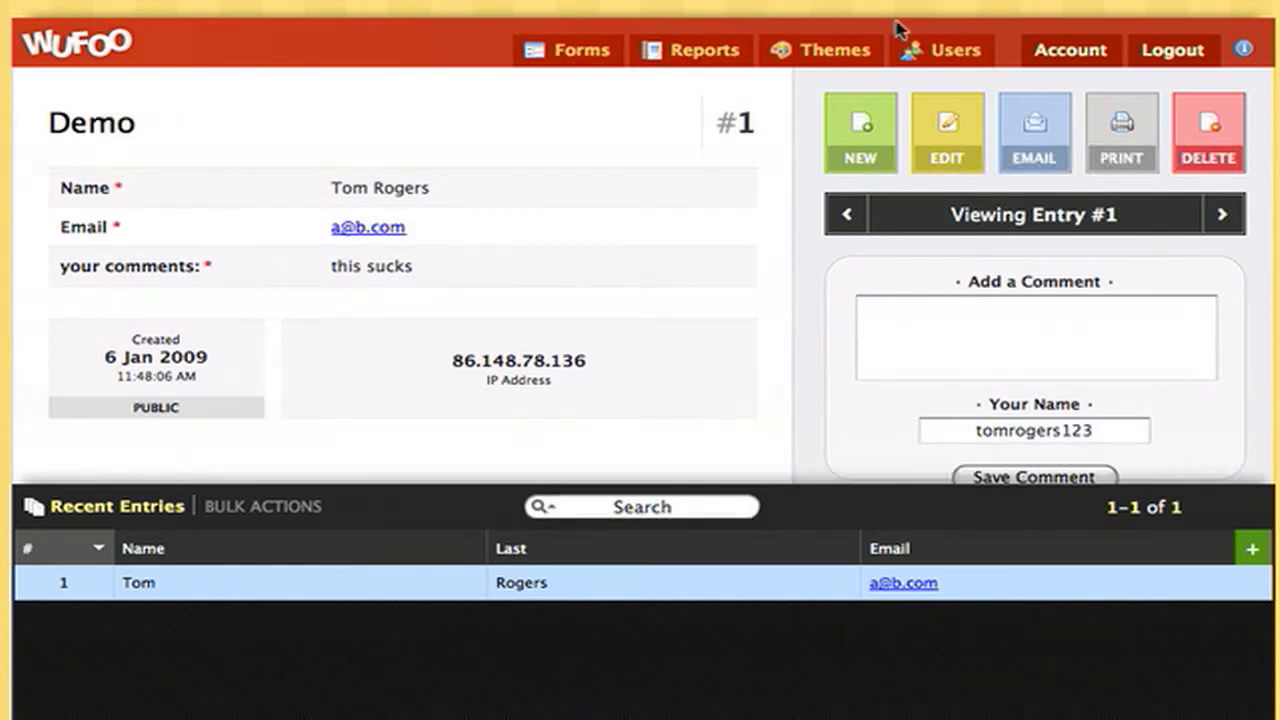
mouse_move(880, 28)
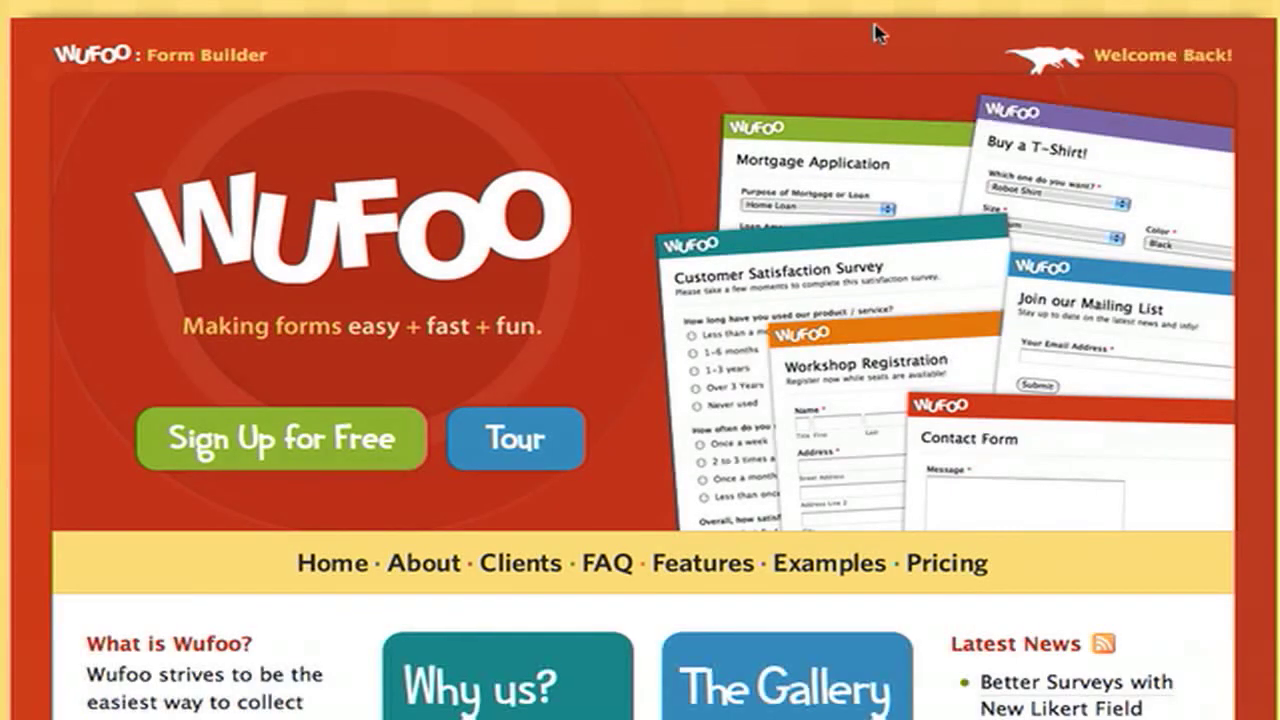
mouse_move(1160, 55)
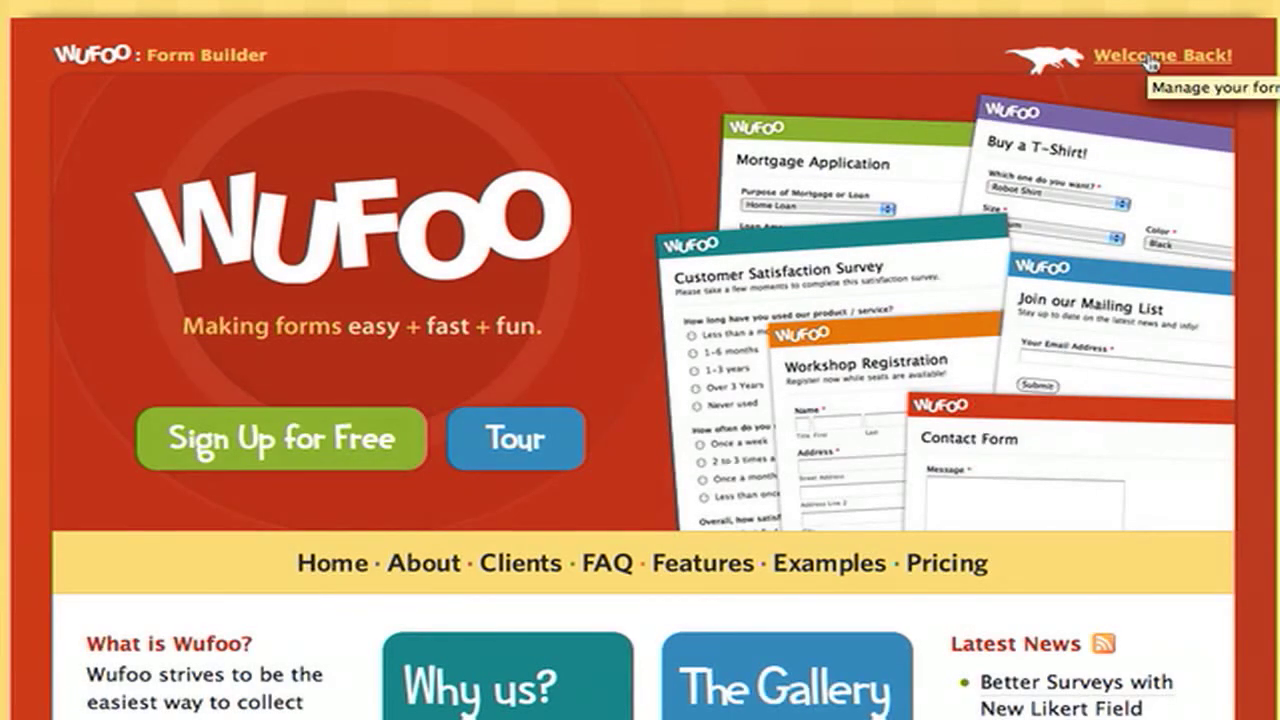
Step: Reopen the Demo form in the editor from the Form Manager list
click(1160, 55)
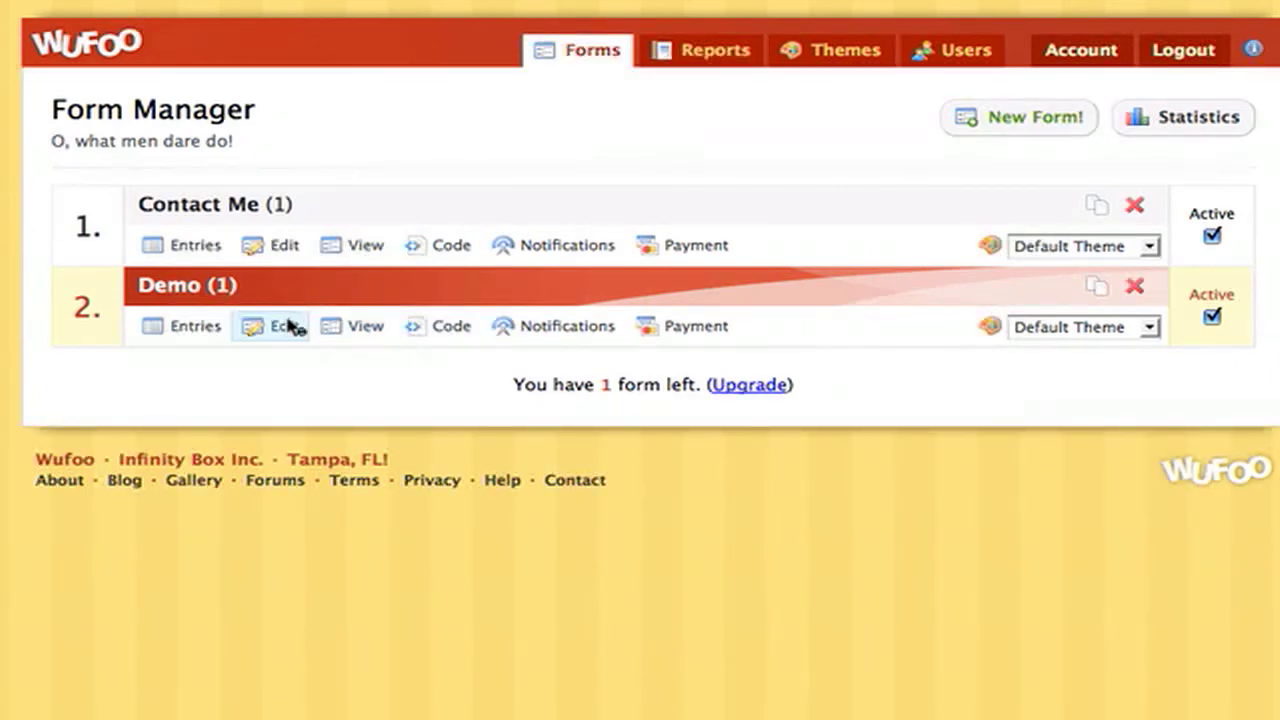
click(271, 326)
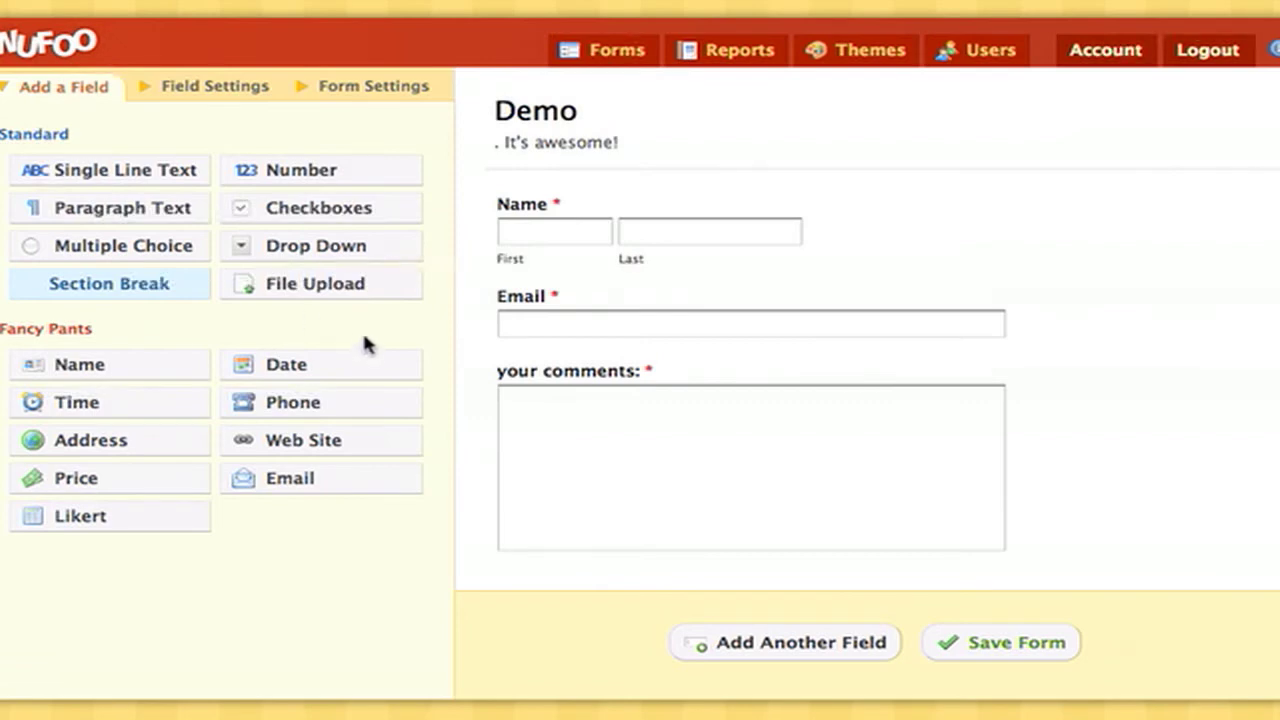
mouse_move(858, 55)
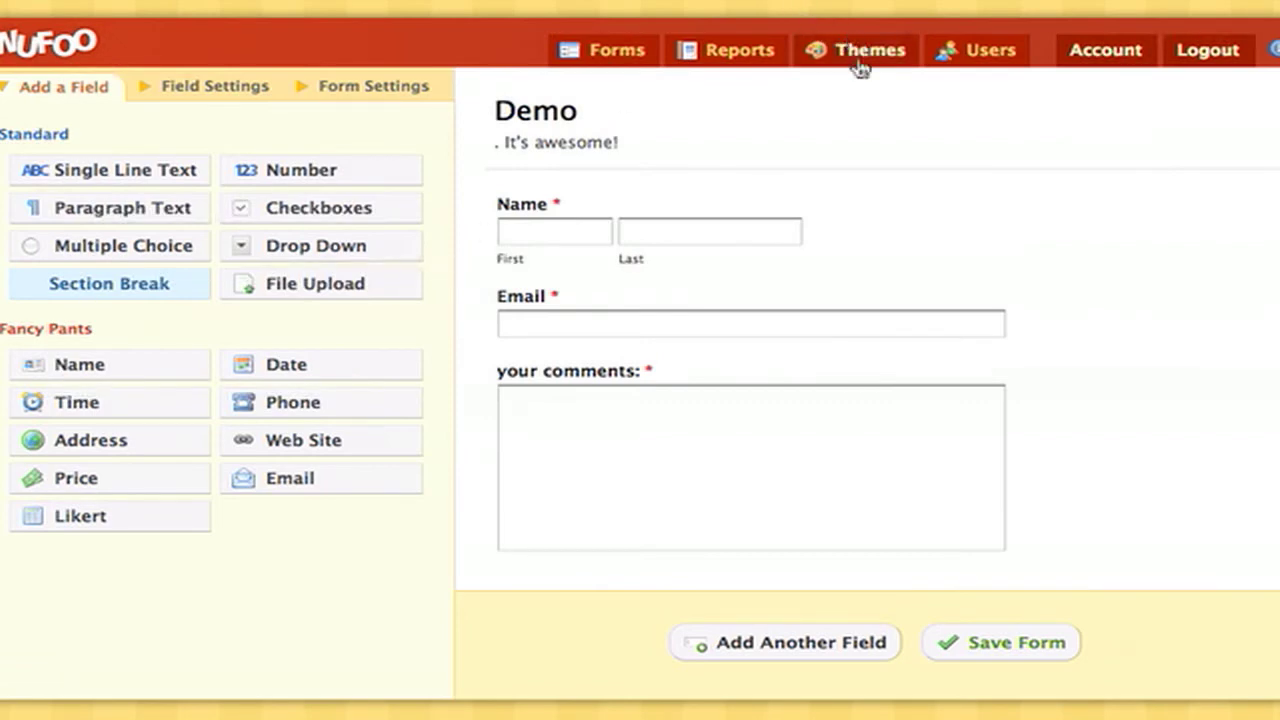
Step: Start a new theme and give the instructions a Medium-thickness border
click(855, 50)
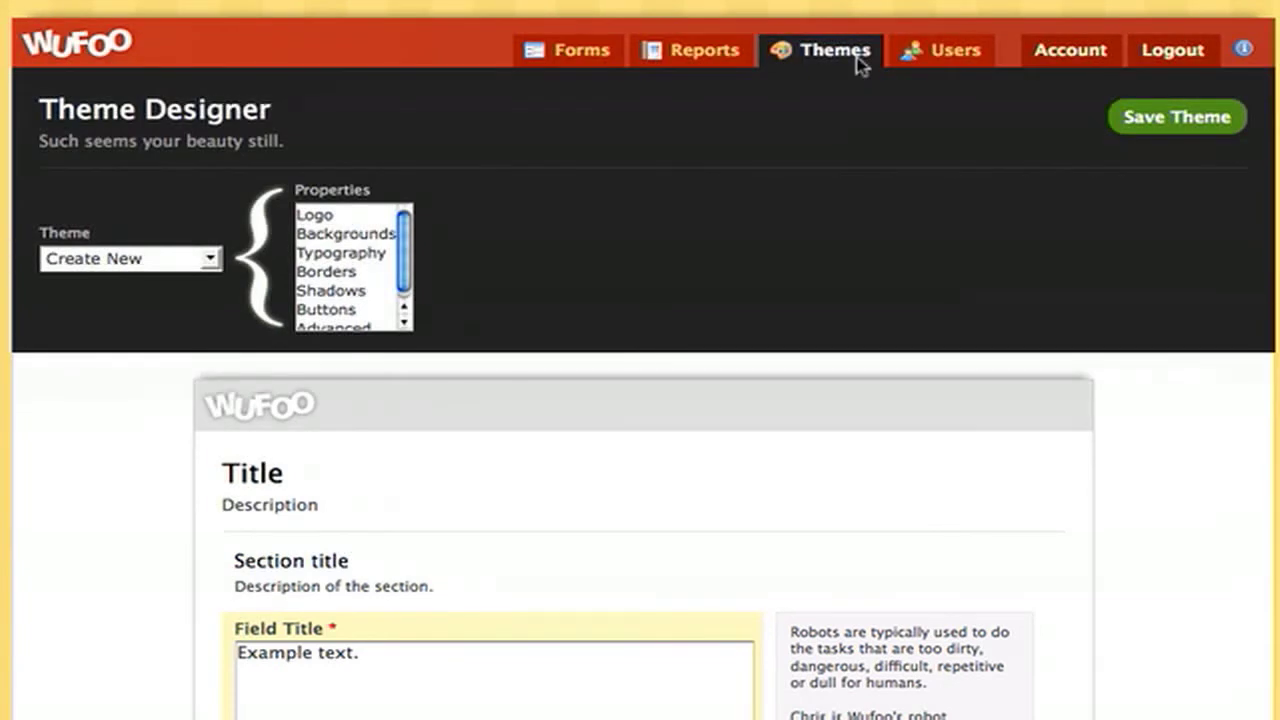
mouse_move(520, 355)
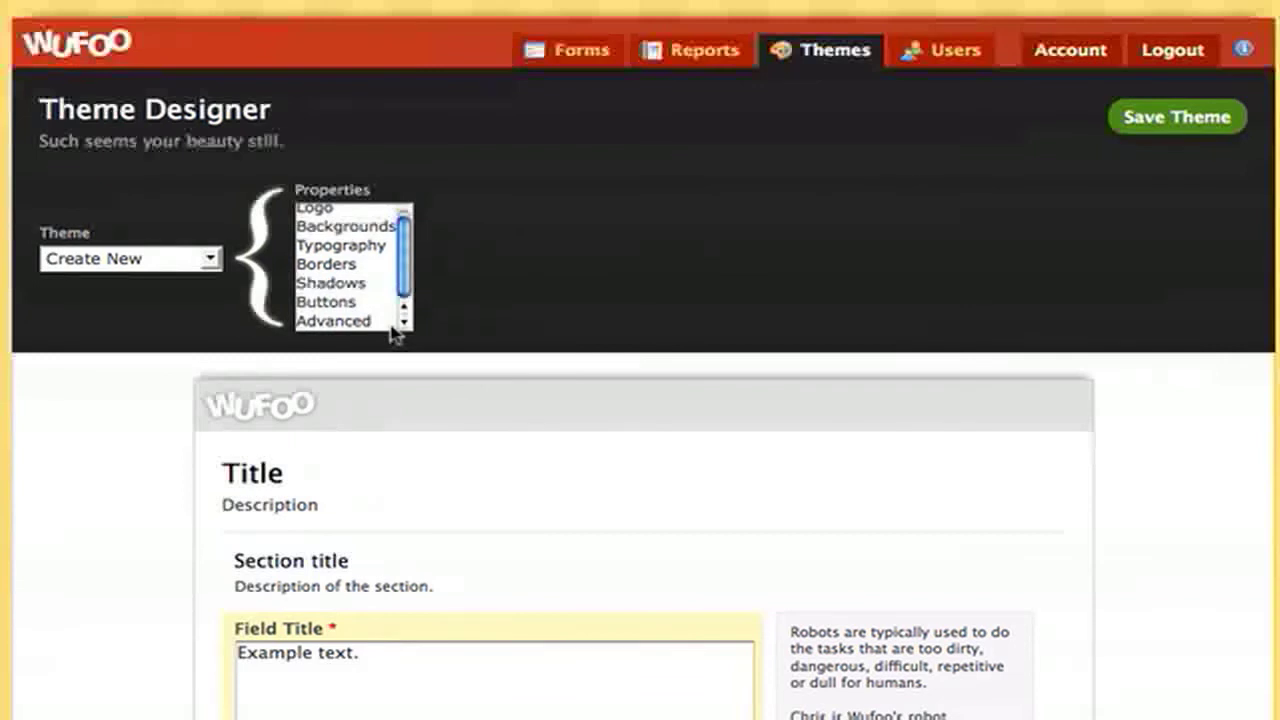
click(326, 264)
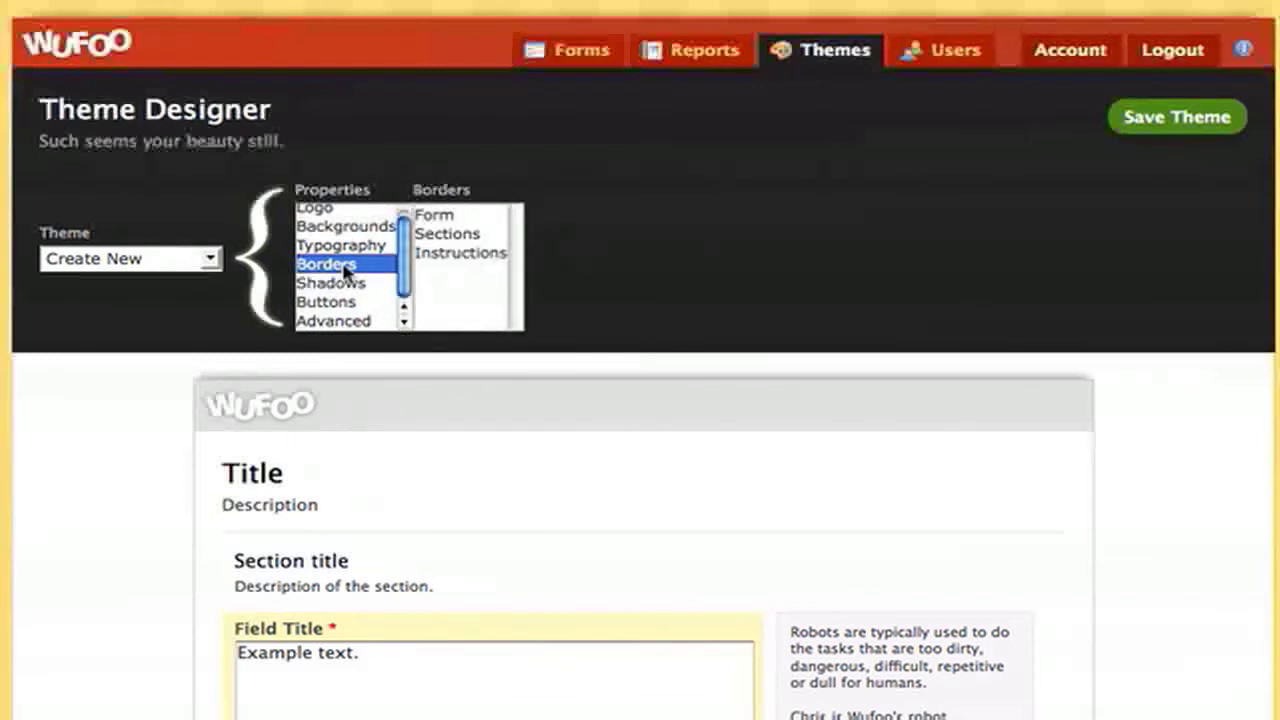
mouse_move(430, 261)
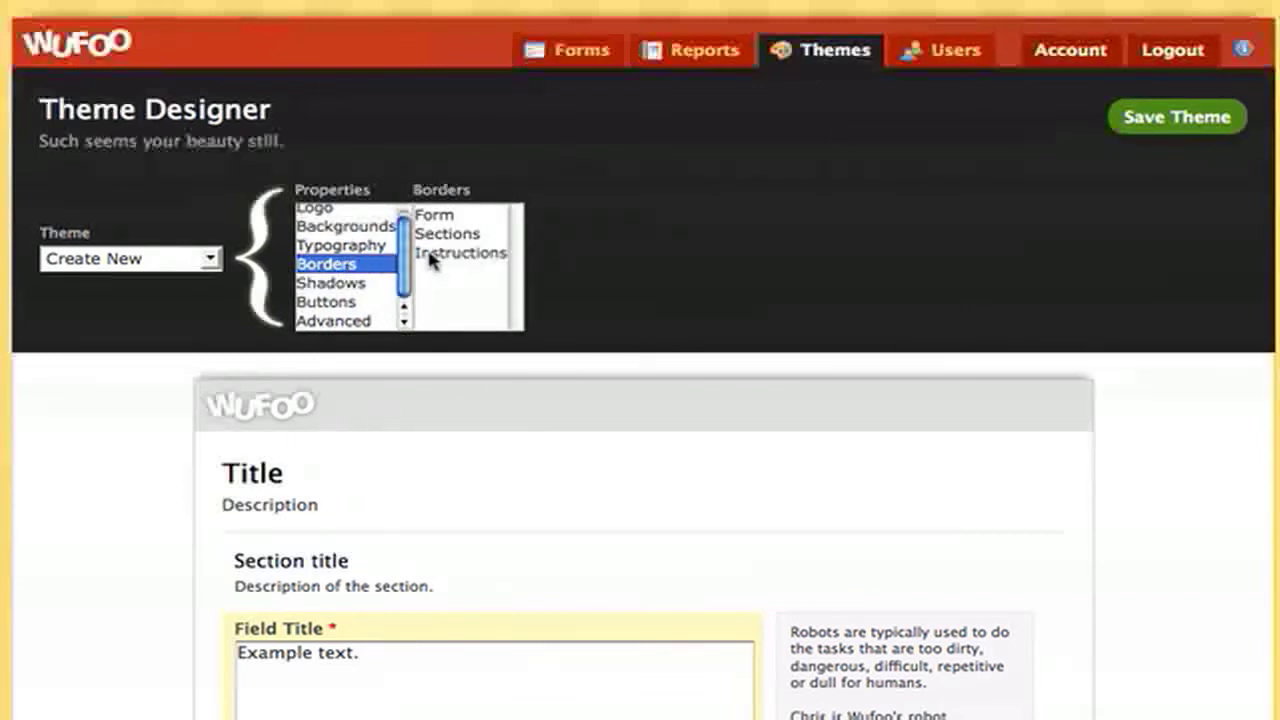
click(461, 252)
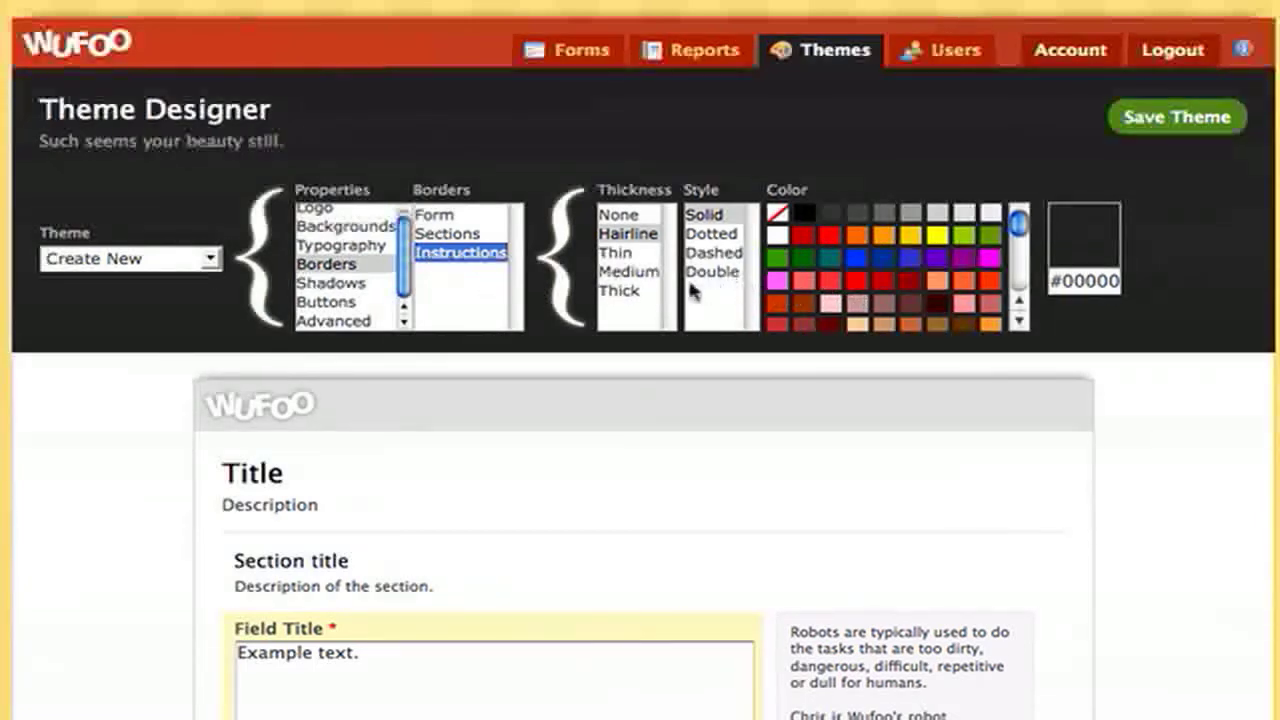
click(616, 252)
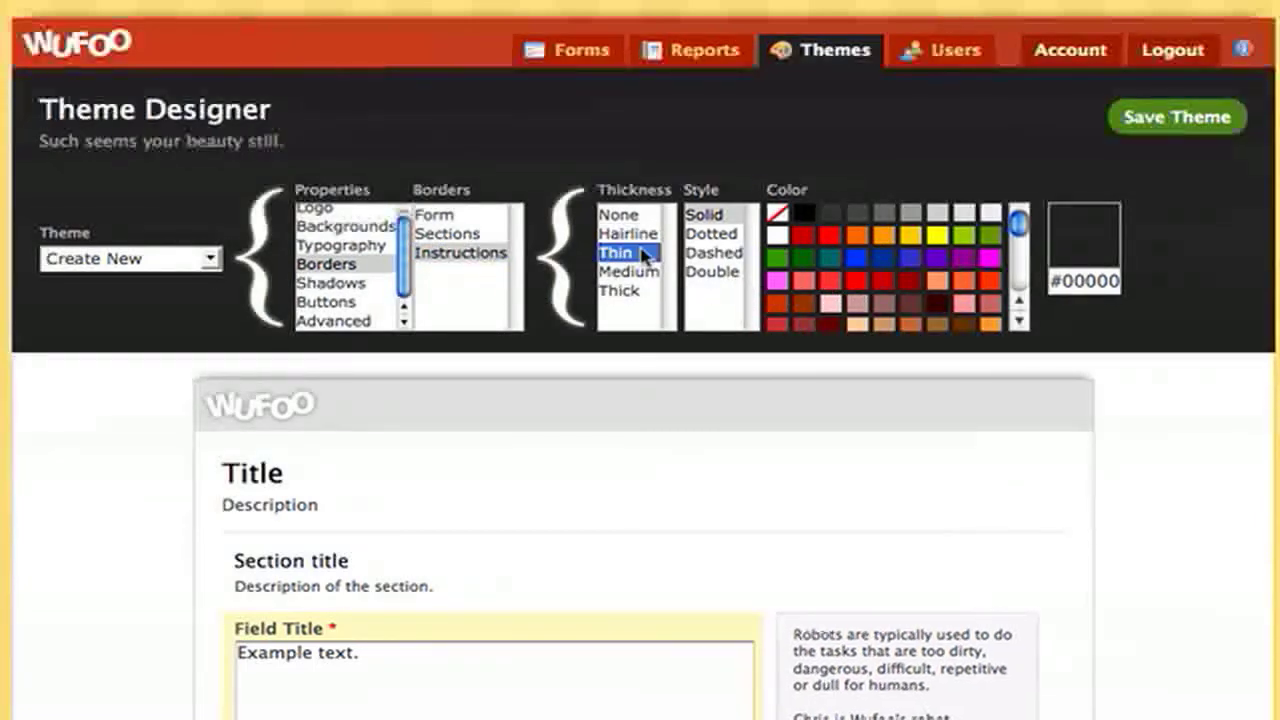
click(628, 272)
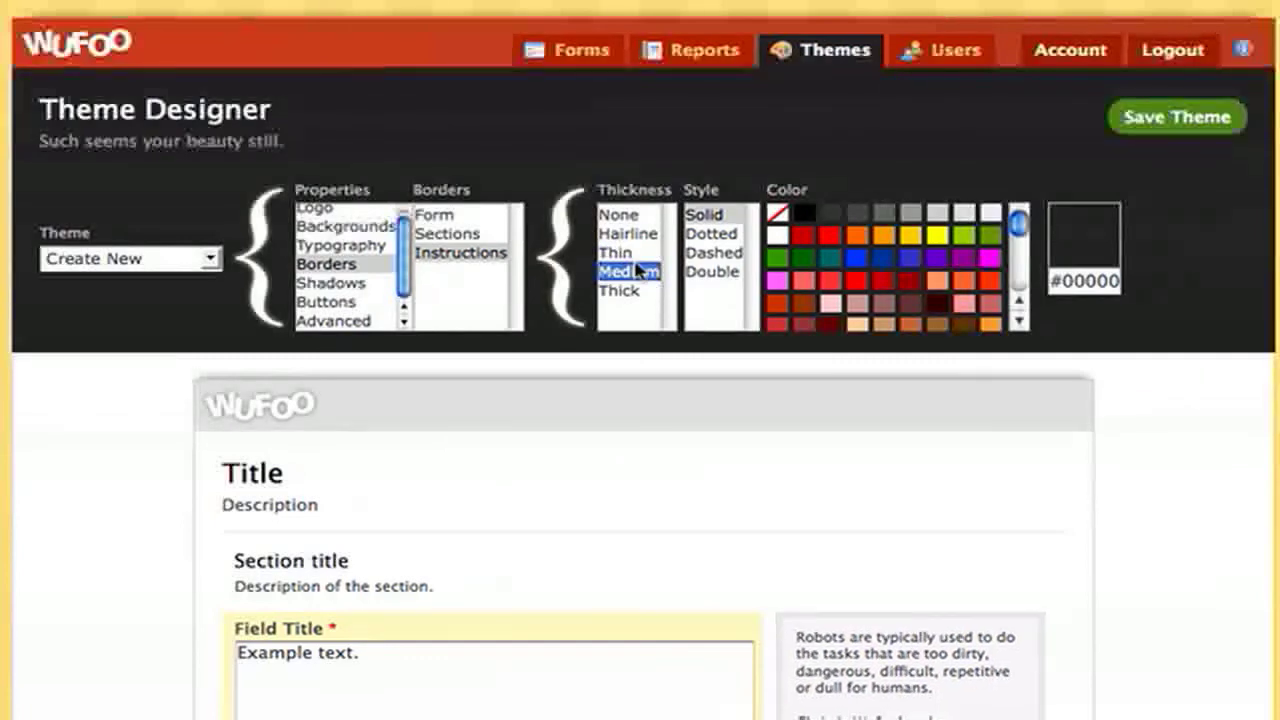
Step: Turn off form shadows in the theme's properties
click(334, 320)
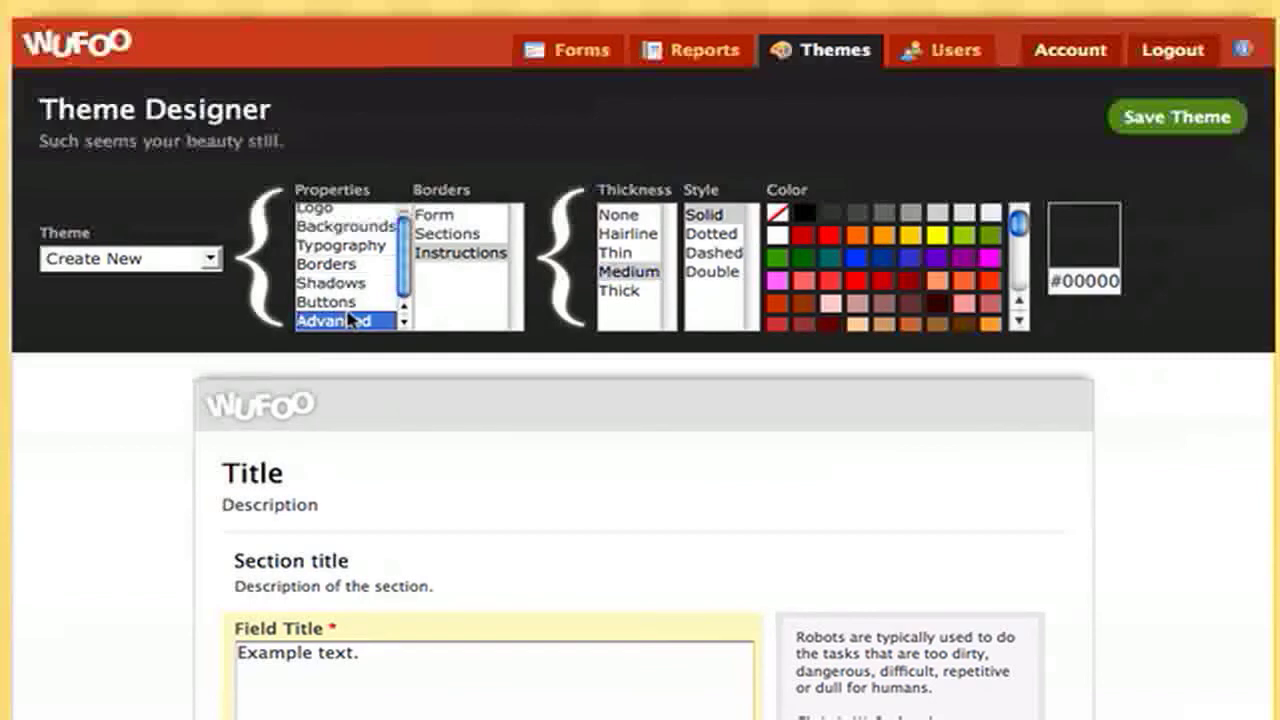
click(338, 321)
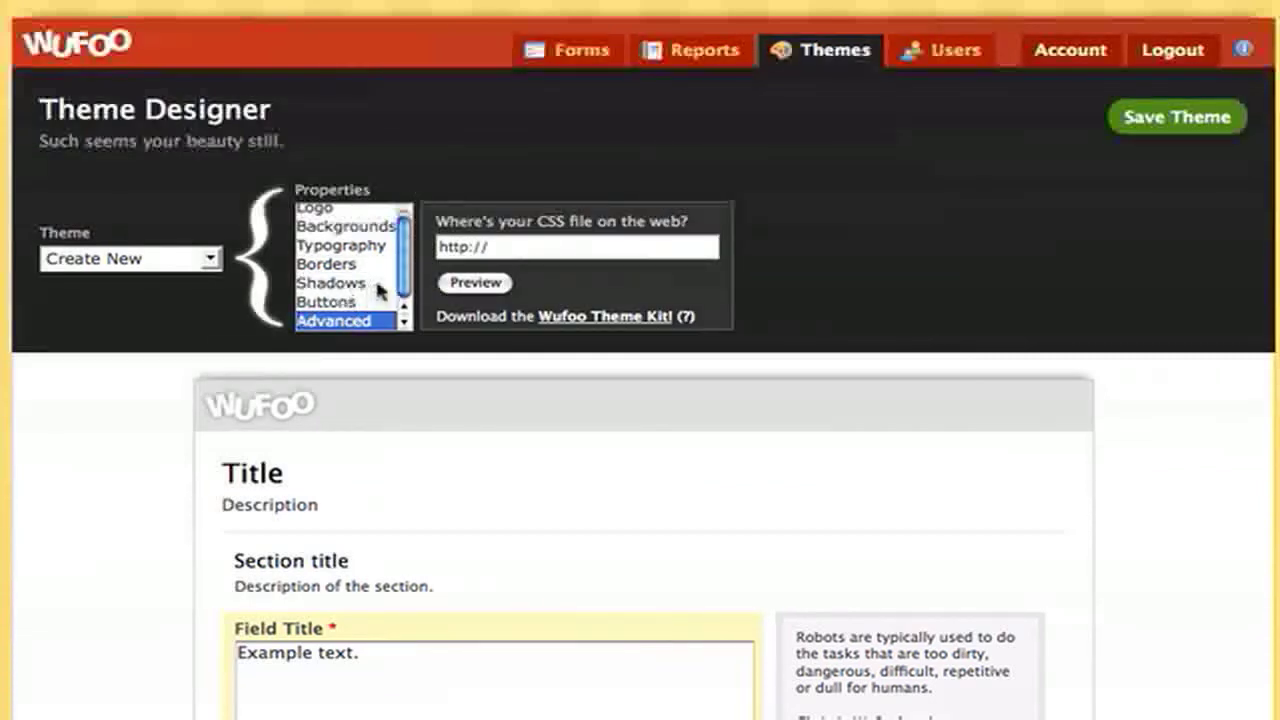
click(331, 283)
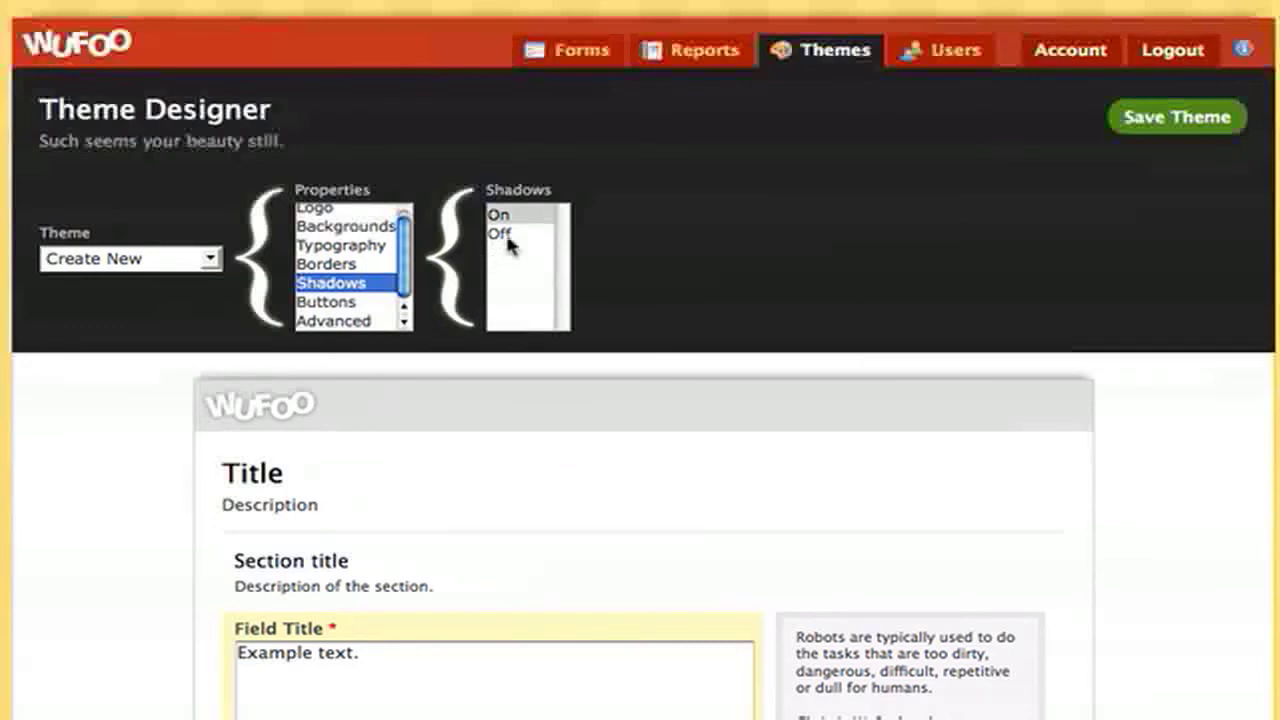
click(500, 234)
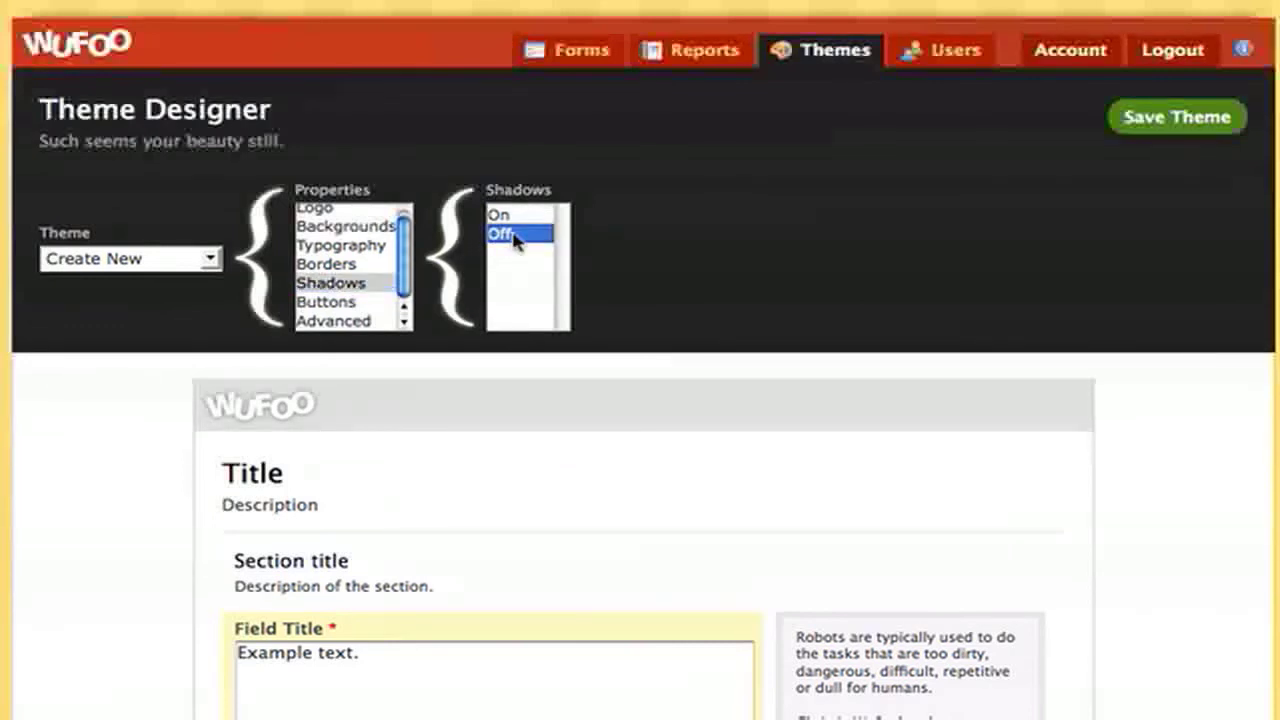
click(342, 244)
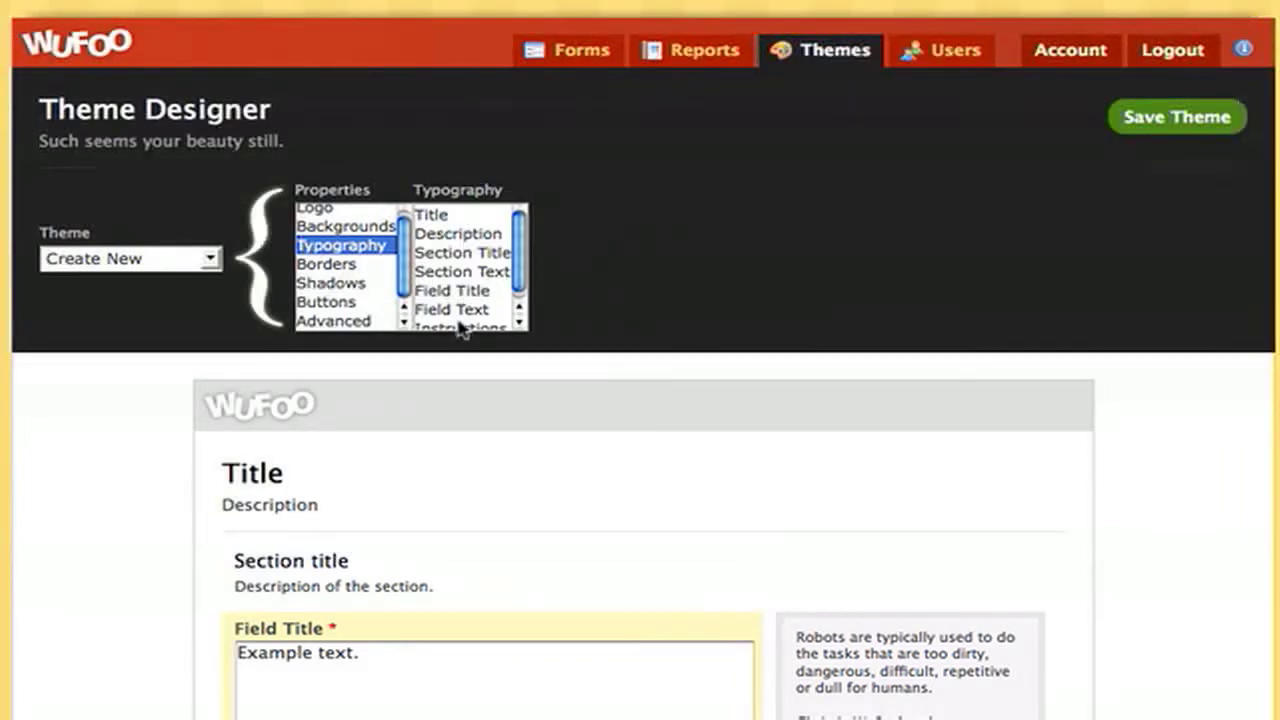
mouse_move(463, 216)
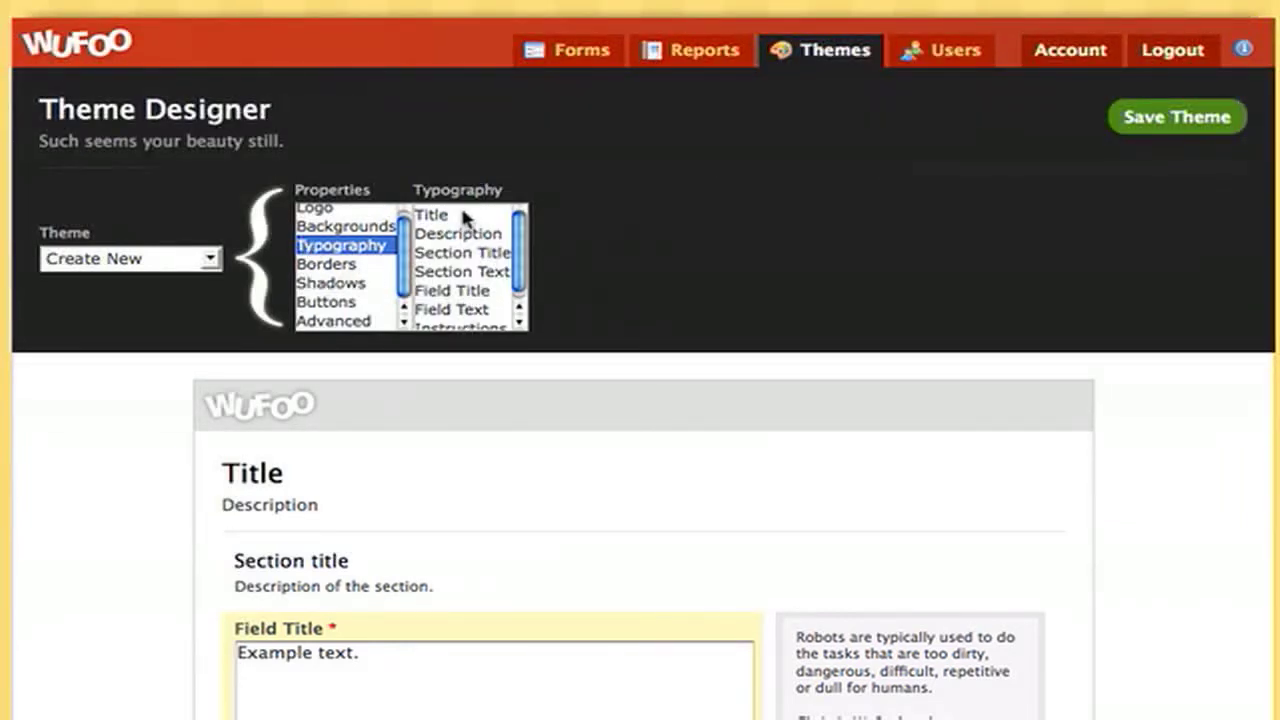
Step: Style the form title text in Georgia font at size 24
click(432, 214)
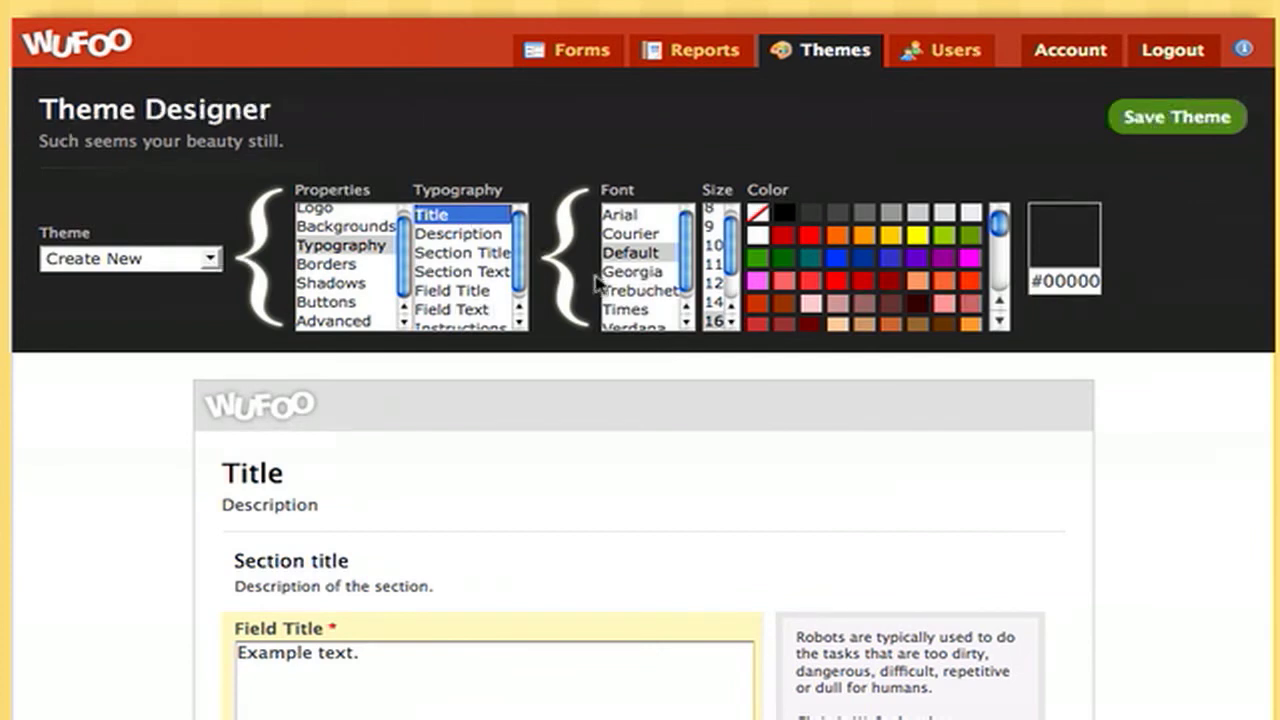
click(641, 290)
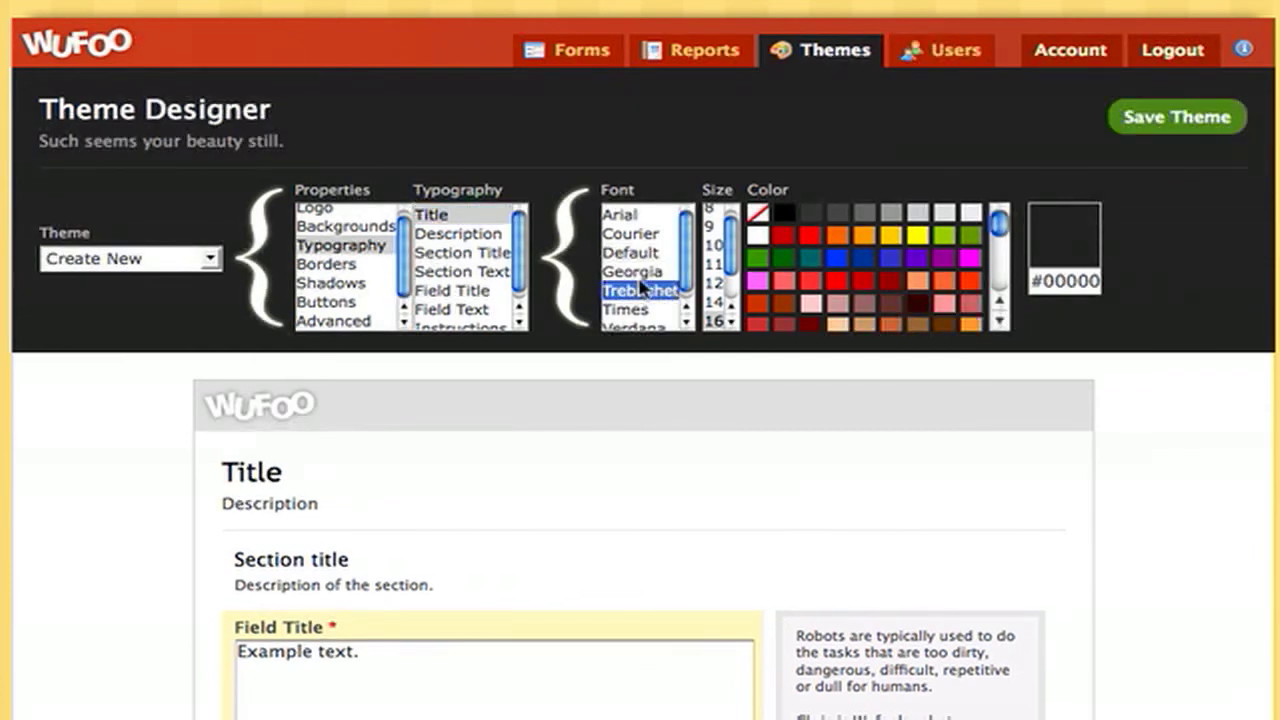
click(633, 271)
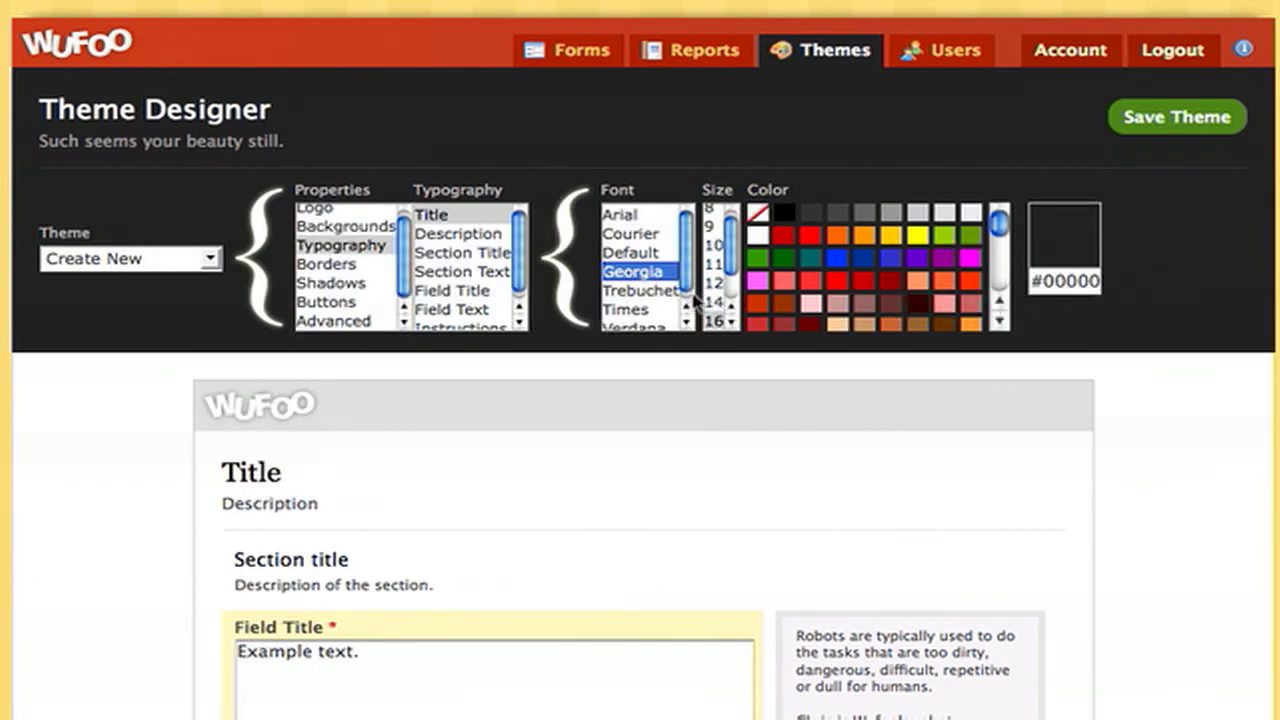
click(714, 322)
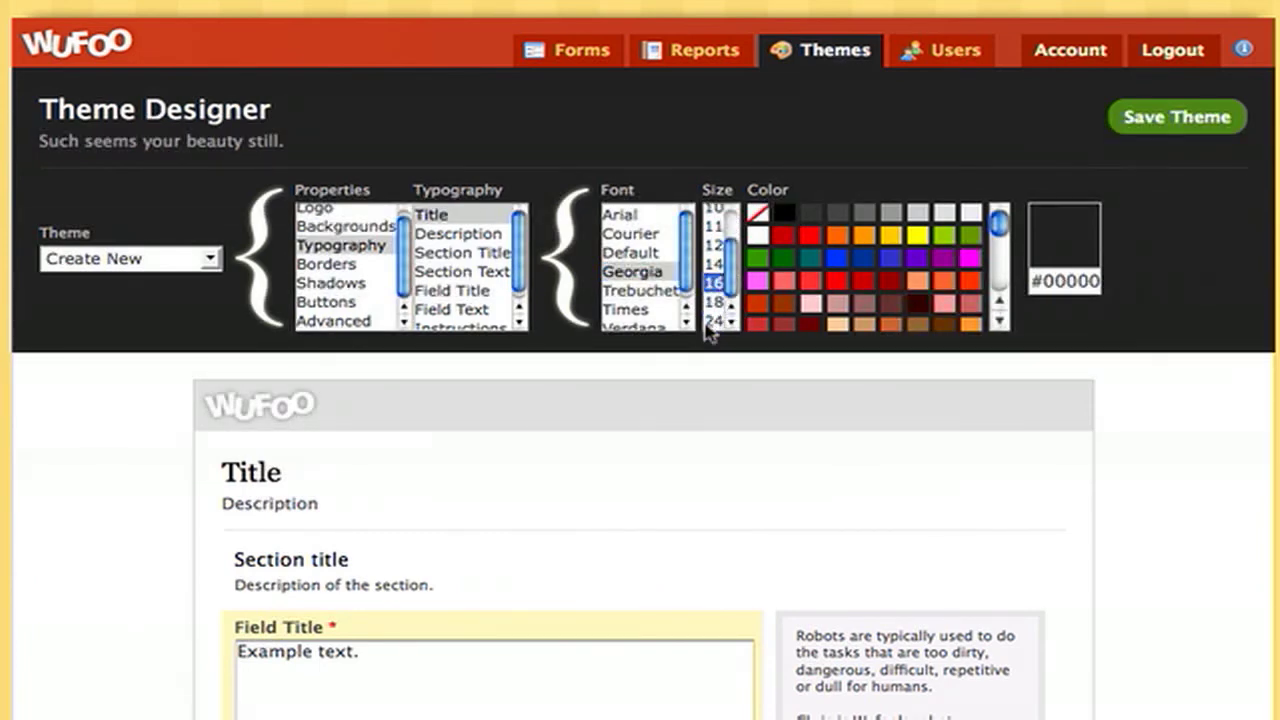
click(712, 320)
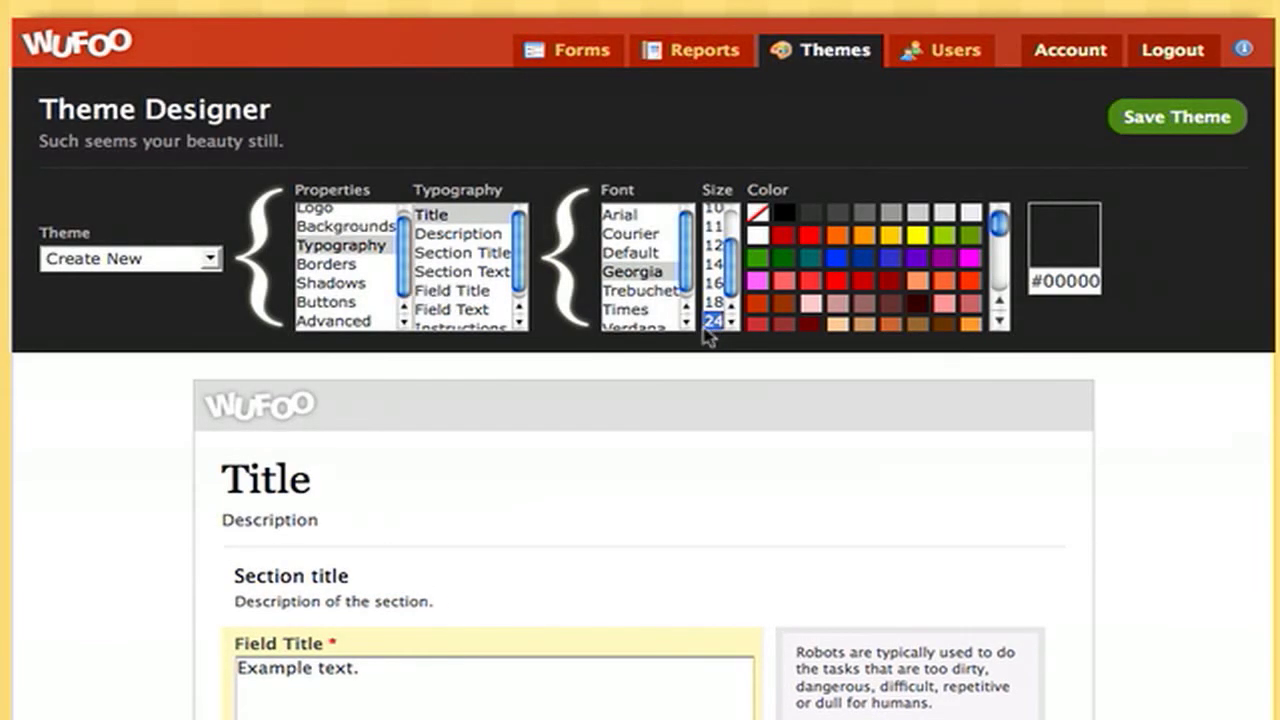
mouse_move(447, 307)
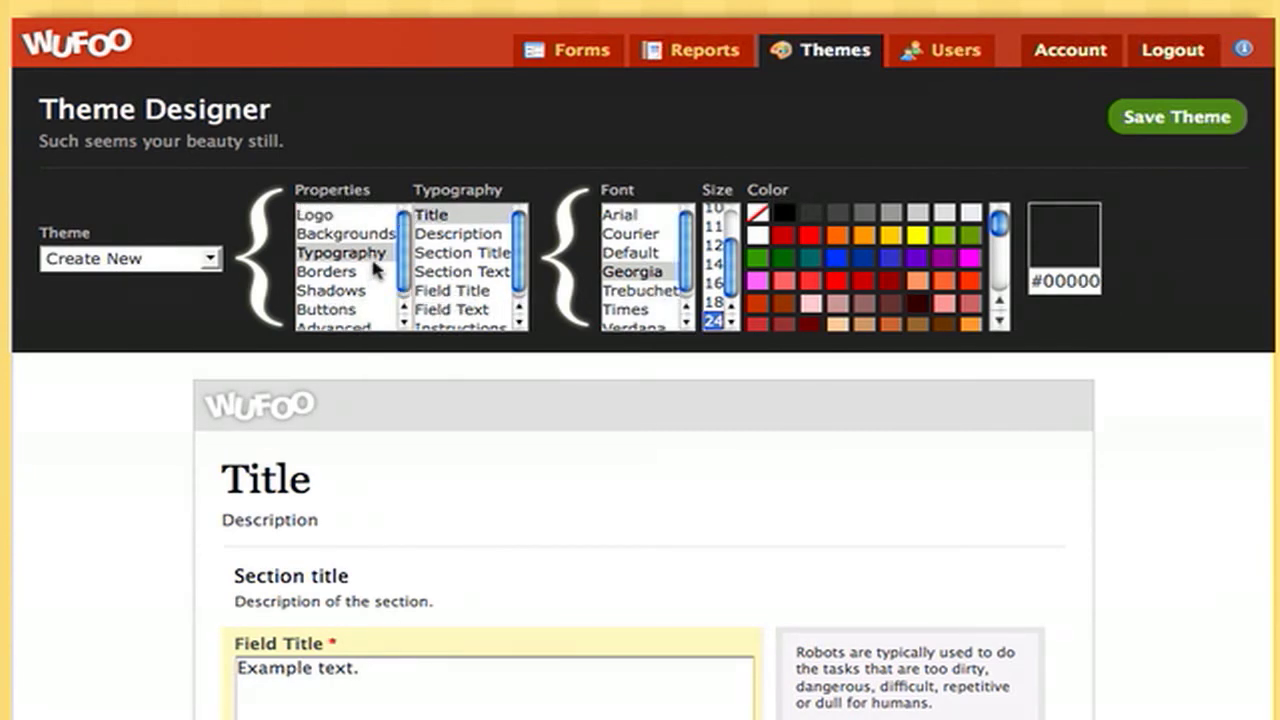
Step: Set the theme's logo to None and view the Advanced stylesheet options
click(345, 233)
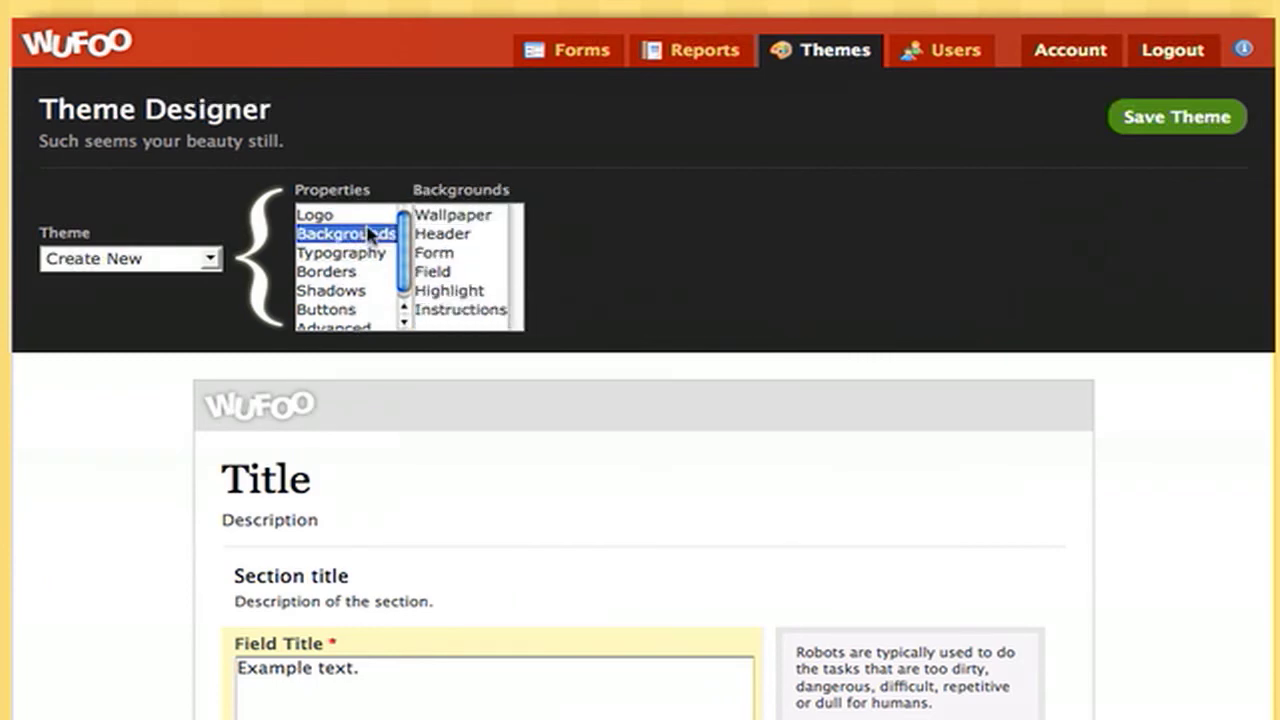
click(316, 214)
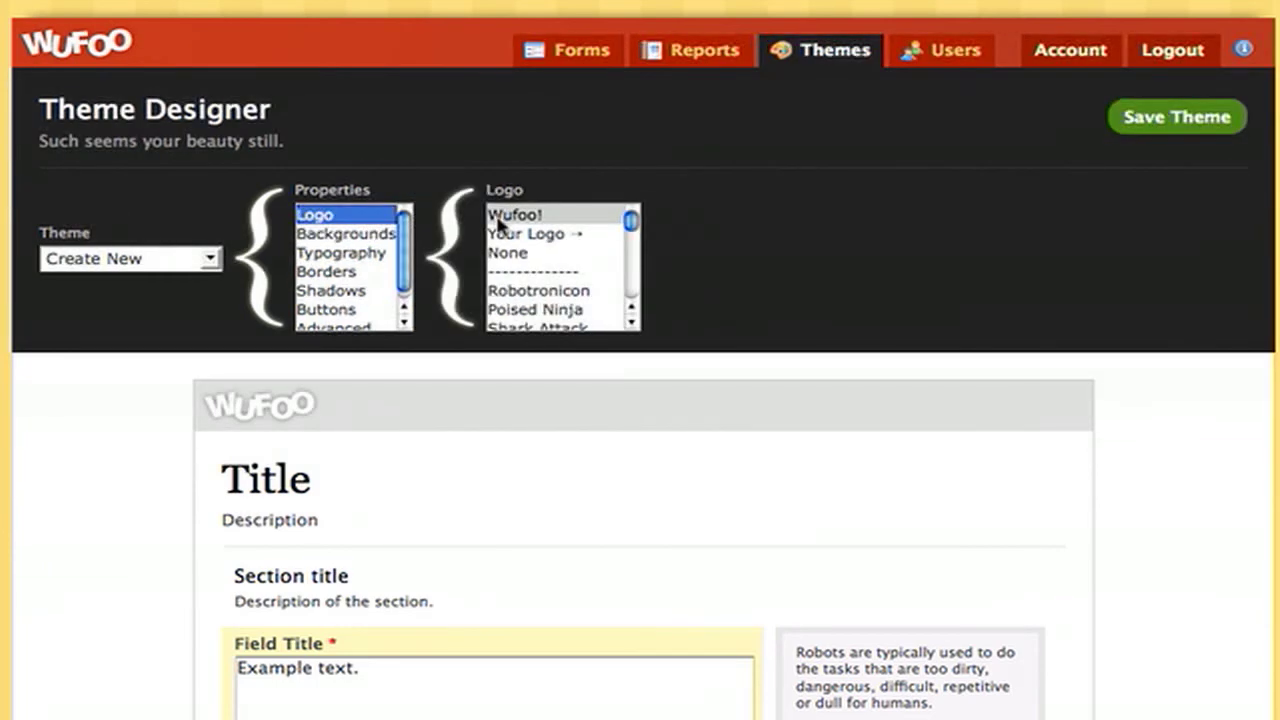
click(507, 252)
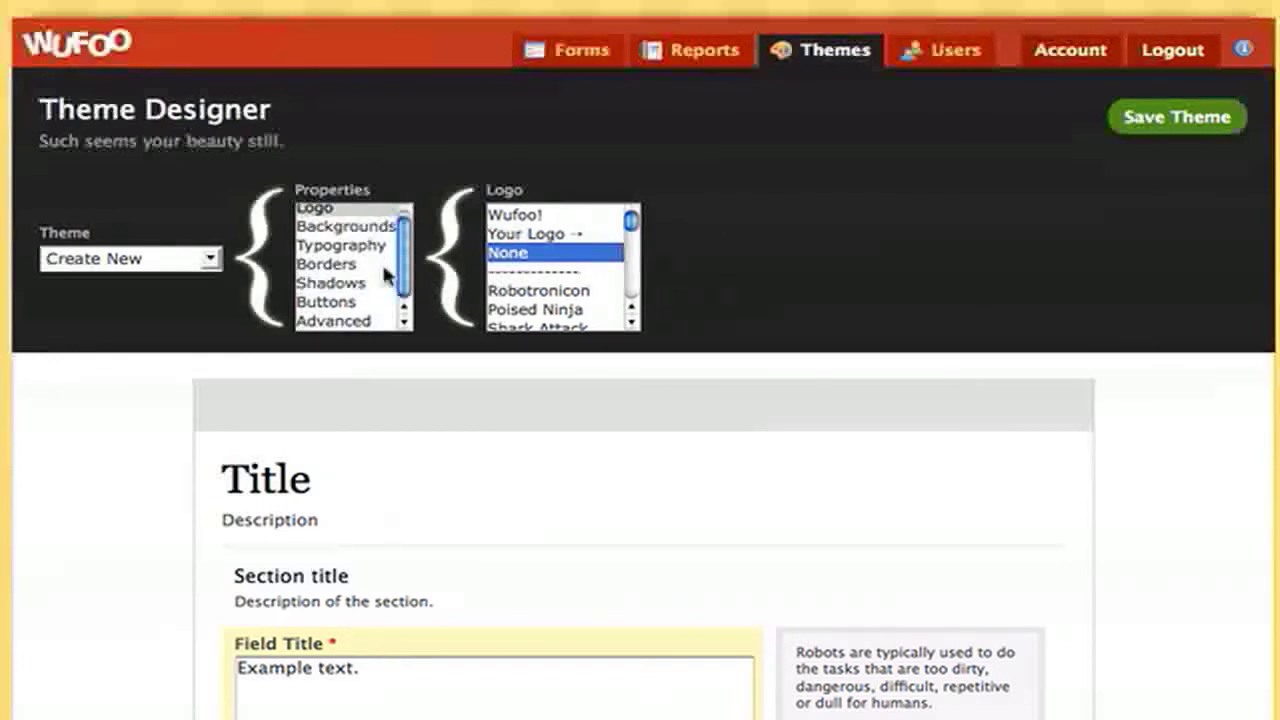
click(315, 208)
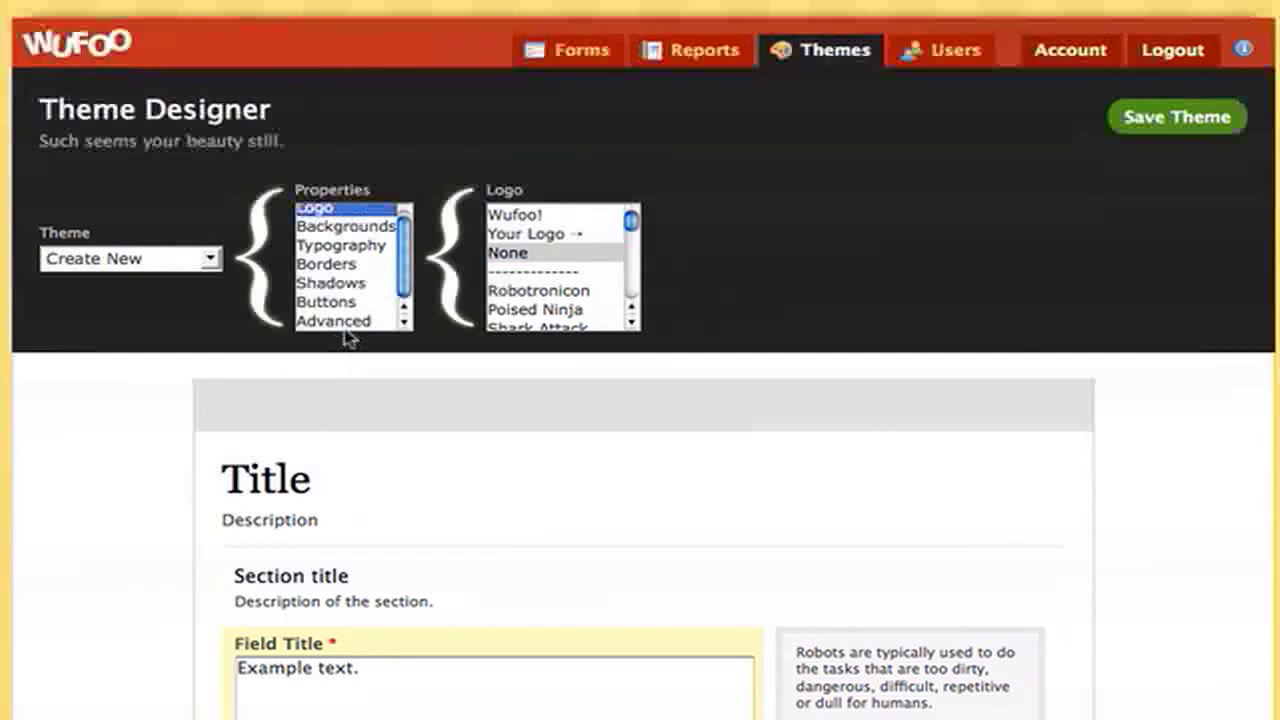
click(335, 321)
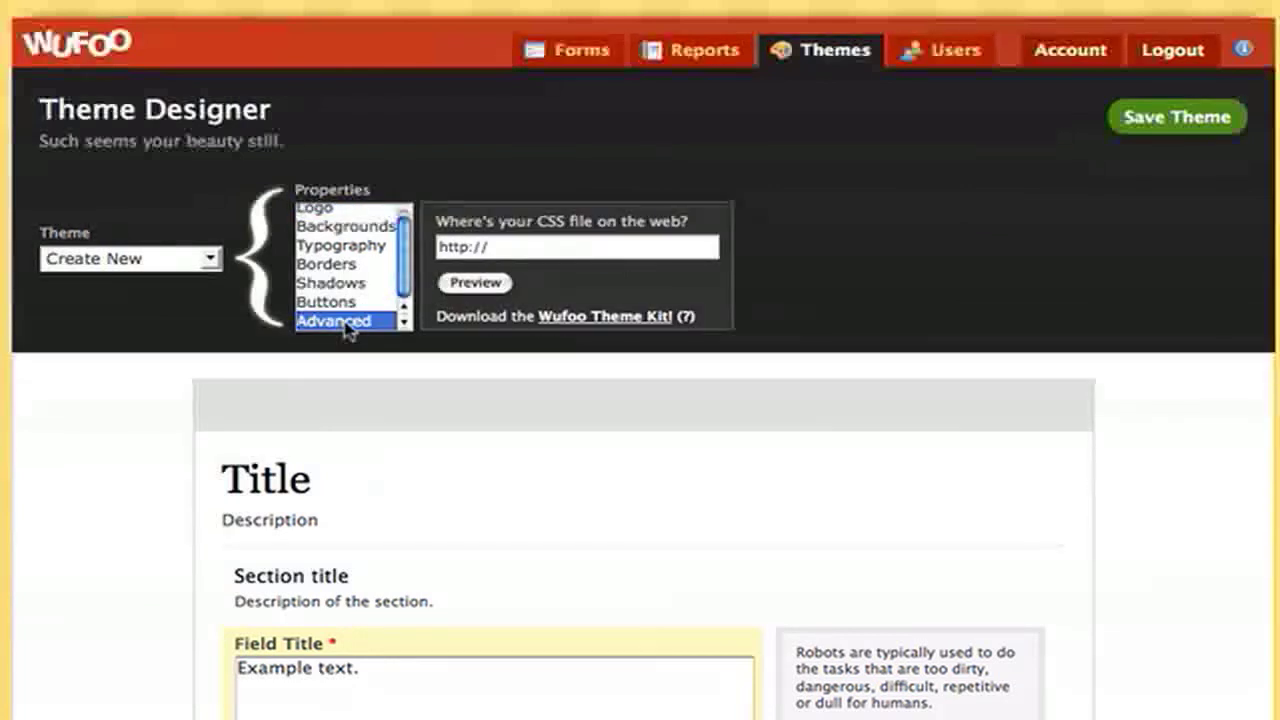